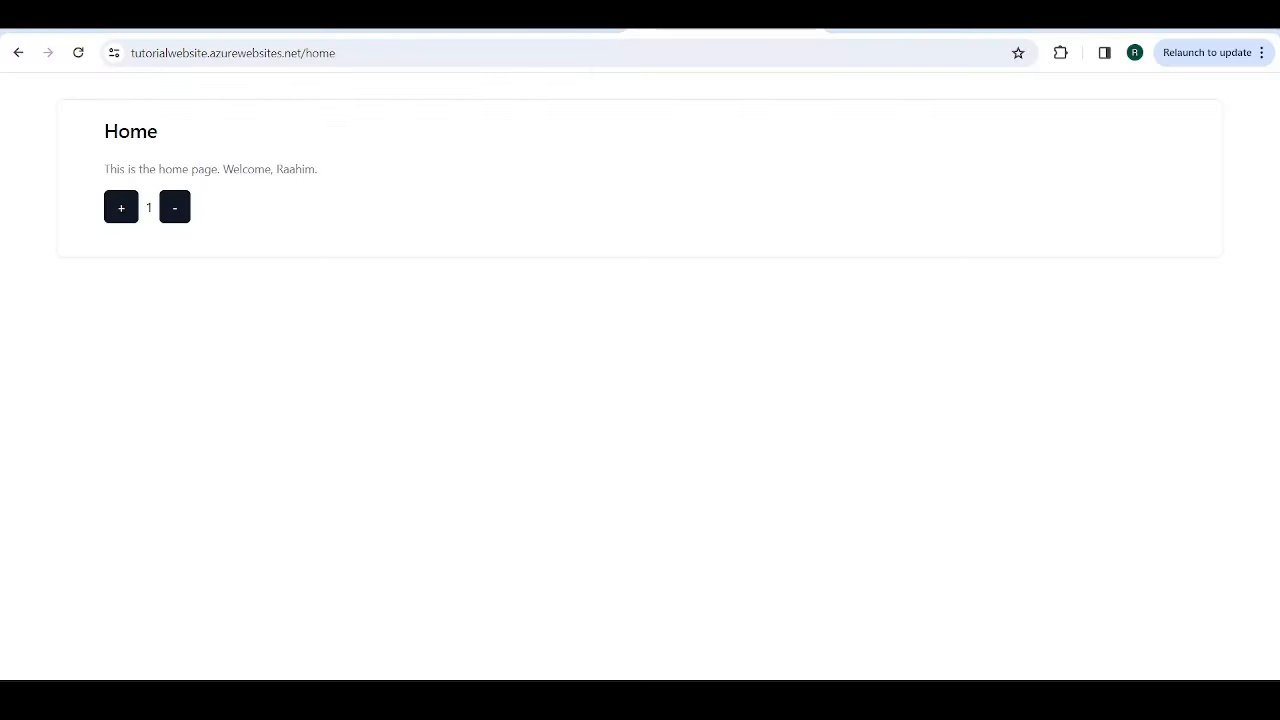
Step: Exercise the running Counter app by alternately increasing and decreasing its value
left_click(174, 206)
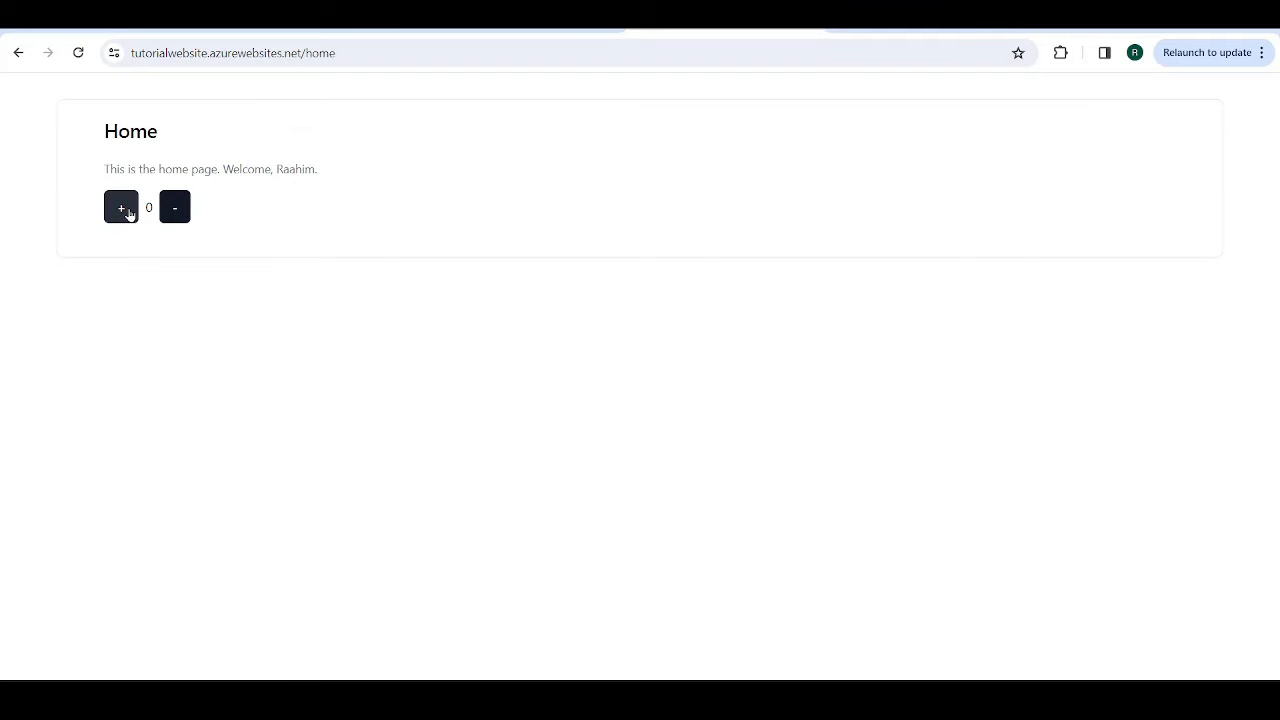
left_click(120, 206)
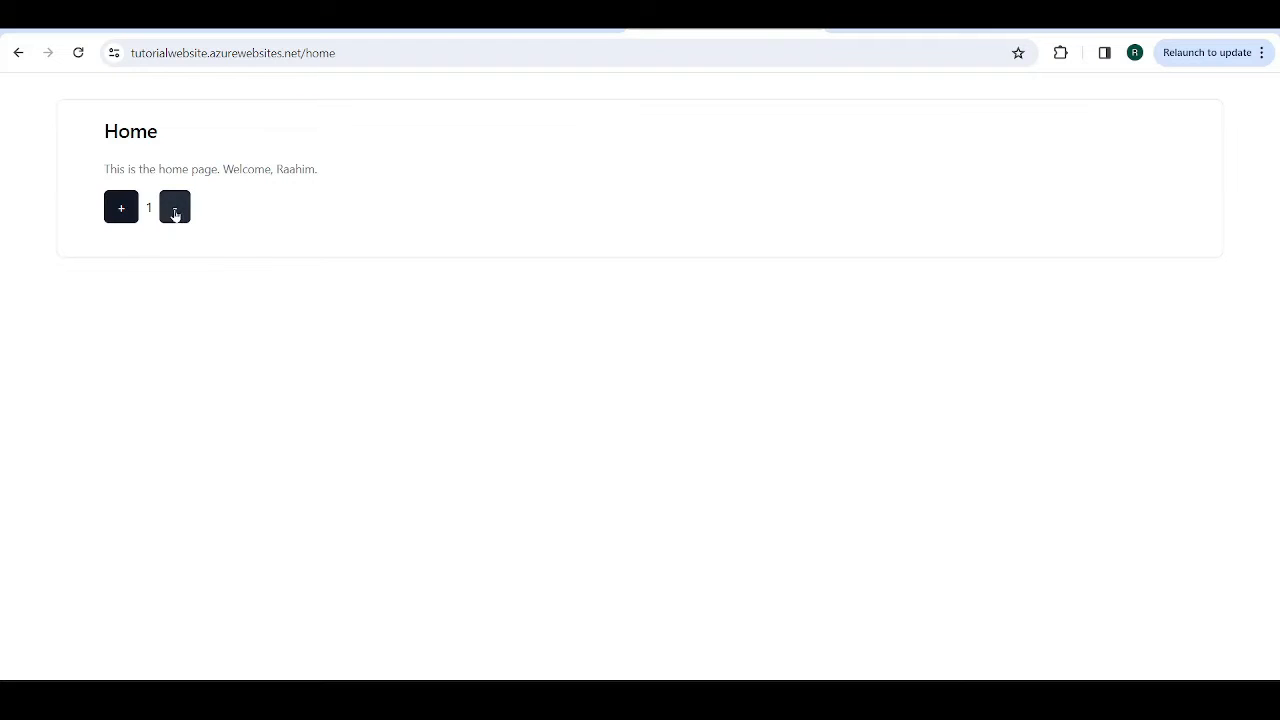
left_click(174, 206)
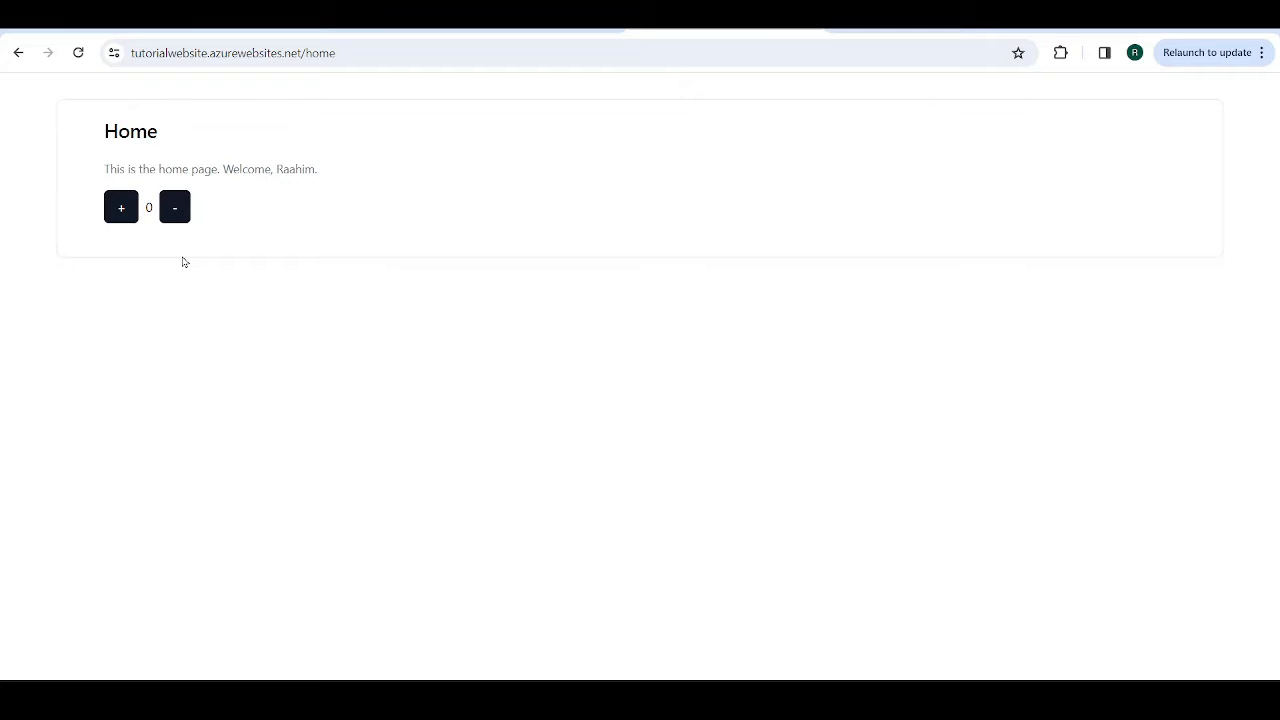
mouse_move(162, 264)
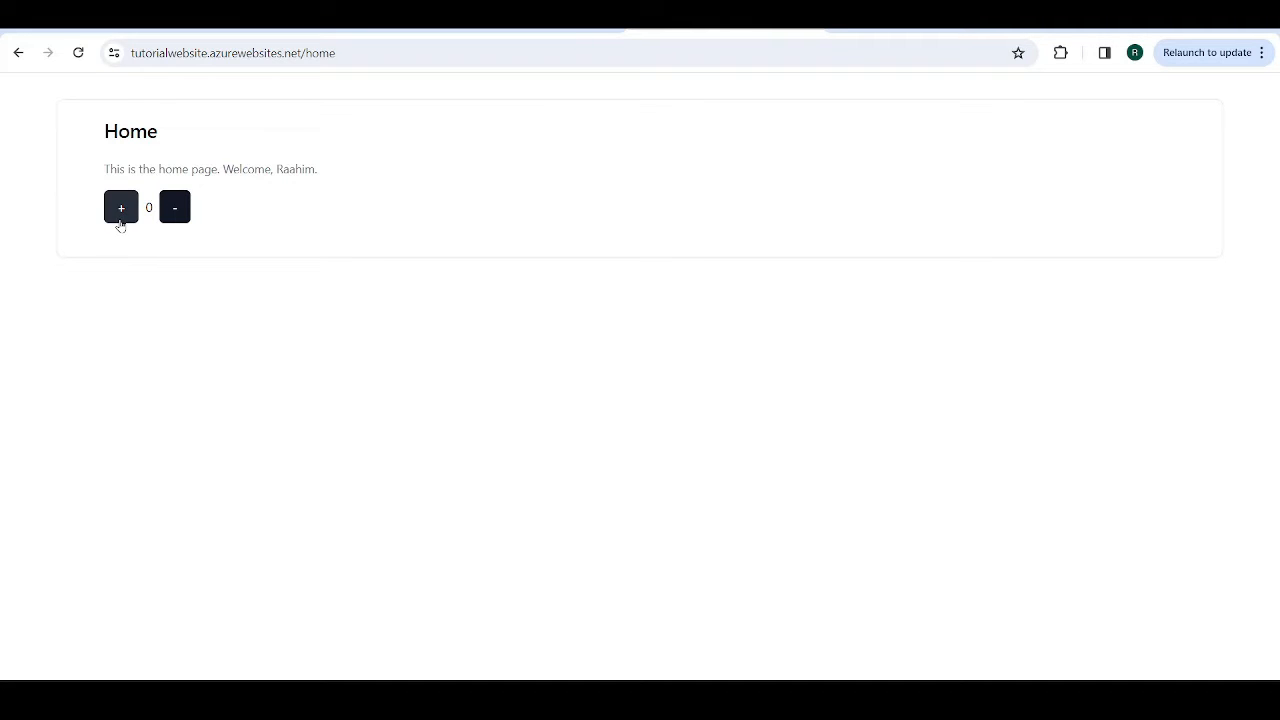
left_click(120, 206)
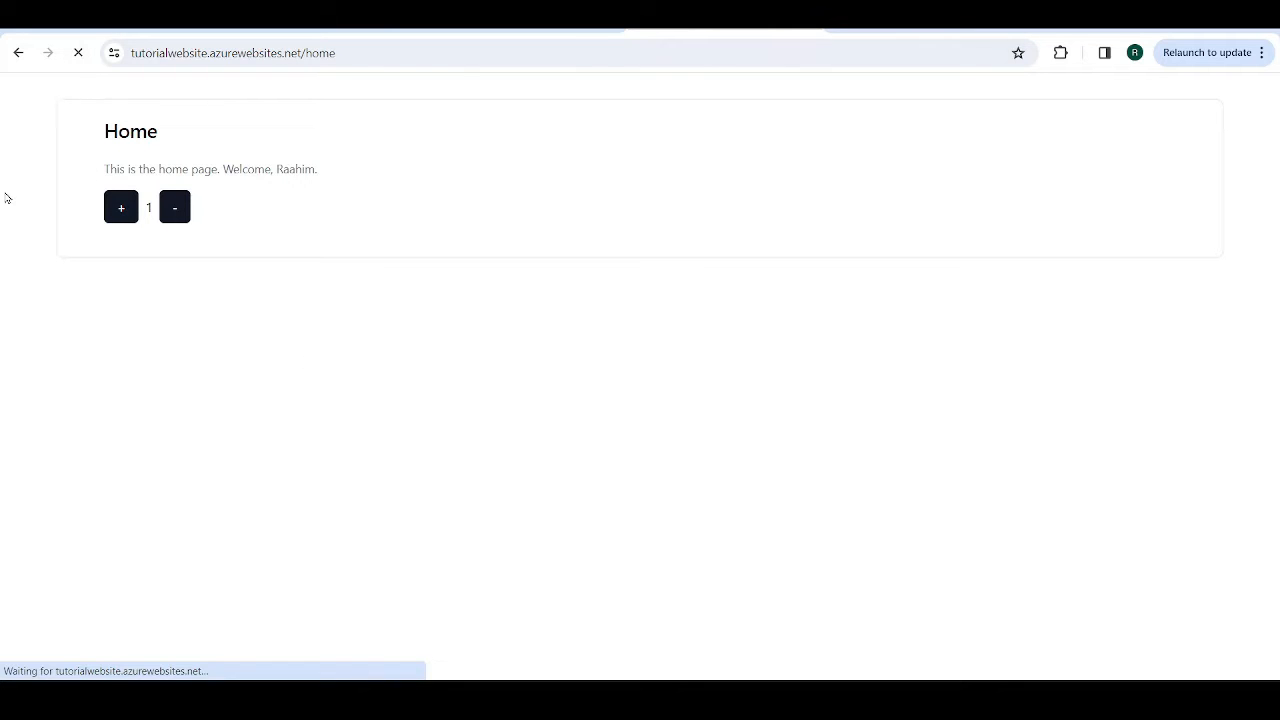
left_click(174, 206)
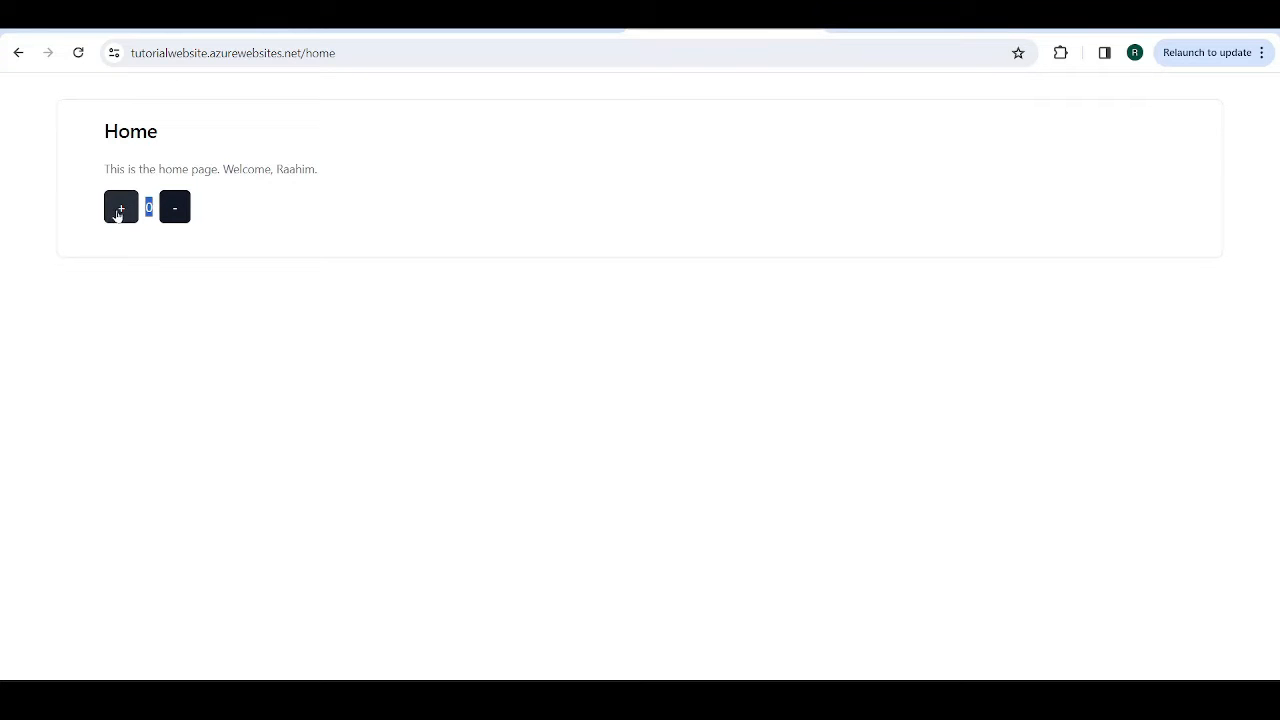
left_click(120, 206)
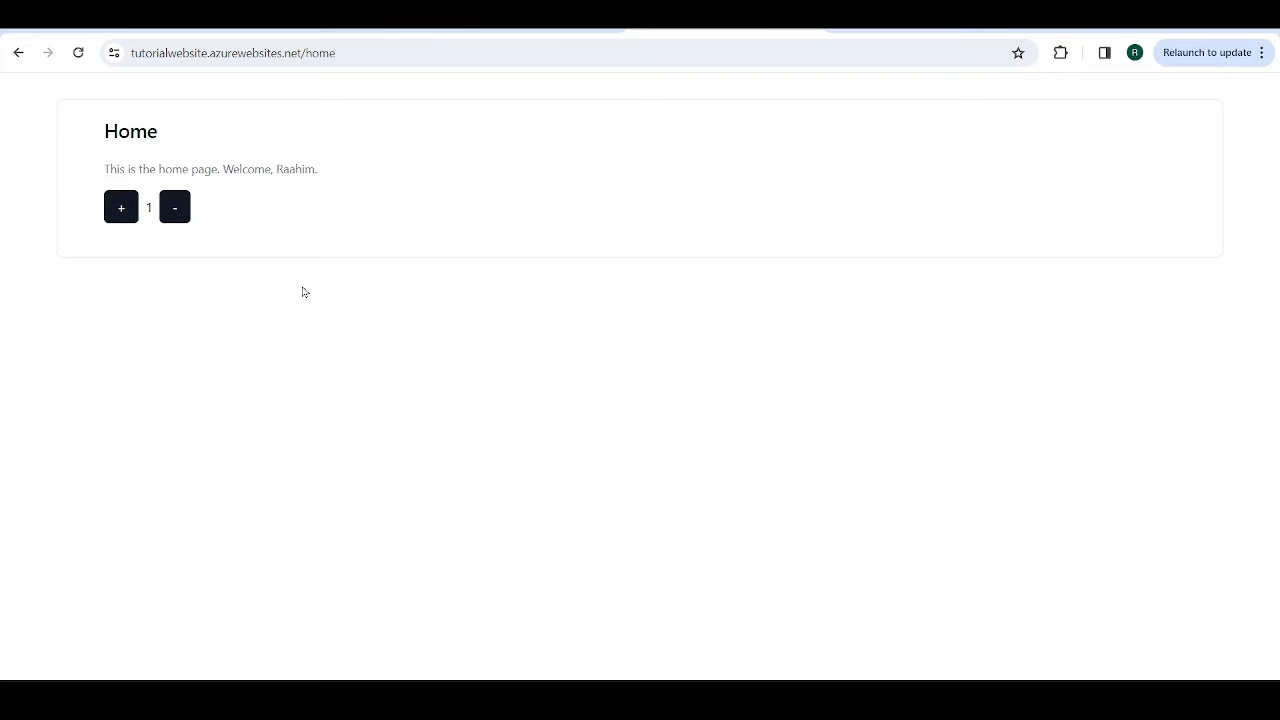
left_click(174, 206)
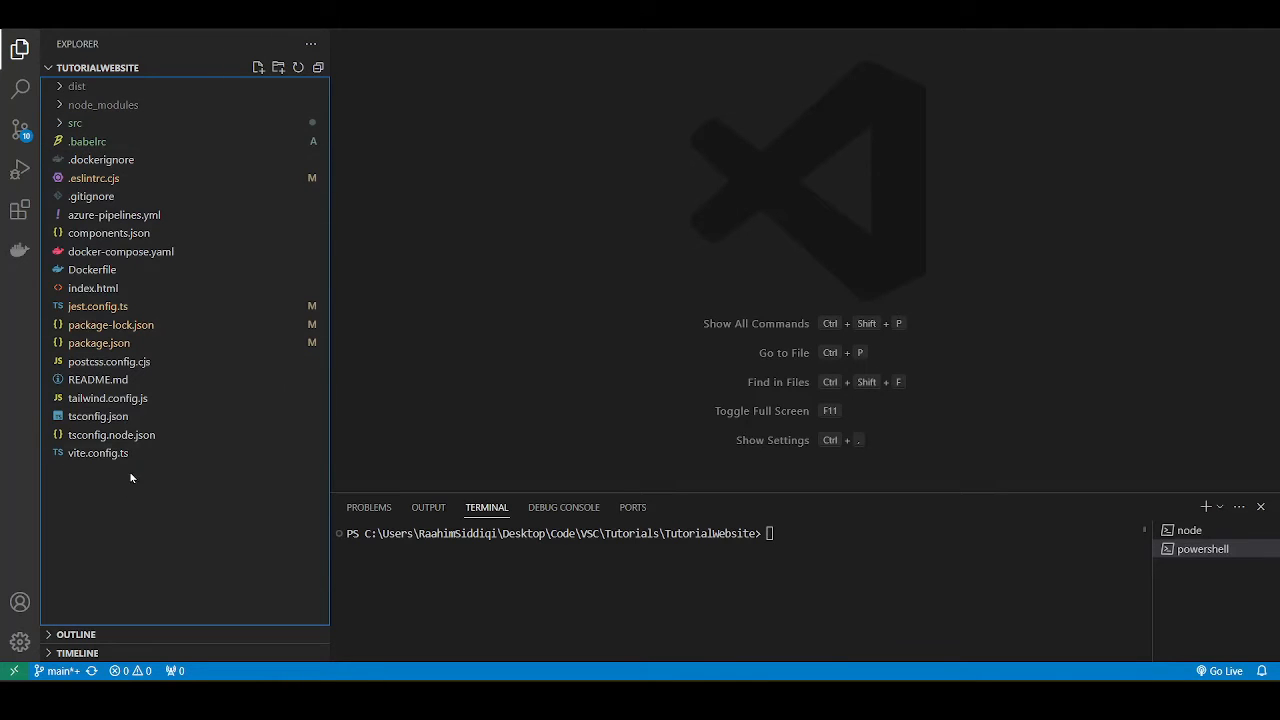
mouse_move(136, 502)
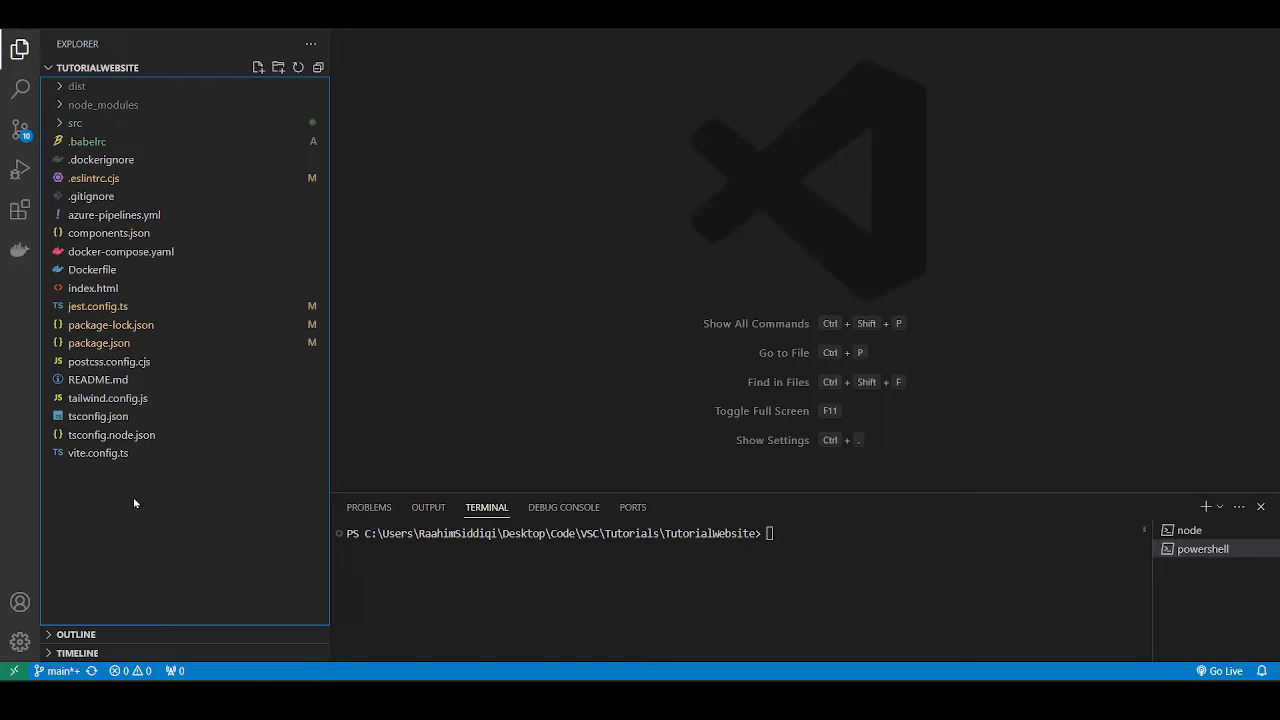
mouse_move(114, 214)
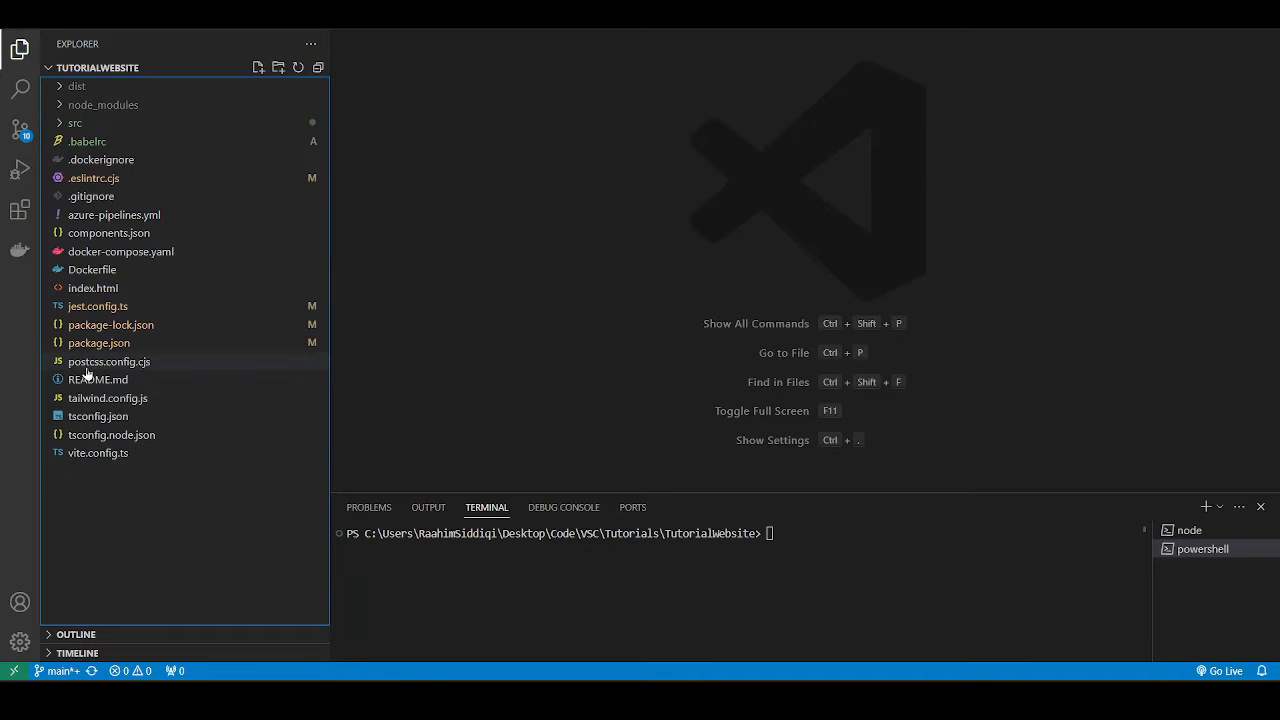
mouse_move(136, 498)
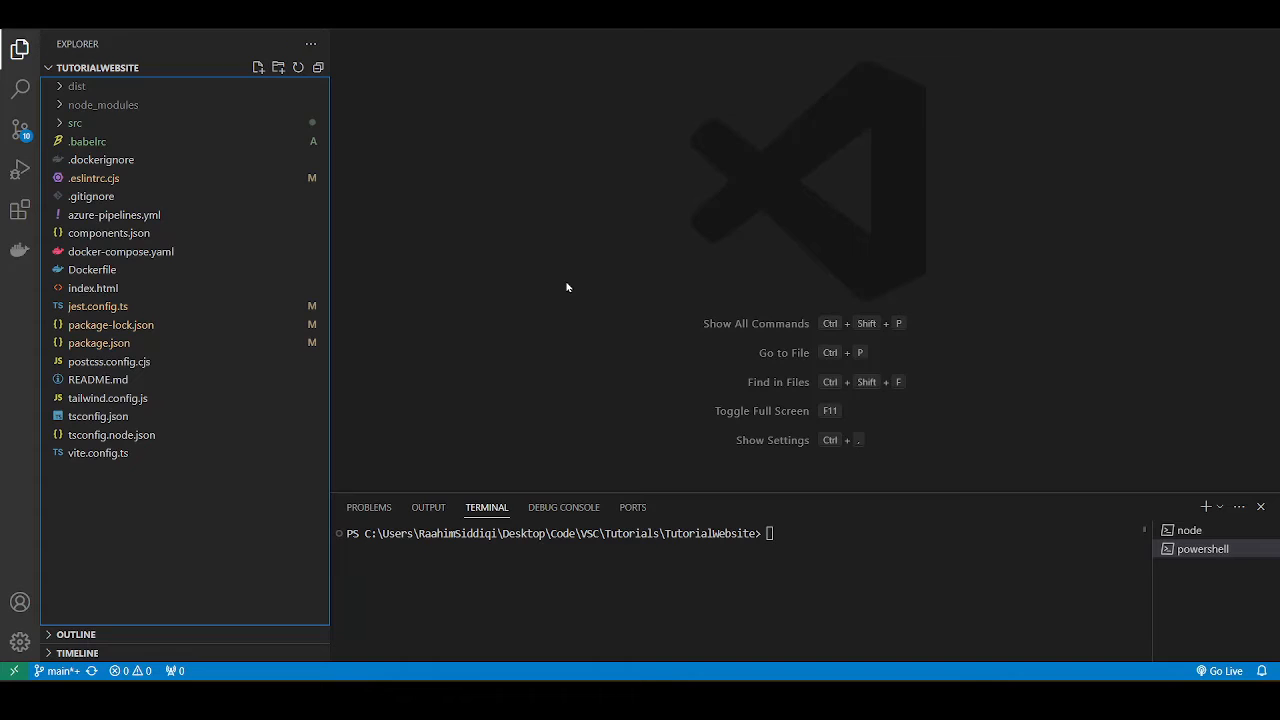
Step: Create an empty counter.test.tsx in the src tests folder and open it
left_click(76, 122)
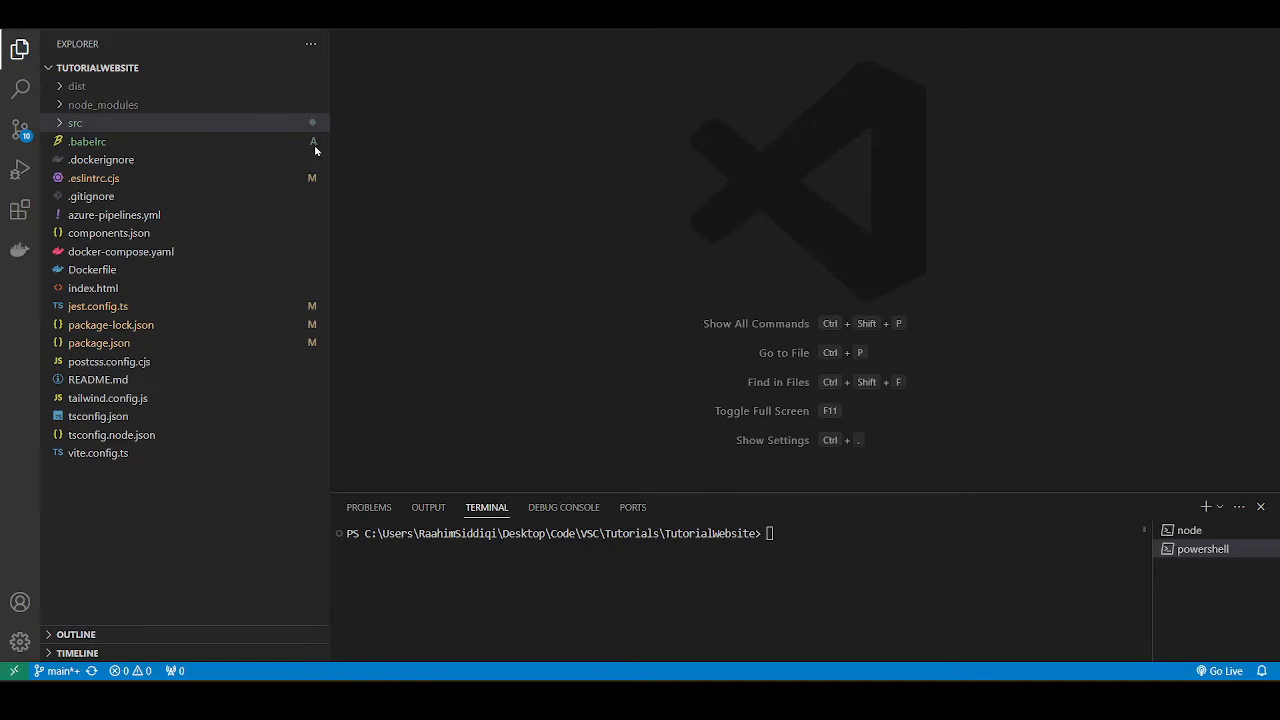
left_click(76, 122)
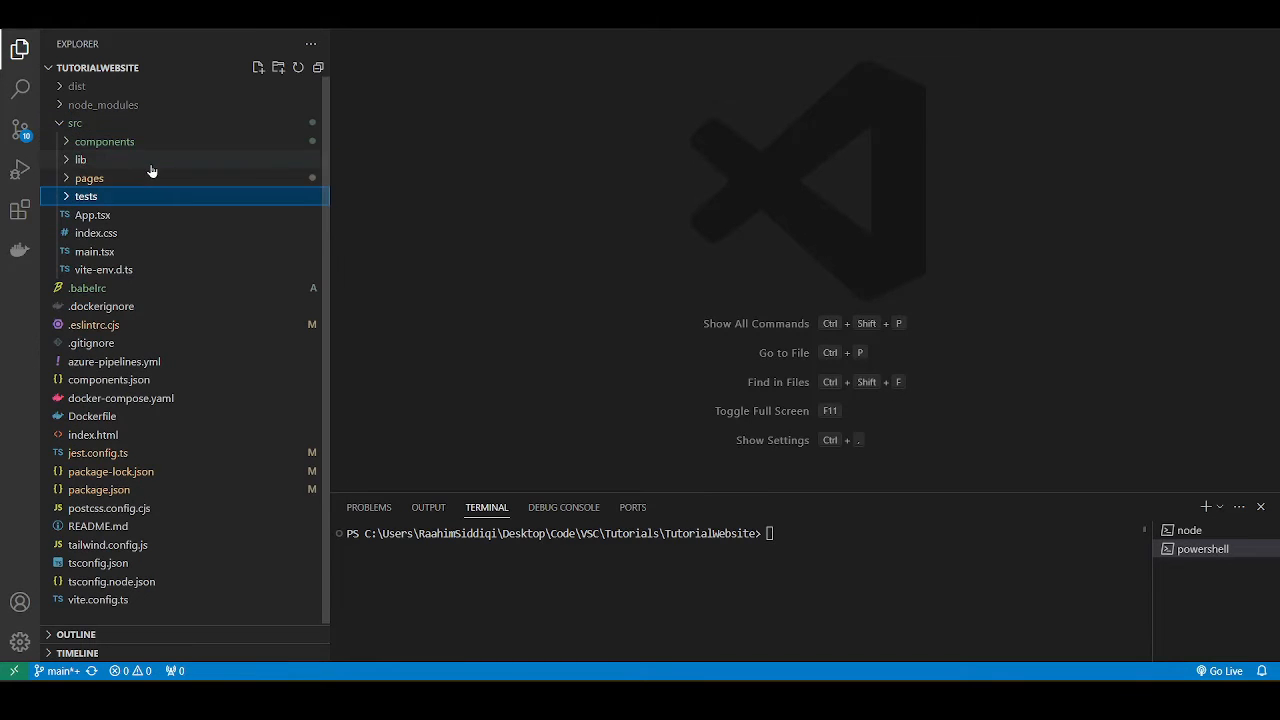
type("counter.")
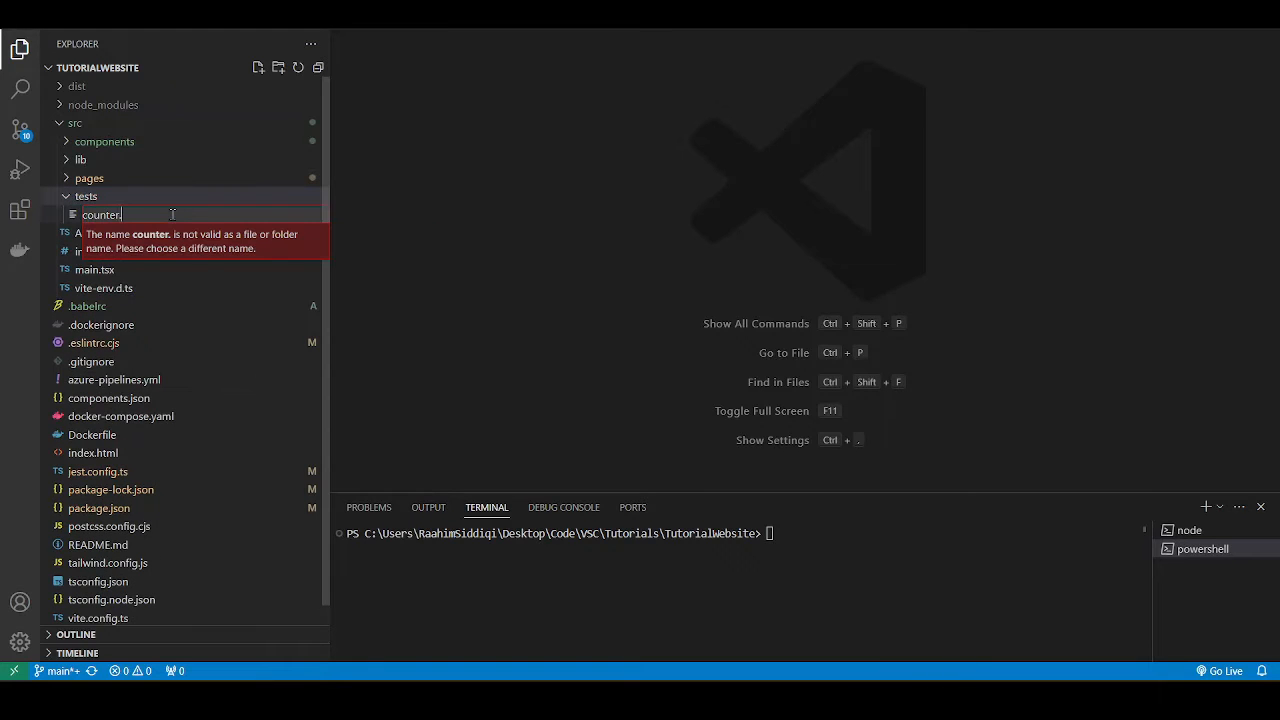
type("test.tsx")
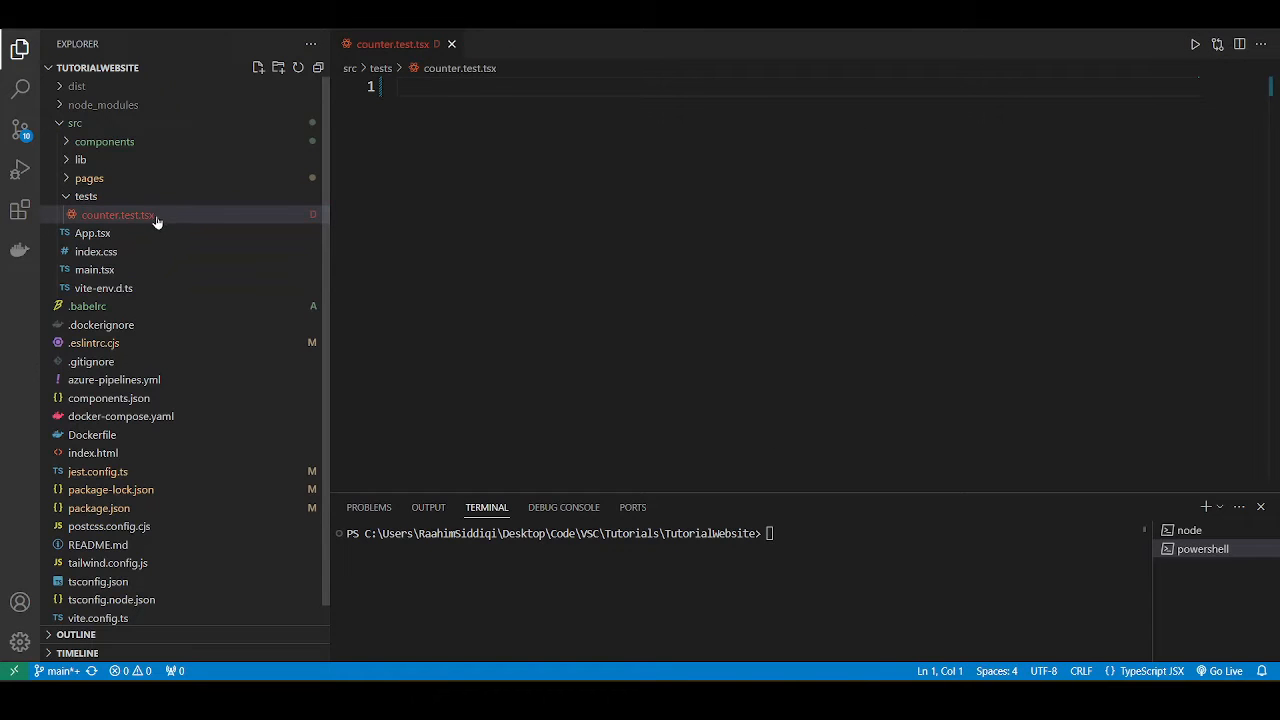
left_click(104, 140)
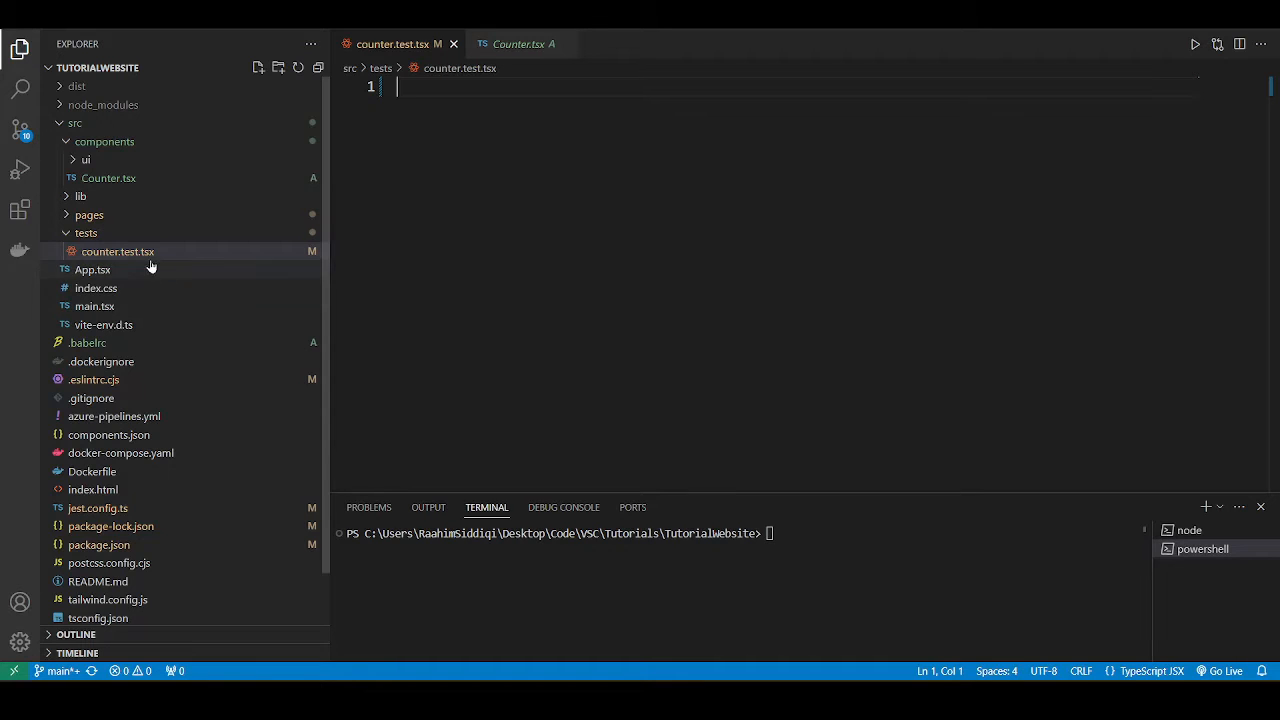
mouse_move(118, 252)
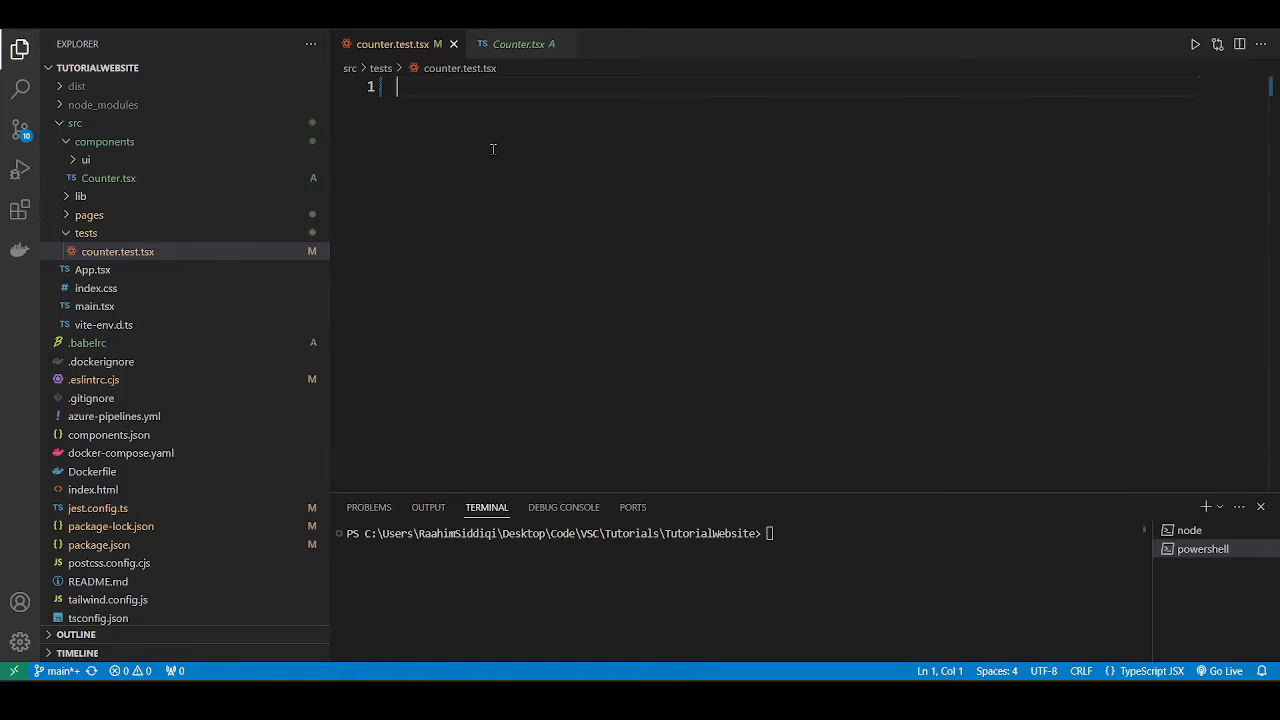
type("i")
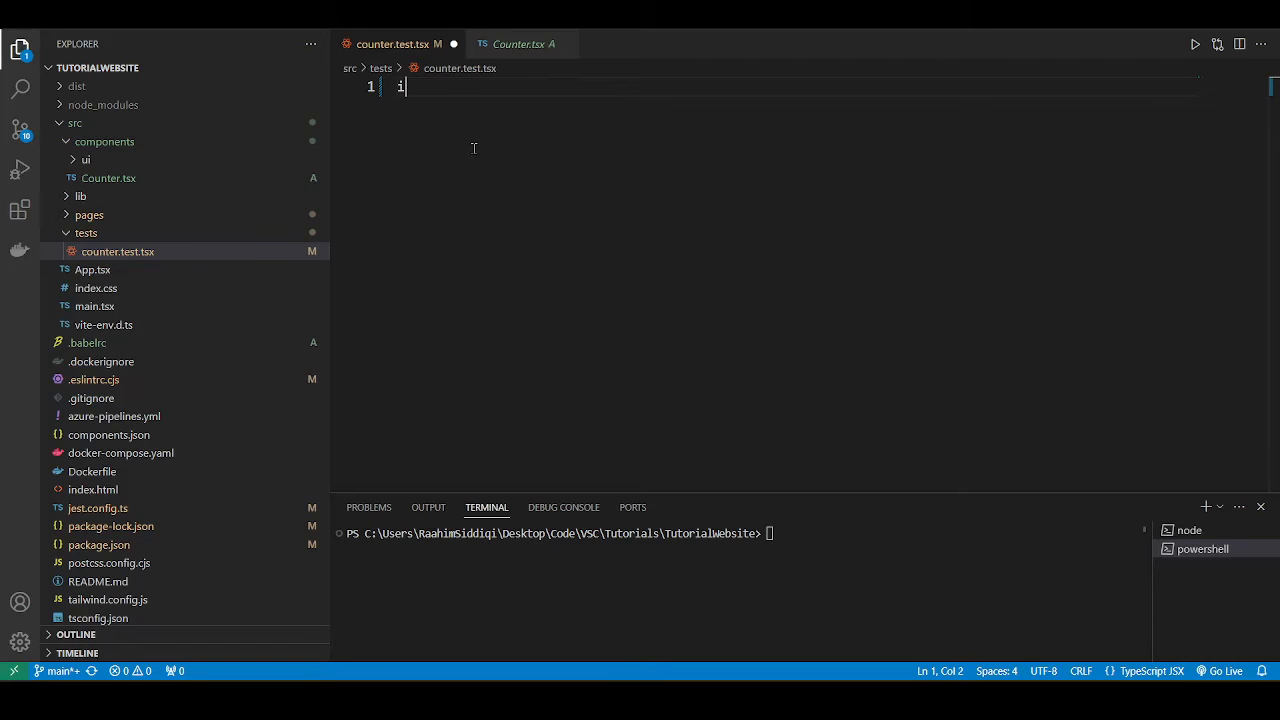
type("mport")
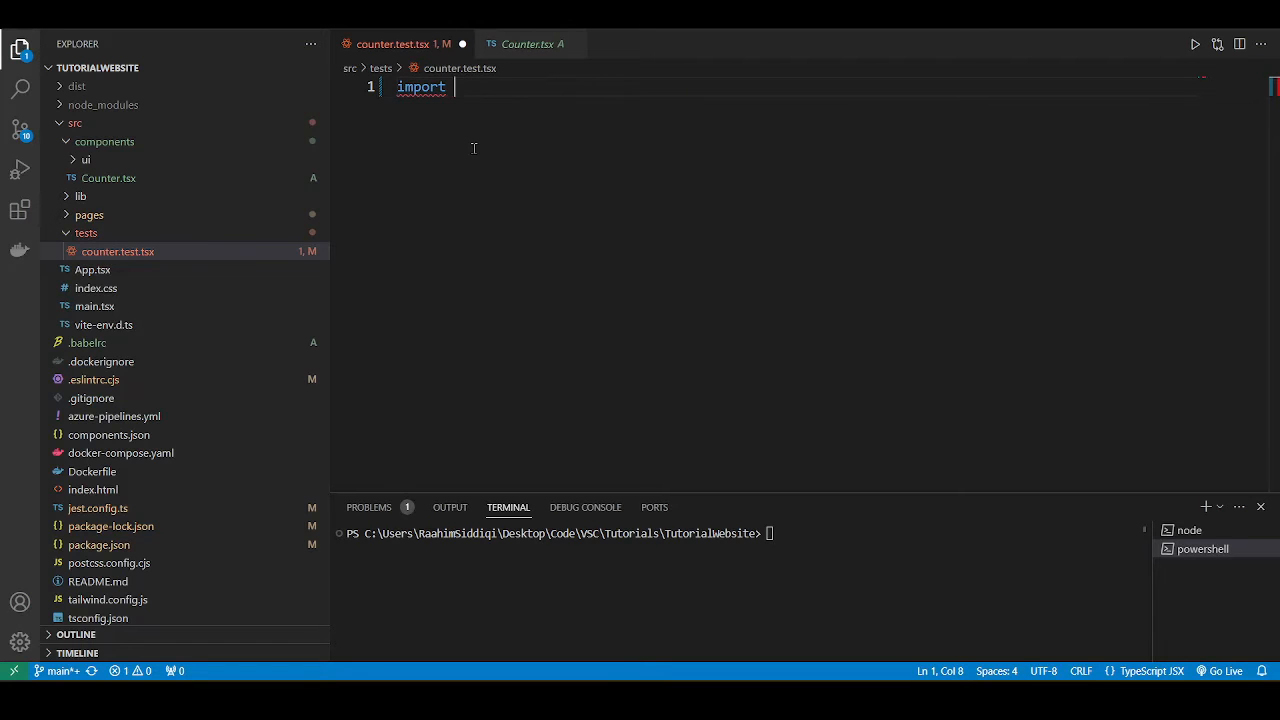
type("{render, fireEvent, s")
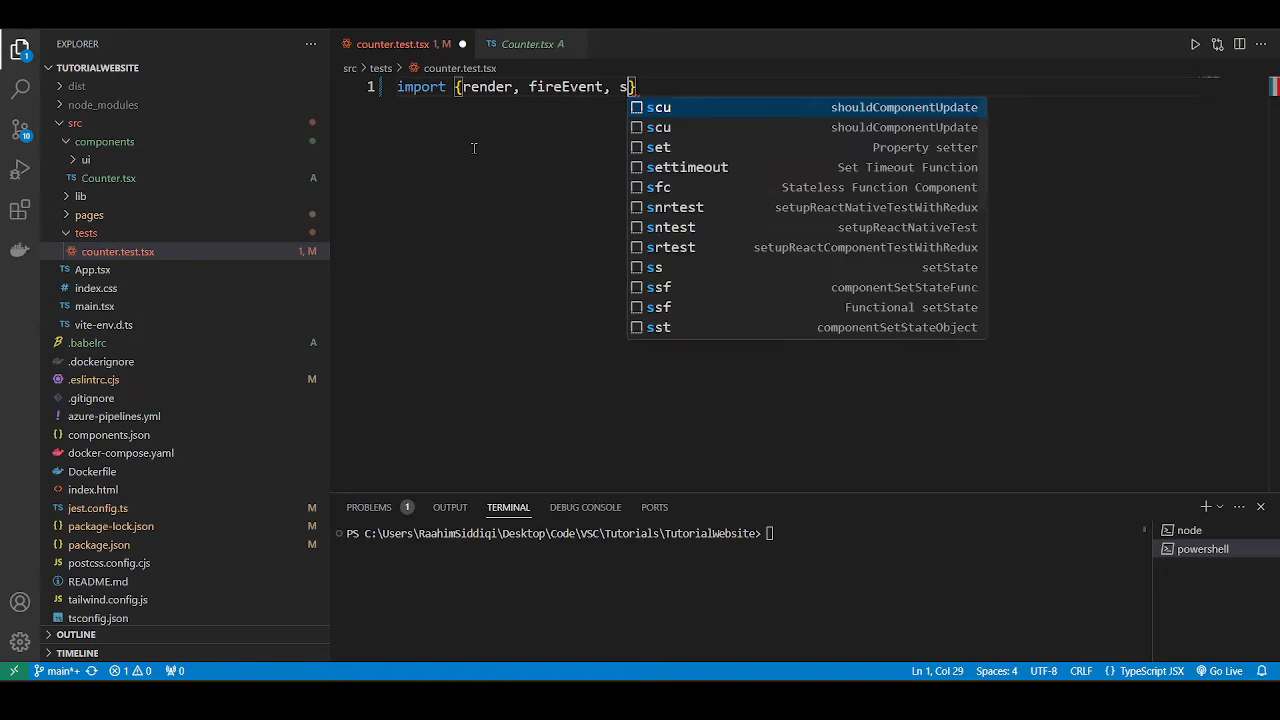
type("creen")
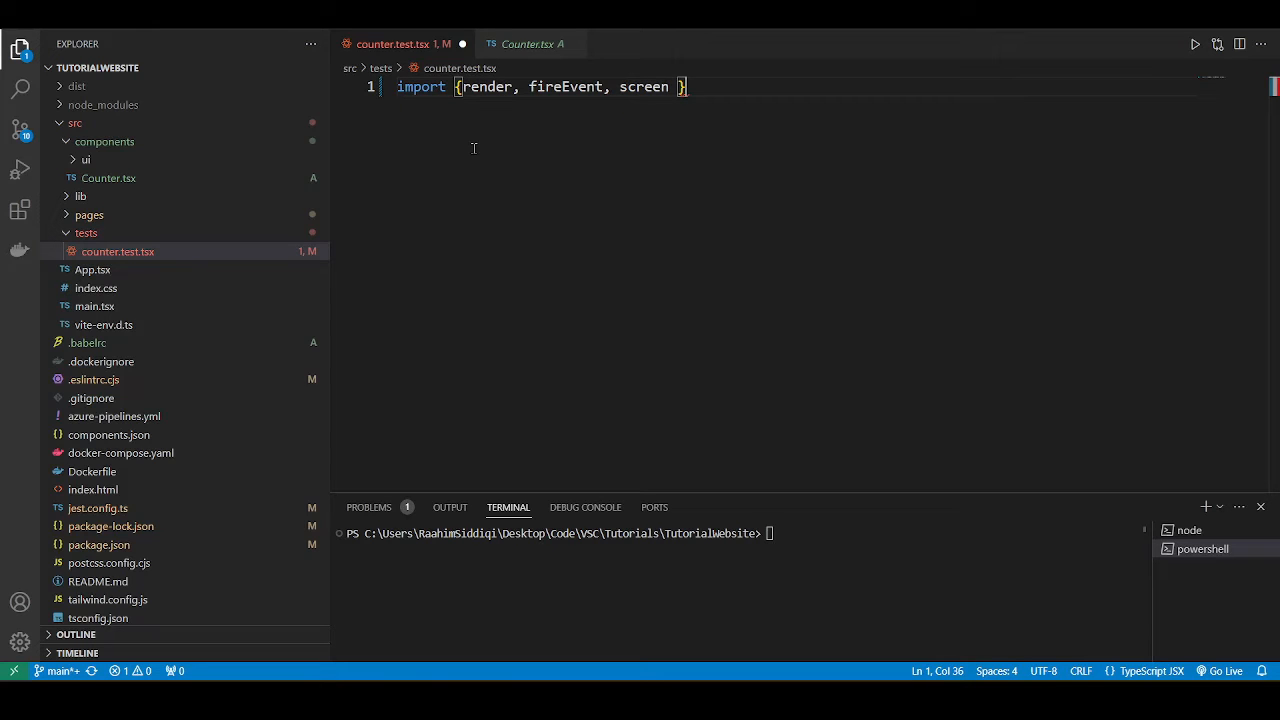
type("from \"\"")
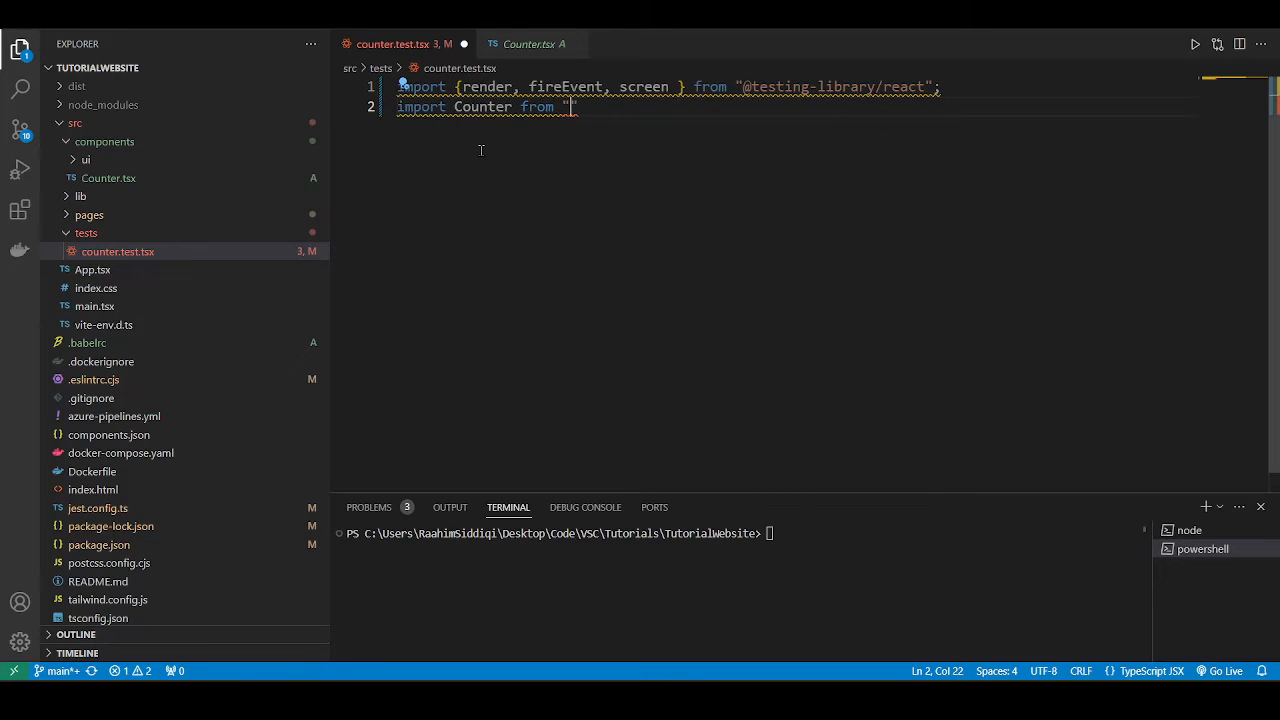
key("Backspace")
type("@/components/Counter\";")
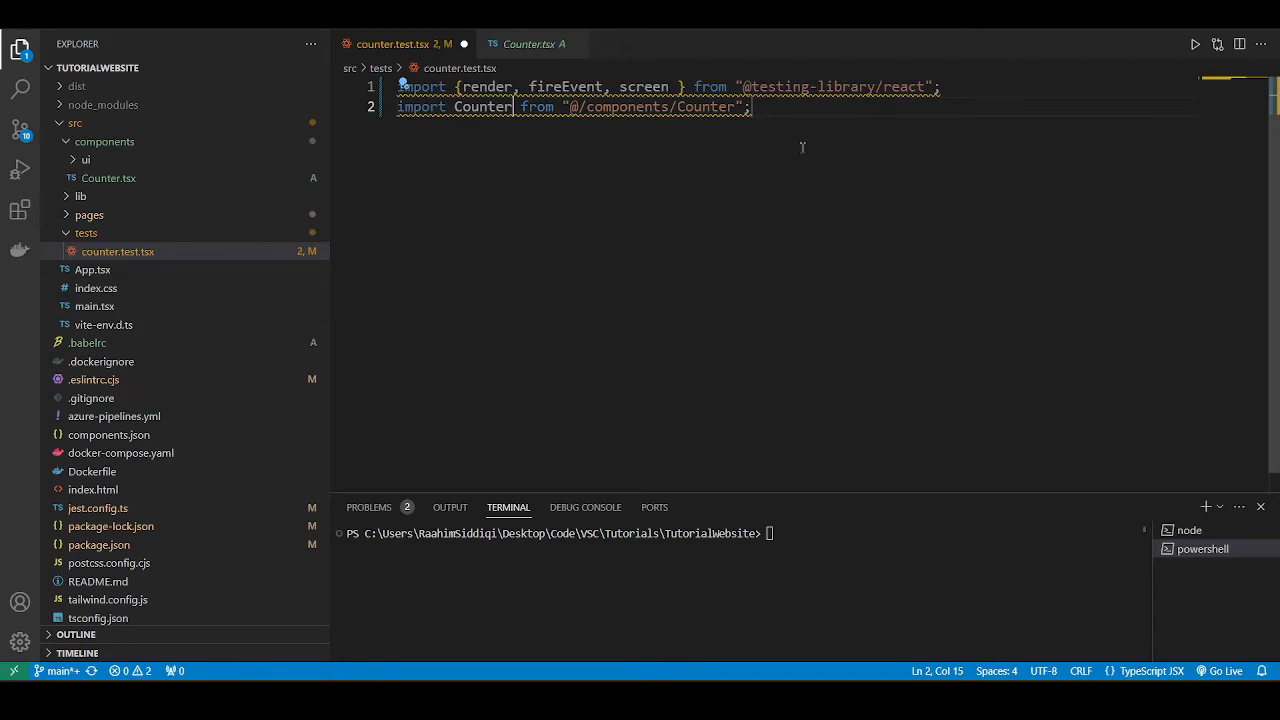
type("// test block")
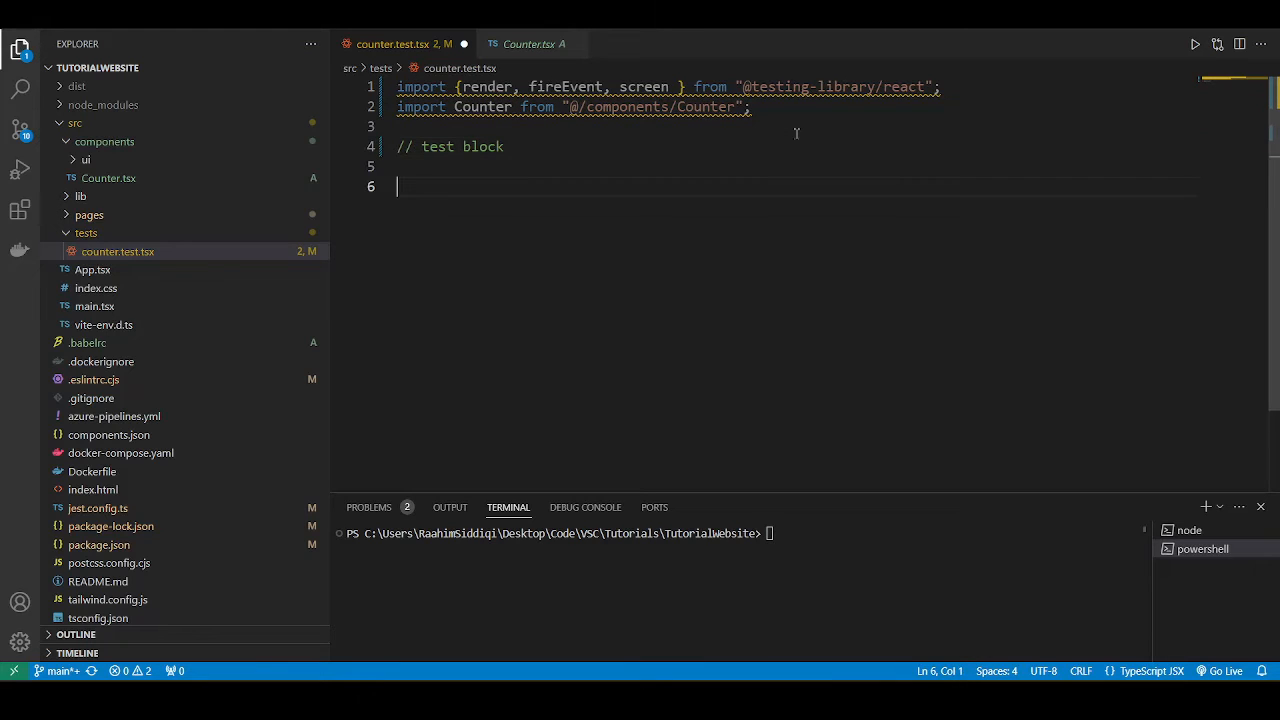
Step: Add test("increments counter") that calls render(<Counter></Counter>) with render and select-elements comments
type("test")
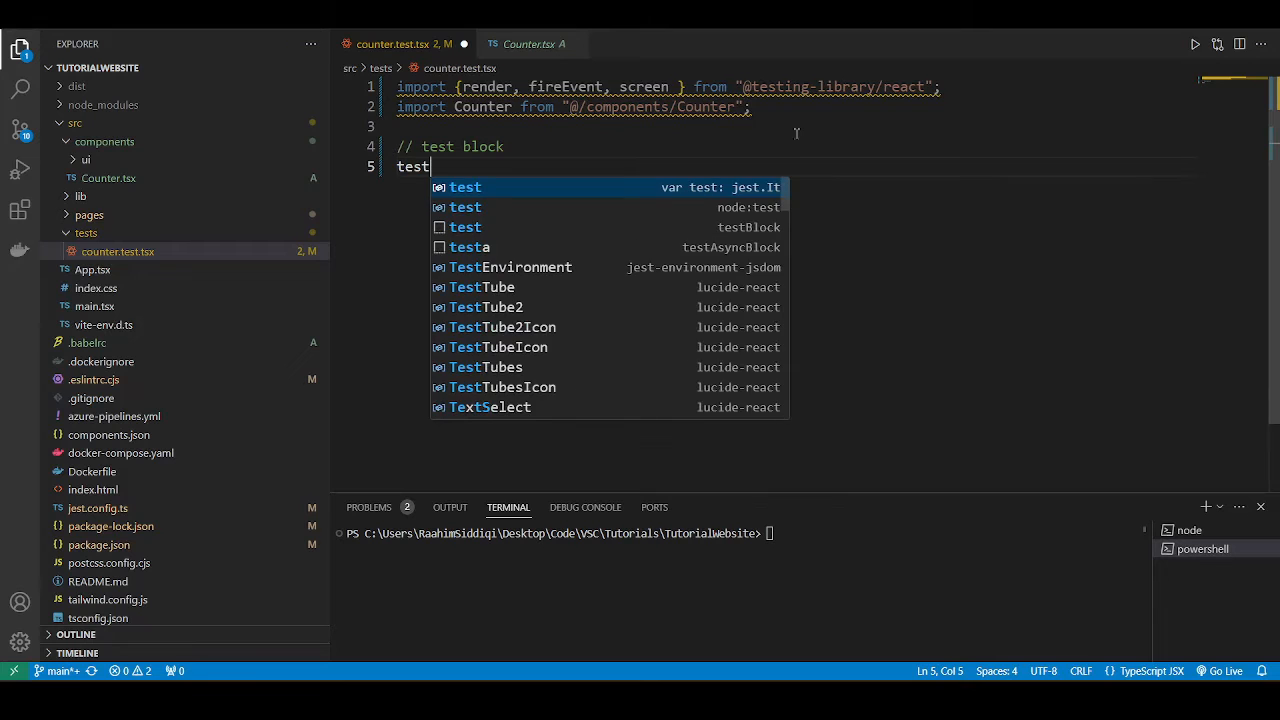
type("(\"increme\"")
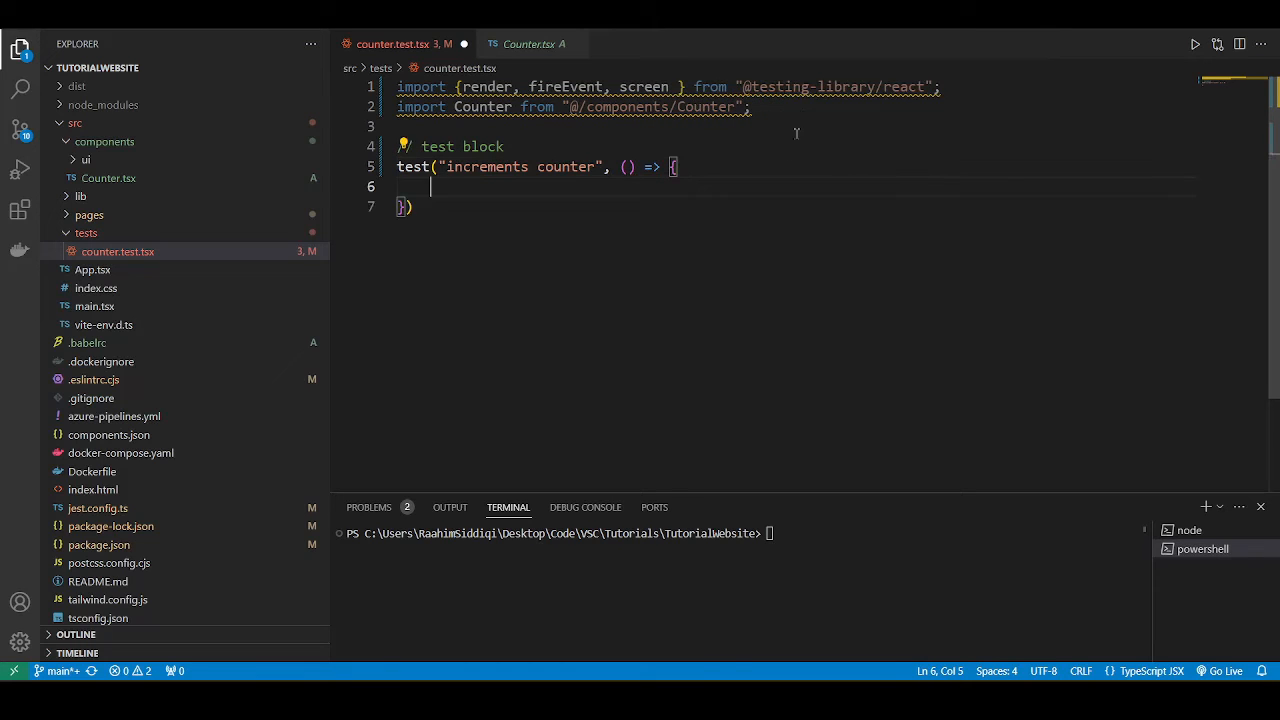
type("// render component")
type("render()")
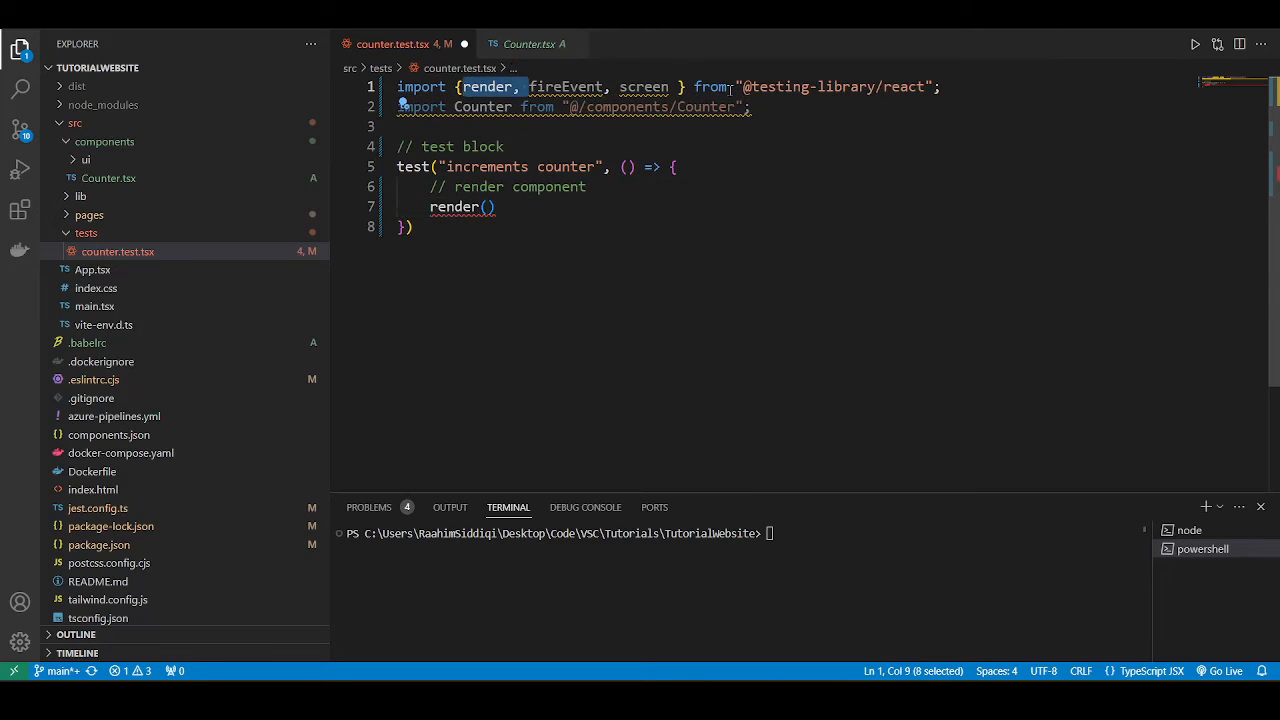
left_click(488, 206)
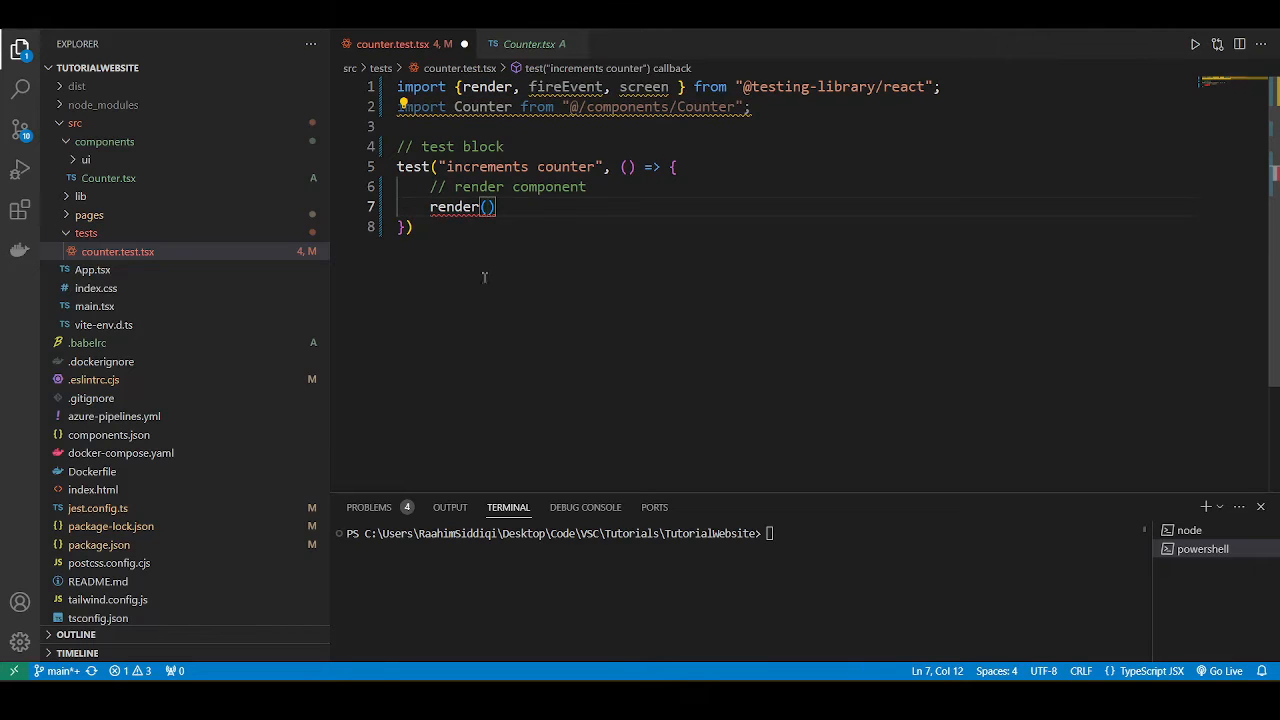
type("Cou")
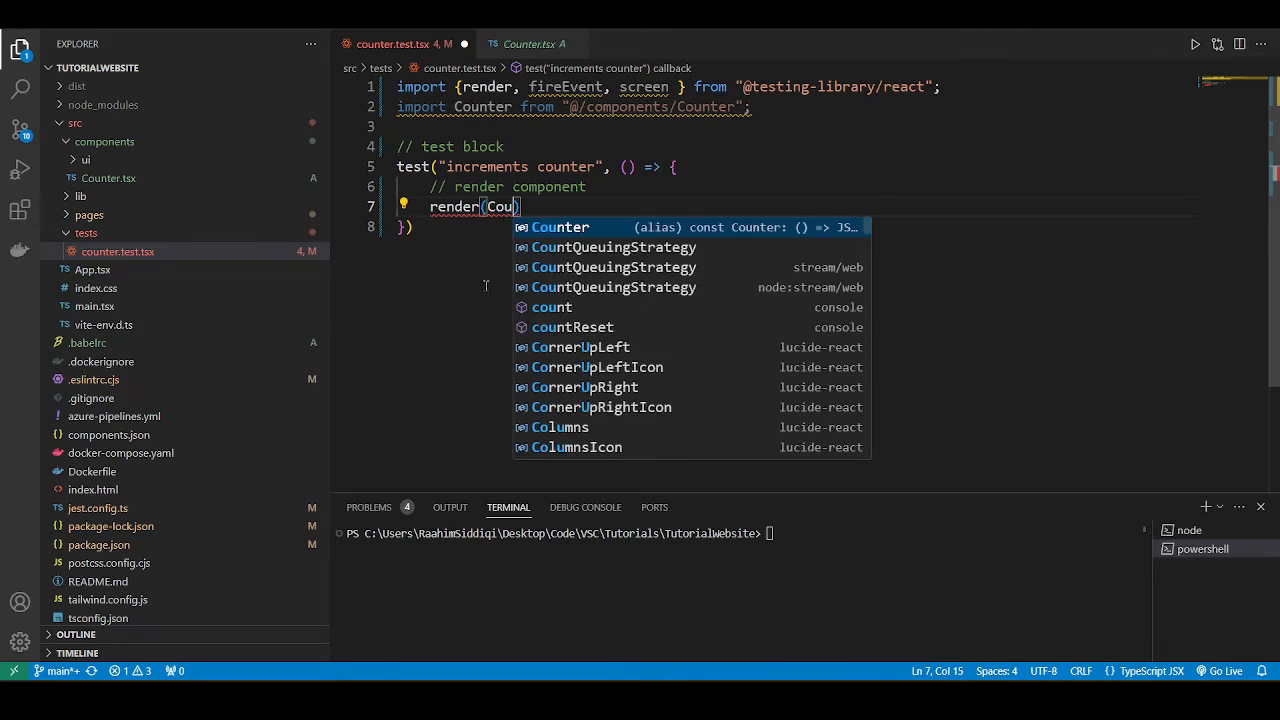
key("Tab")
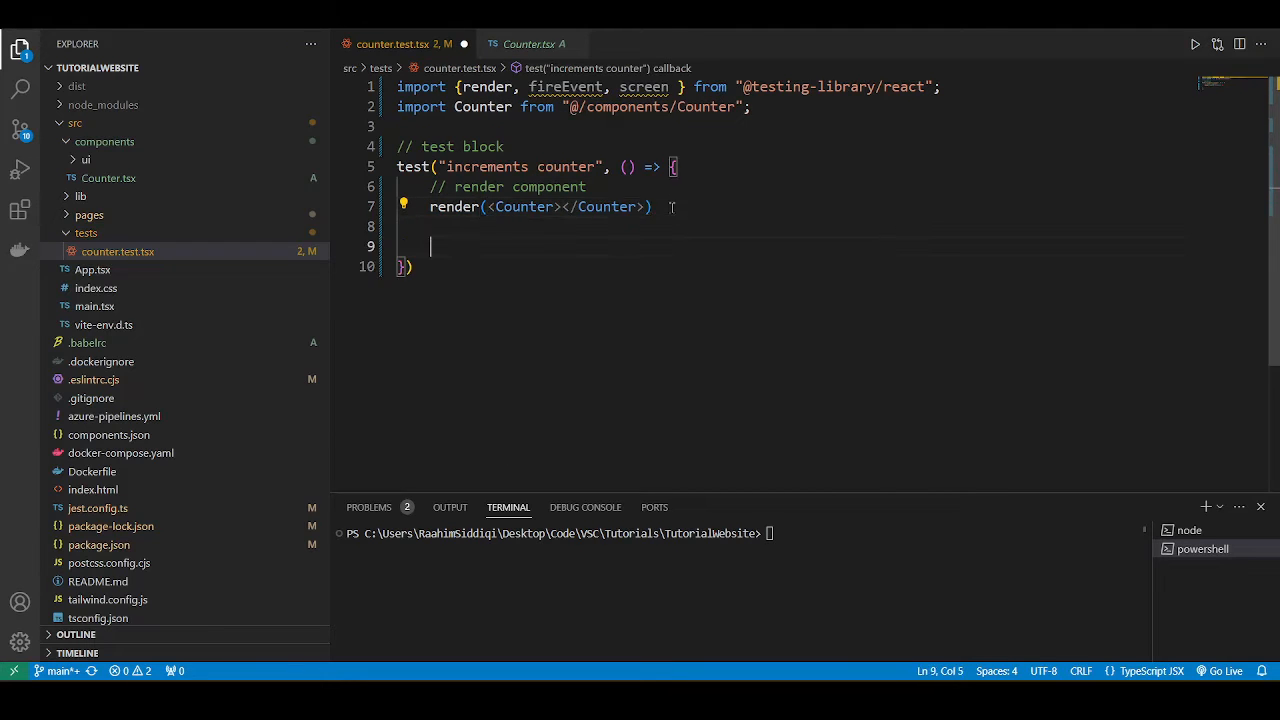
type("// select elements within the component")
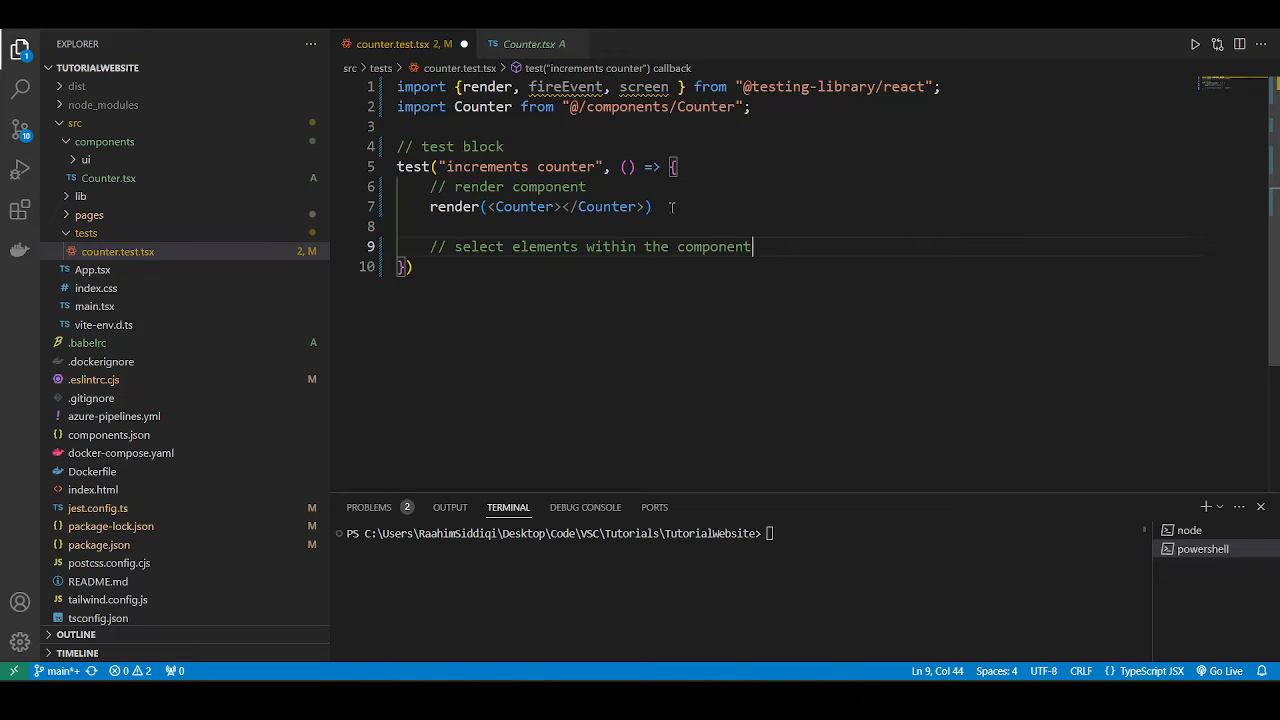
Step: Check in Counter.tsx that the increment button carries data-testid="increment"
left_click(534, 44)
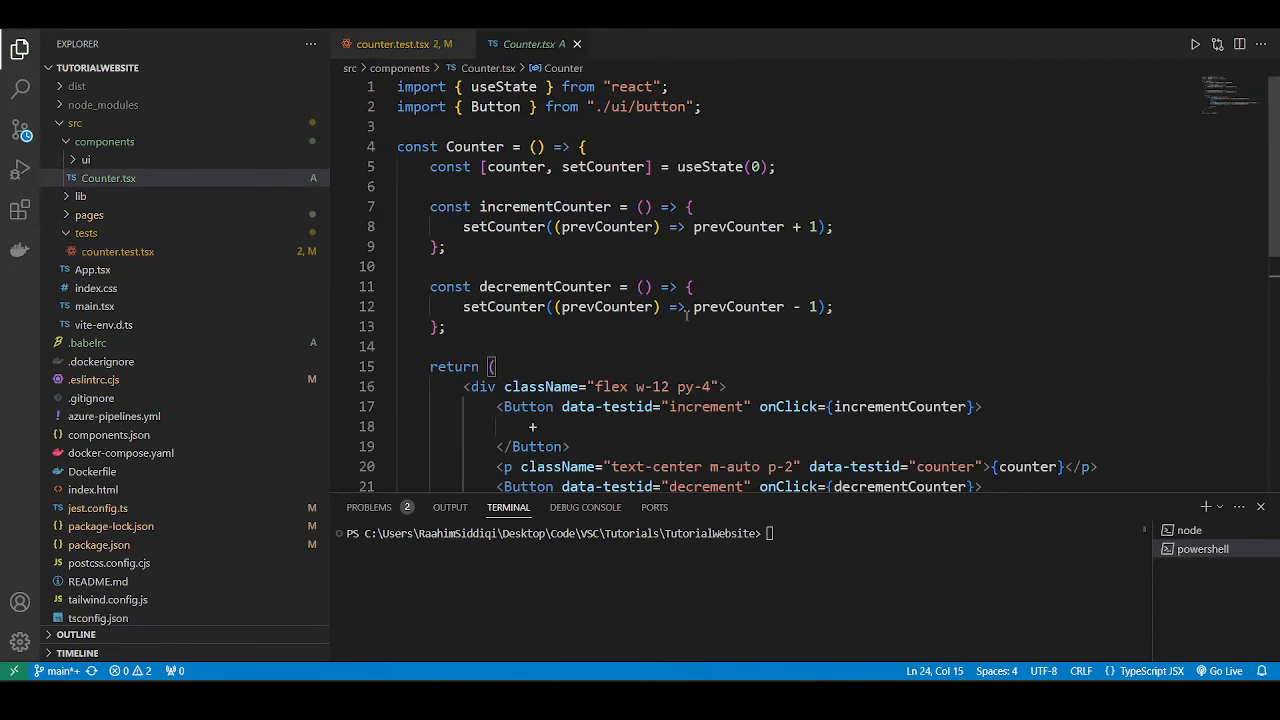
scroll("down", 3)
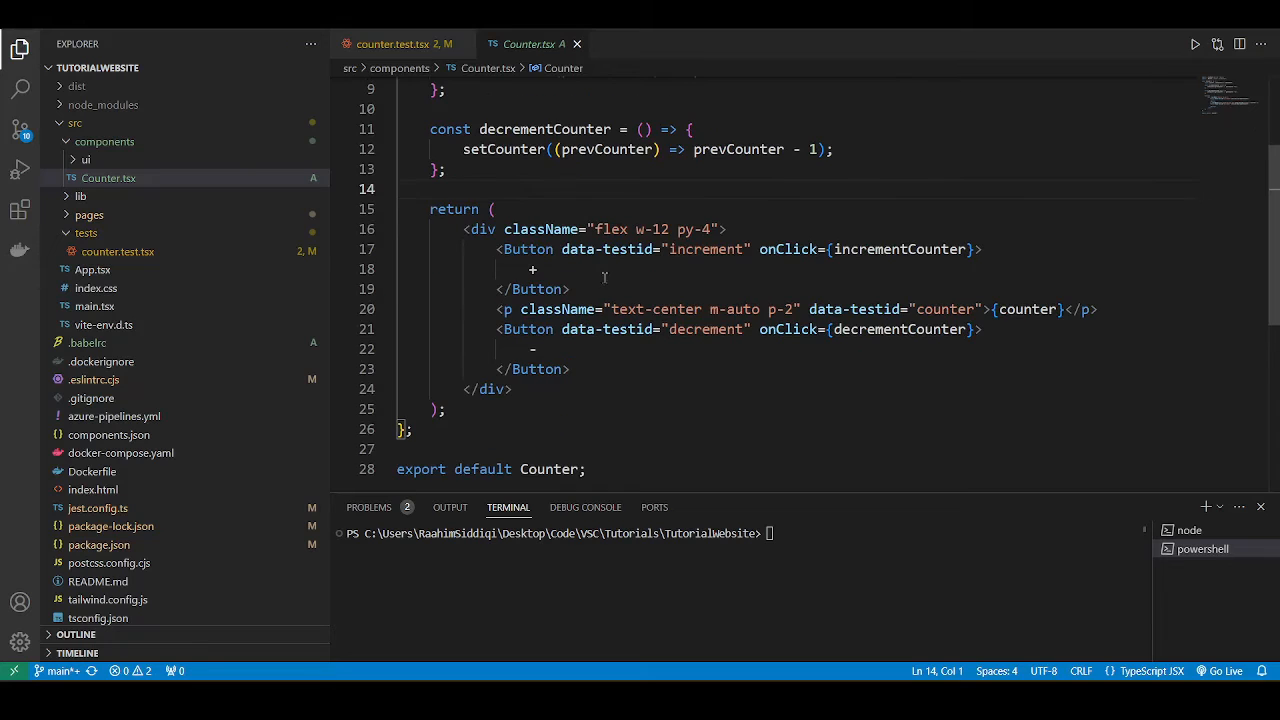
mouse_move(588, 372)
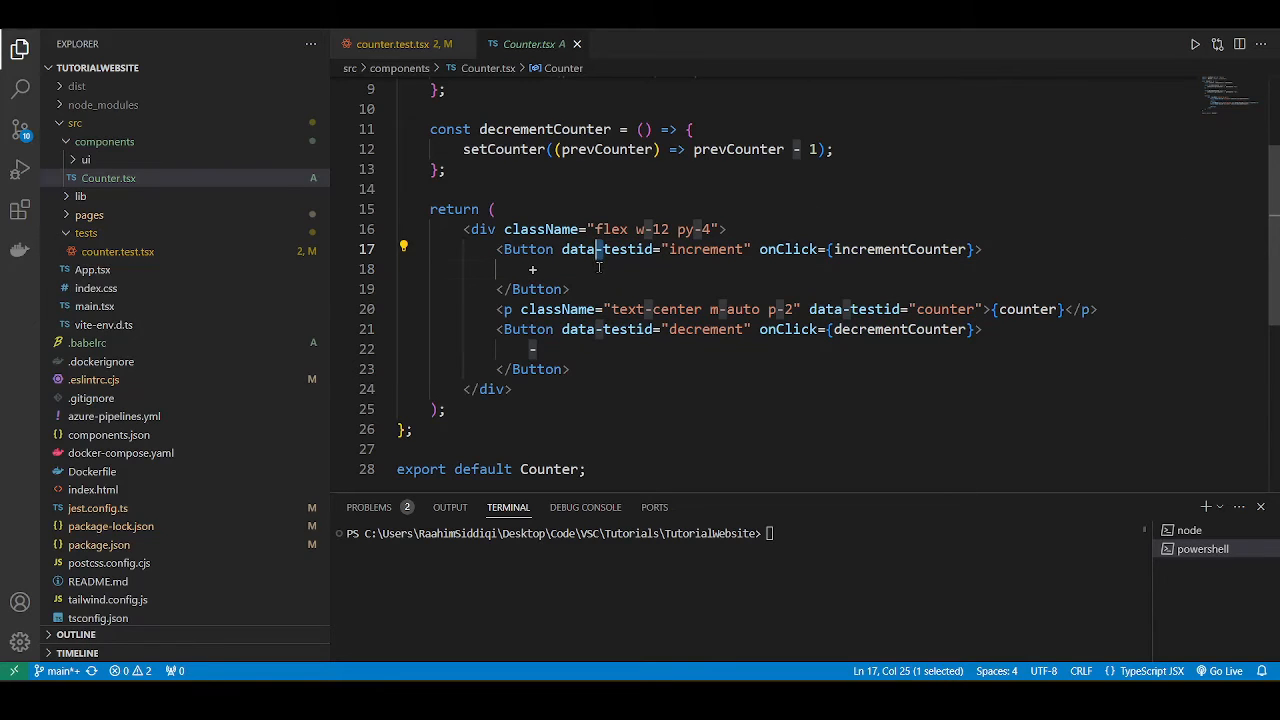
double_click(600, 248)
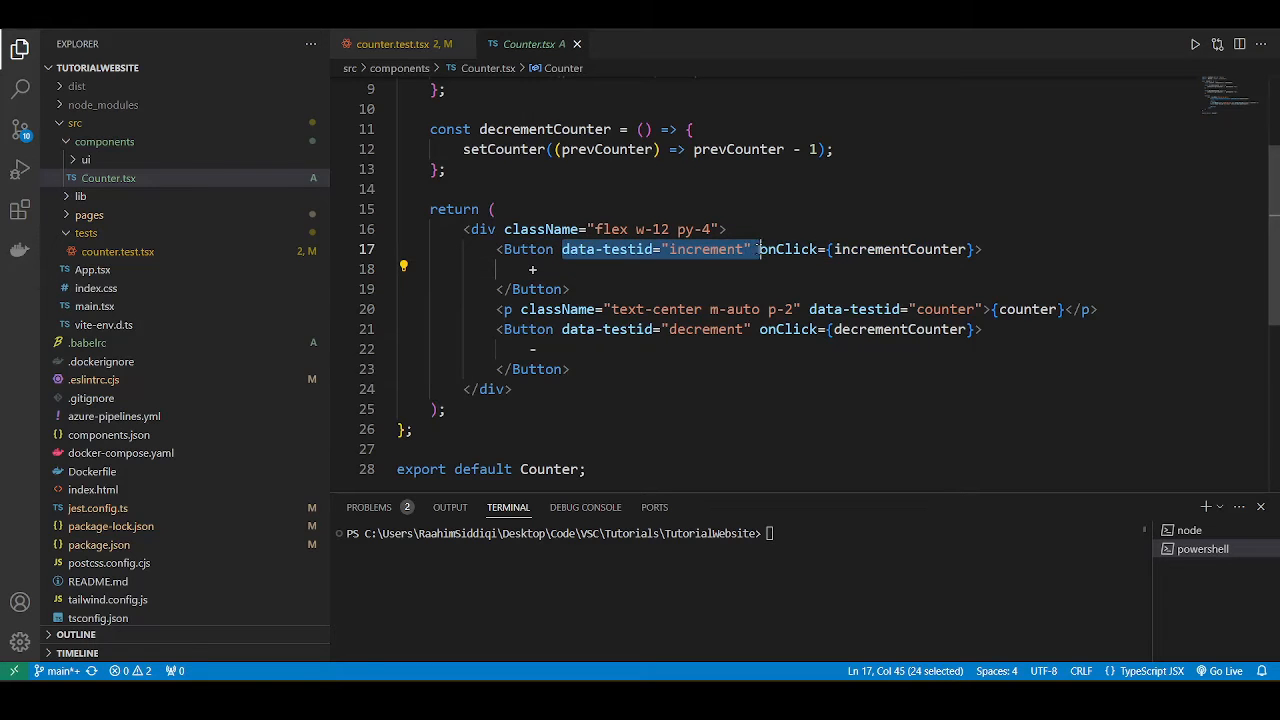
Step: Declare const incrementBtn = screen.getByTestId("increment") in the counter test
left_click(400, 44)
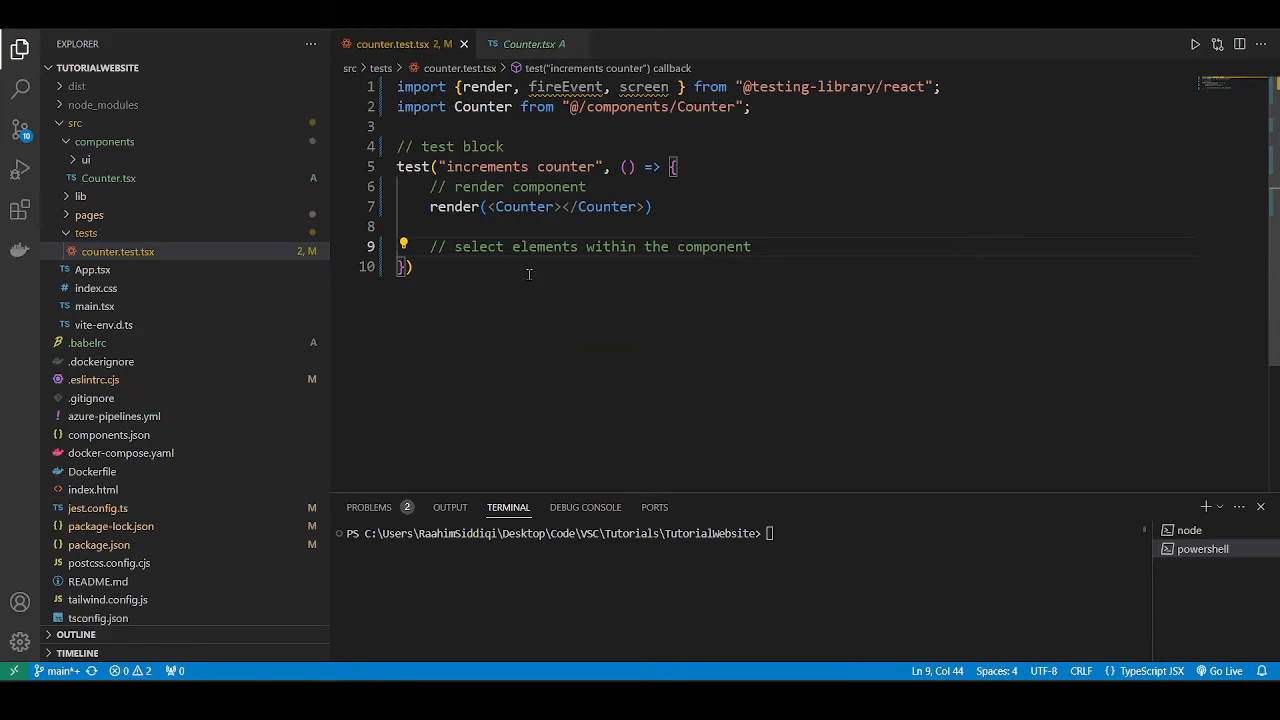
type("const counter")
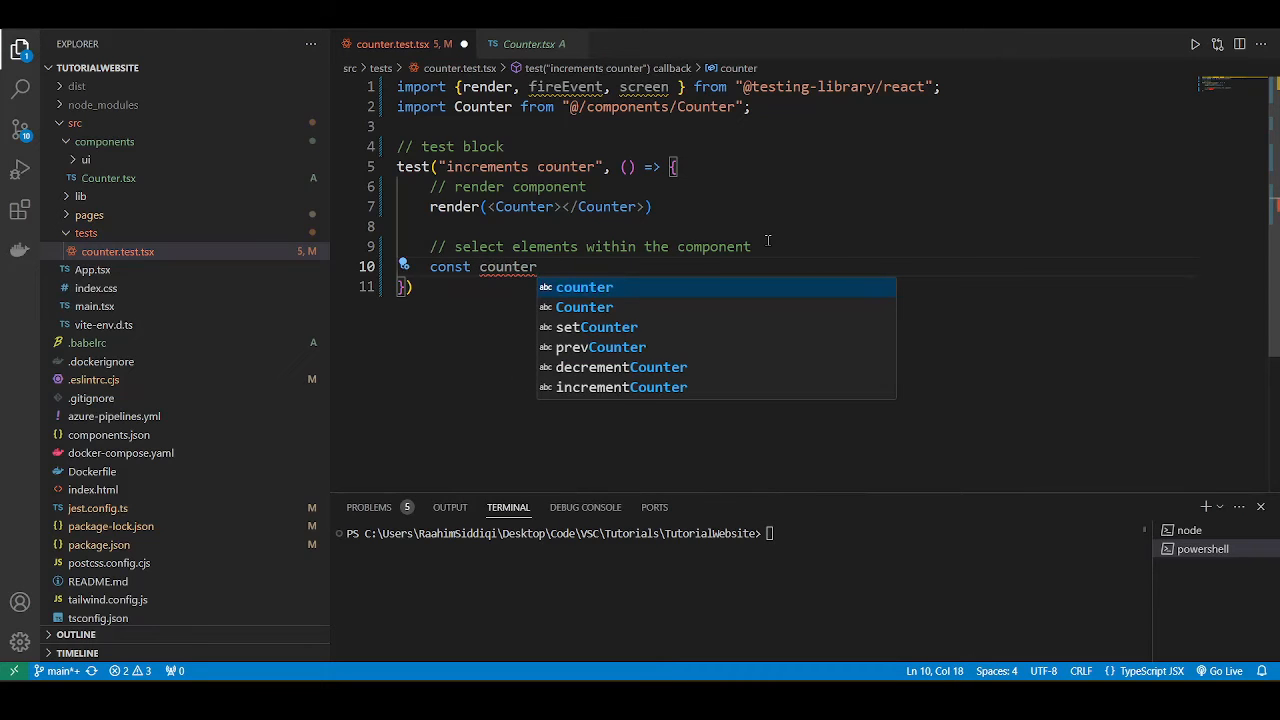
key("Backspace")
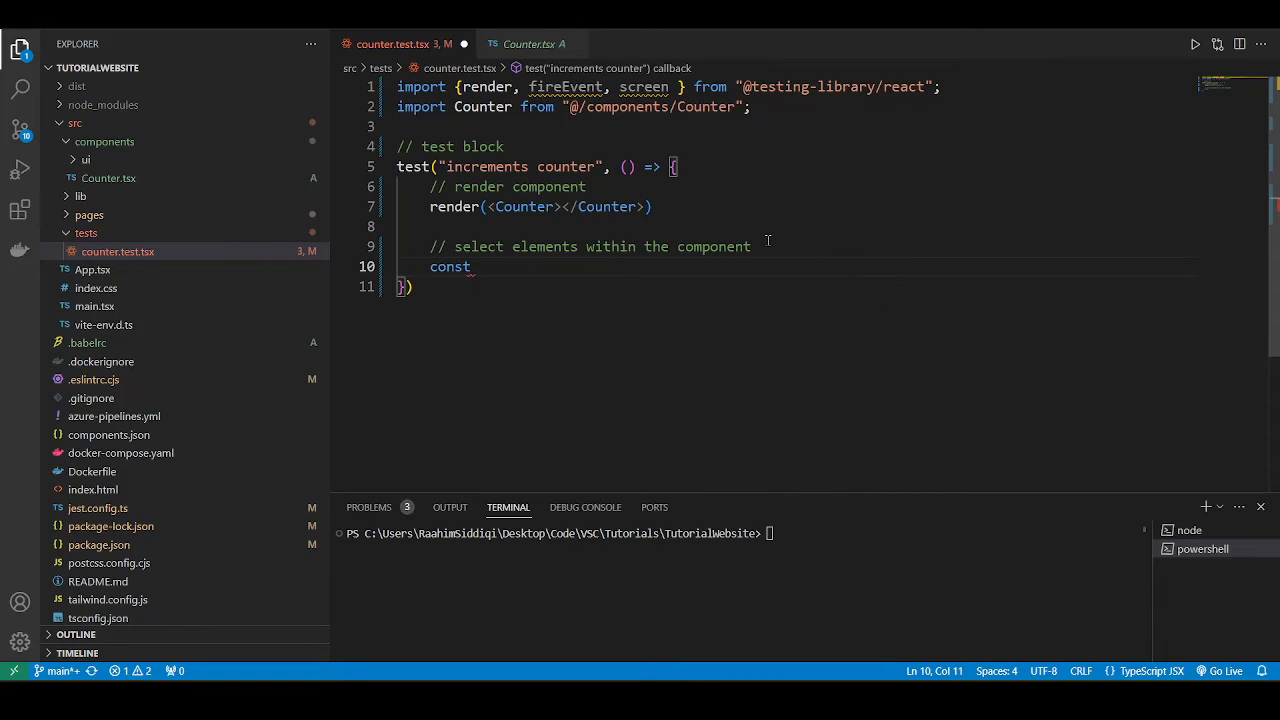
type("incrementBtn = s")
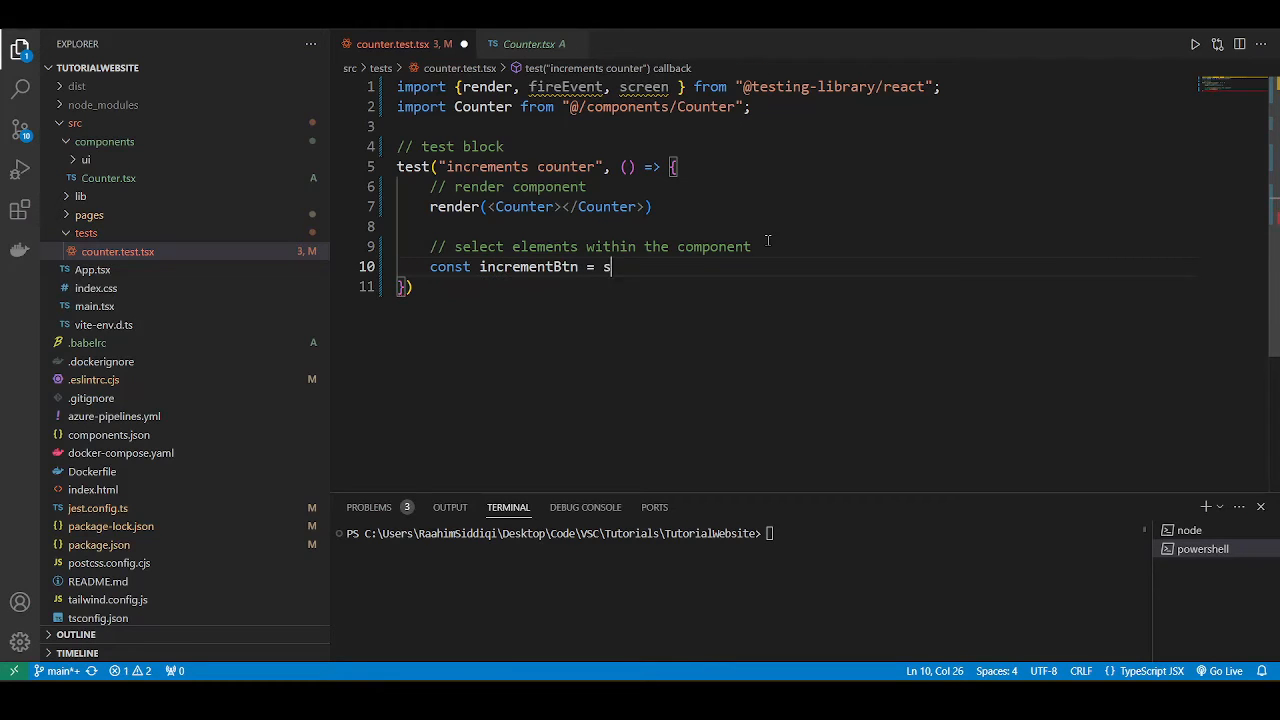
type("creen.")
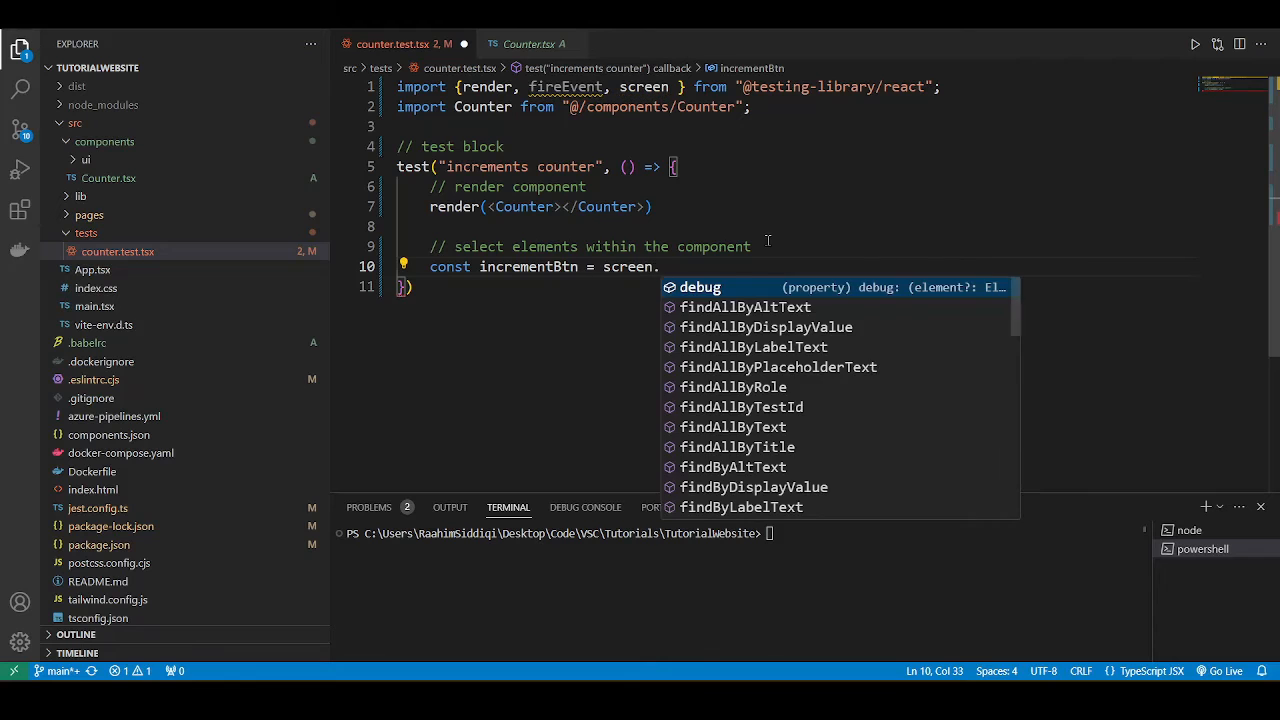
type(".get")
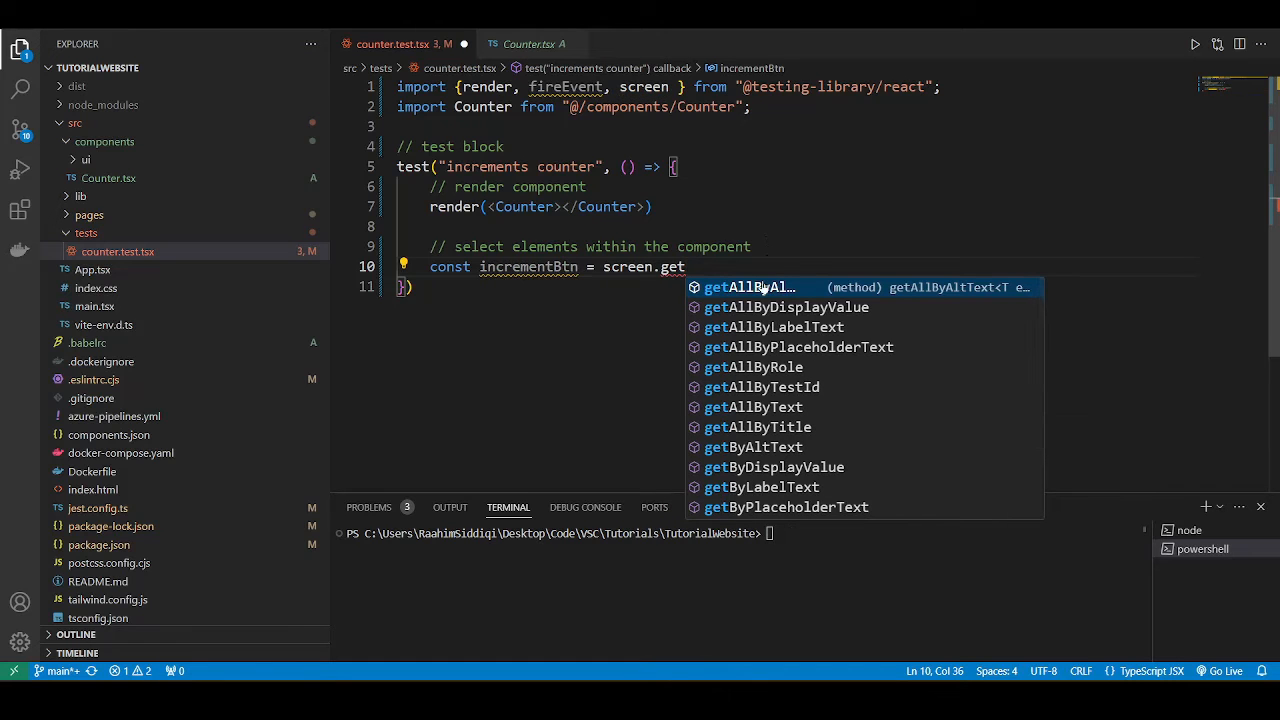
type("ByTestId(\"inc")
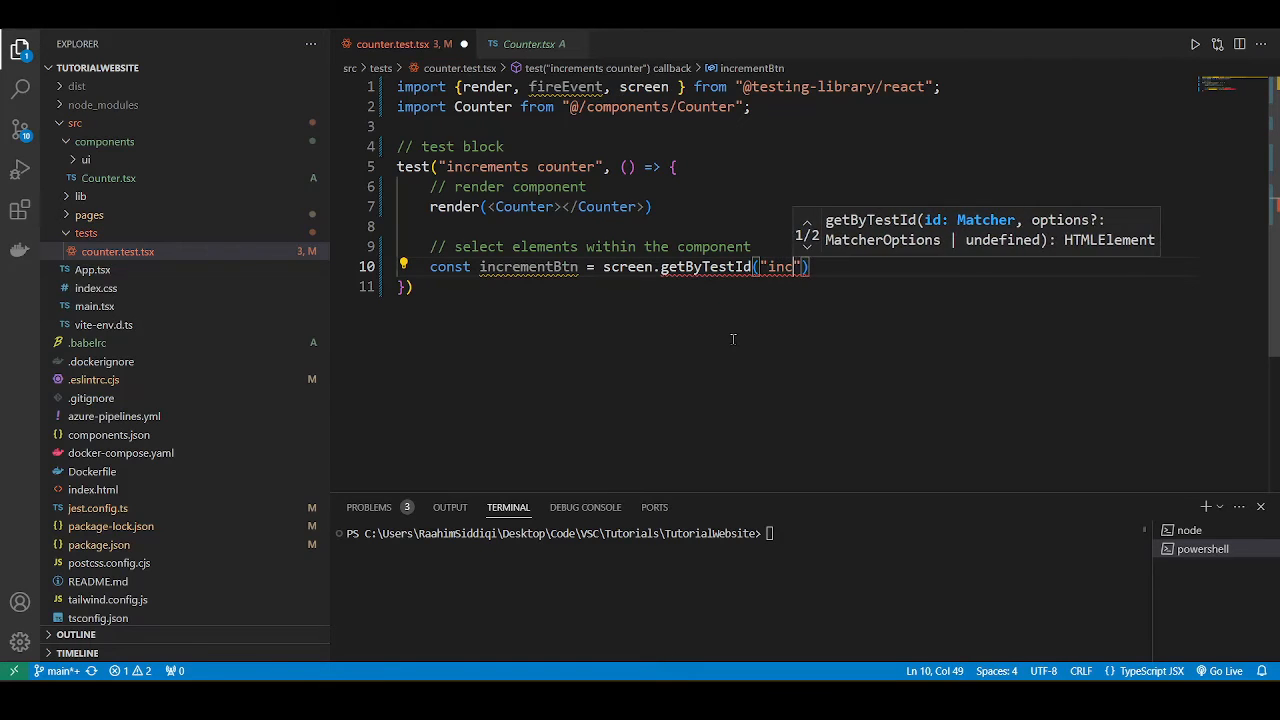
type("rement")
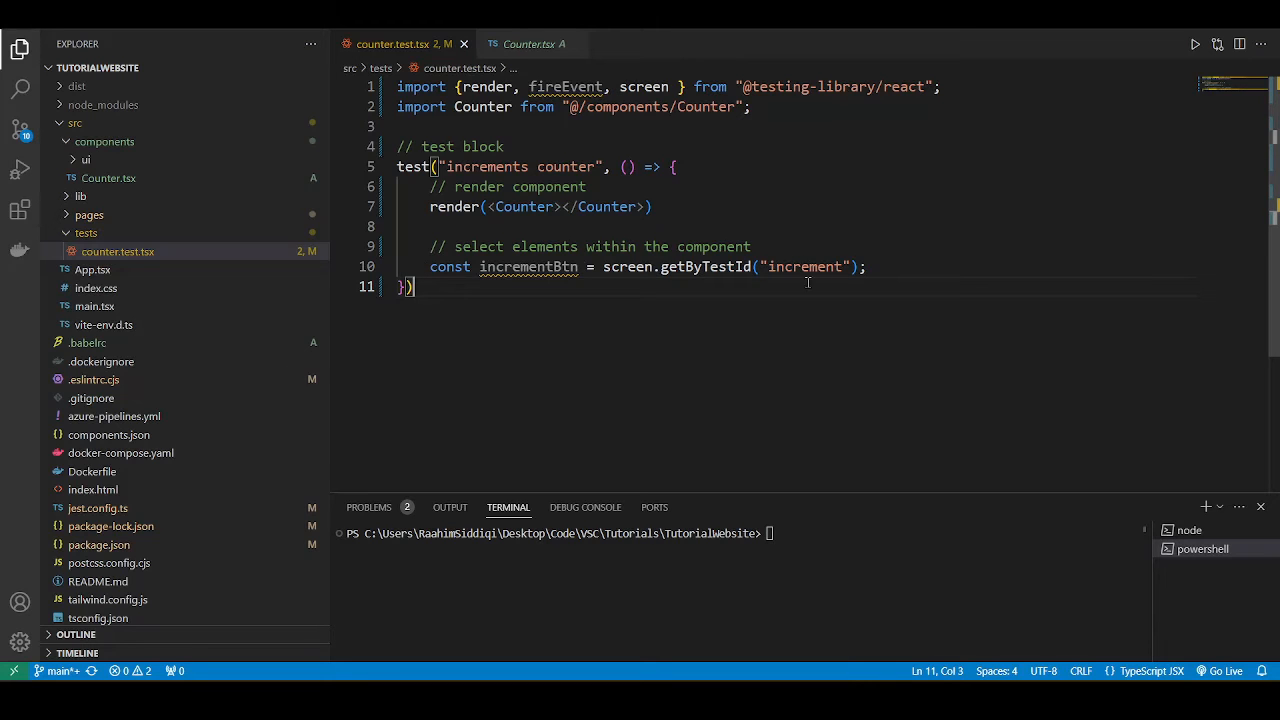
left_click(534, 44)
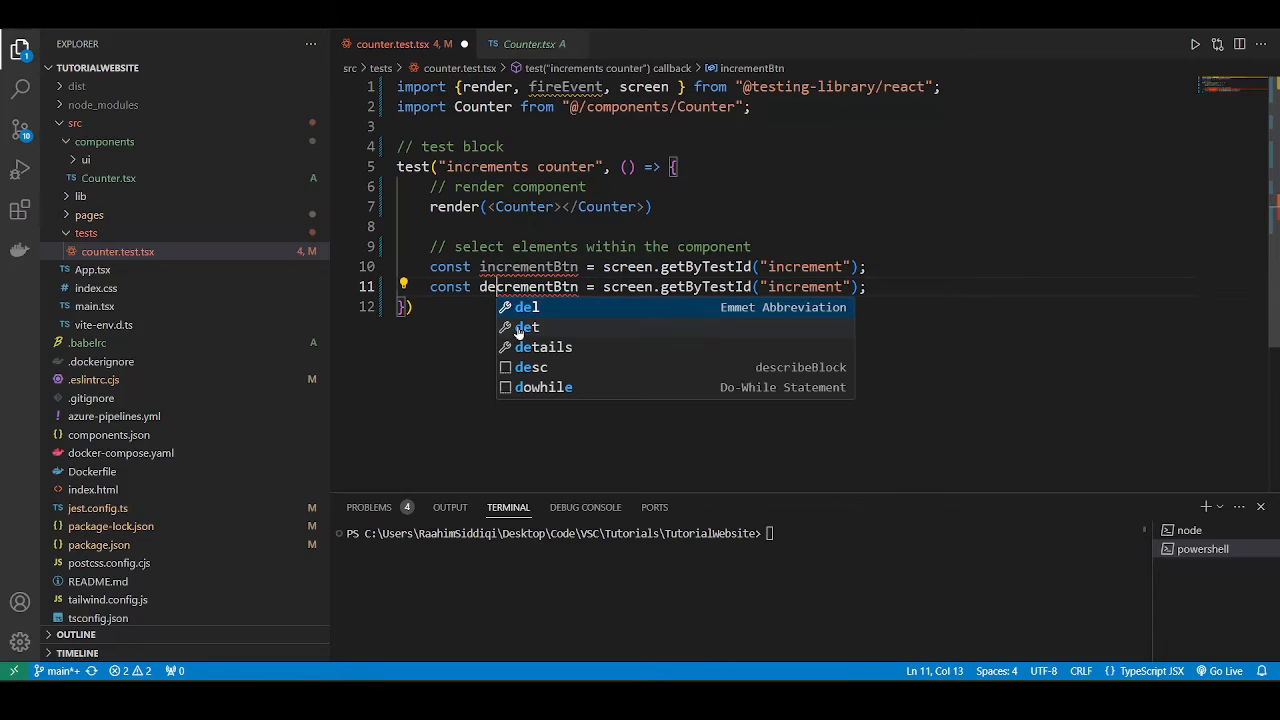
Step: Declare decrementBtn and counter via screen.getByTestId("decrement") and getByTestId("counter")
type("decrement")
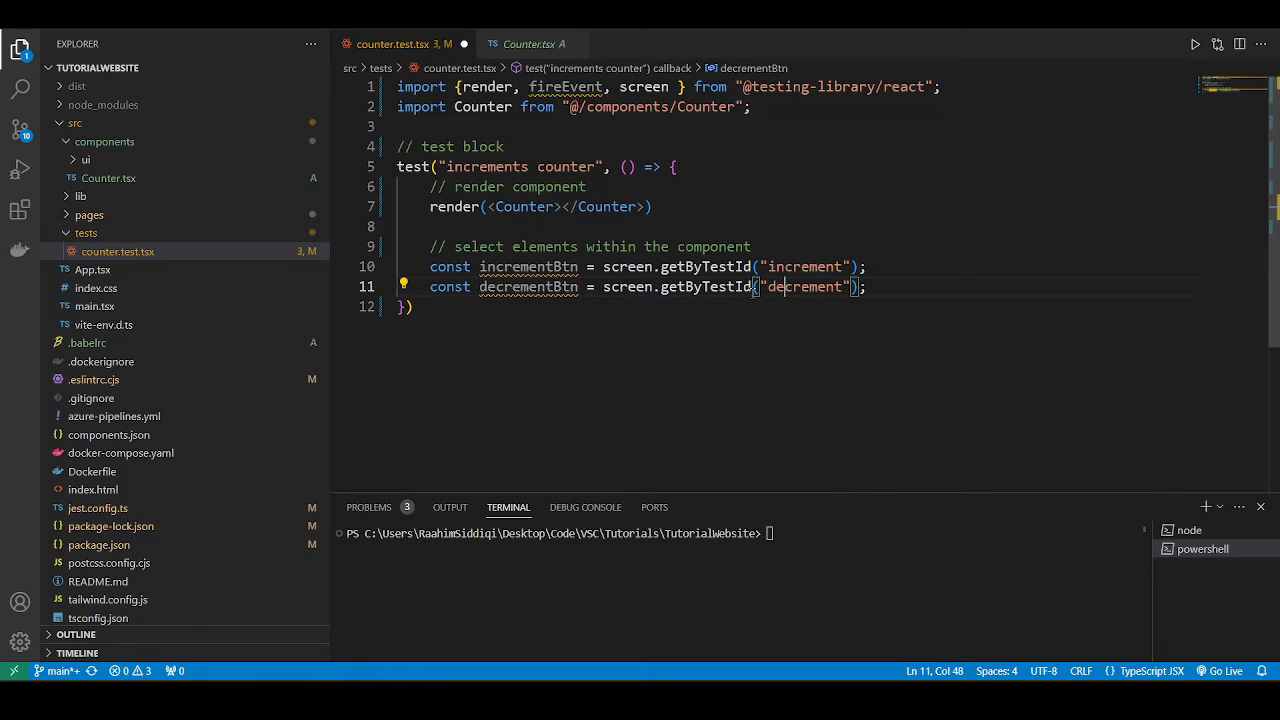
type("const counter =")
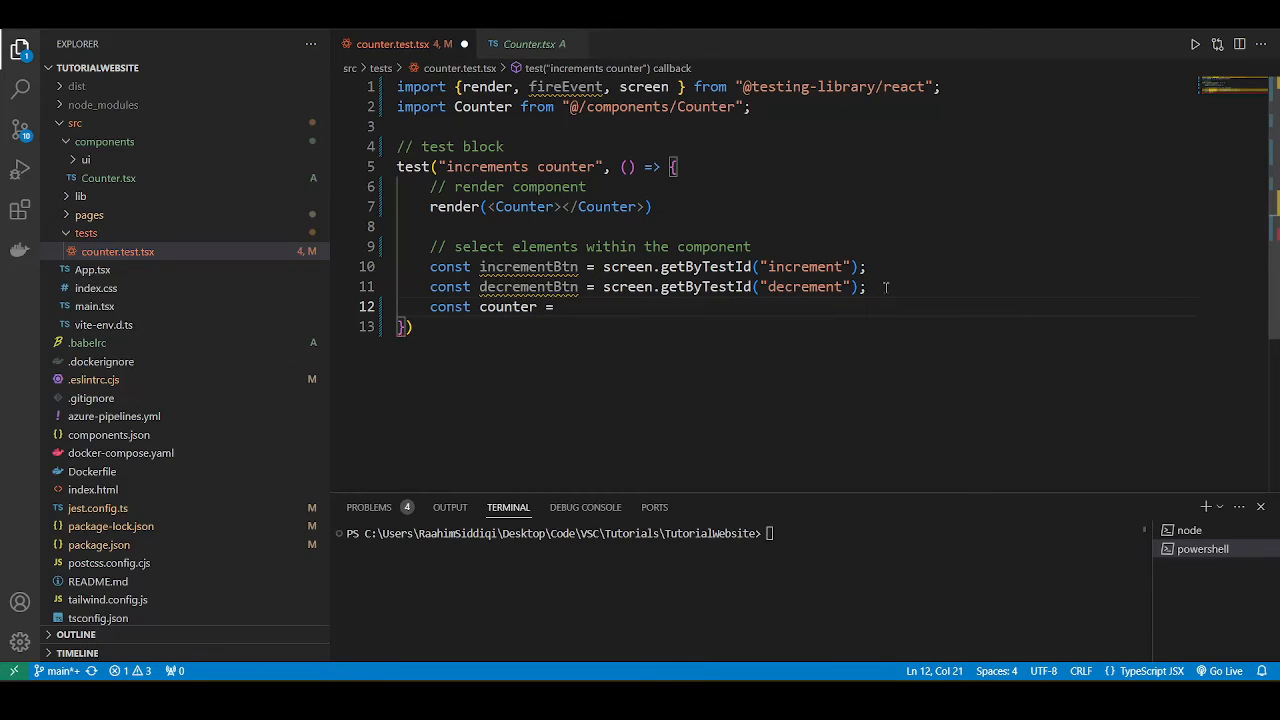
type("screen.")
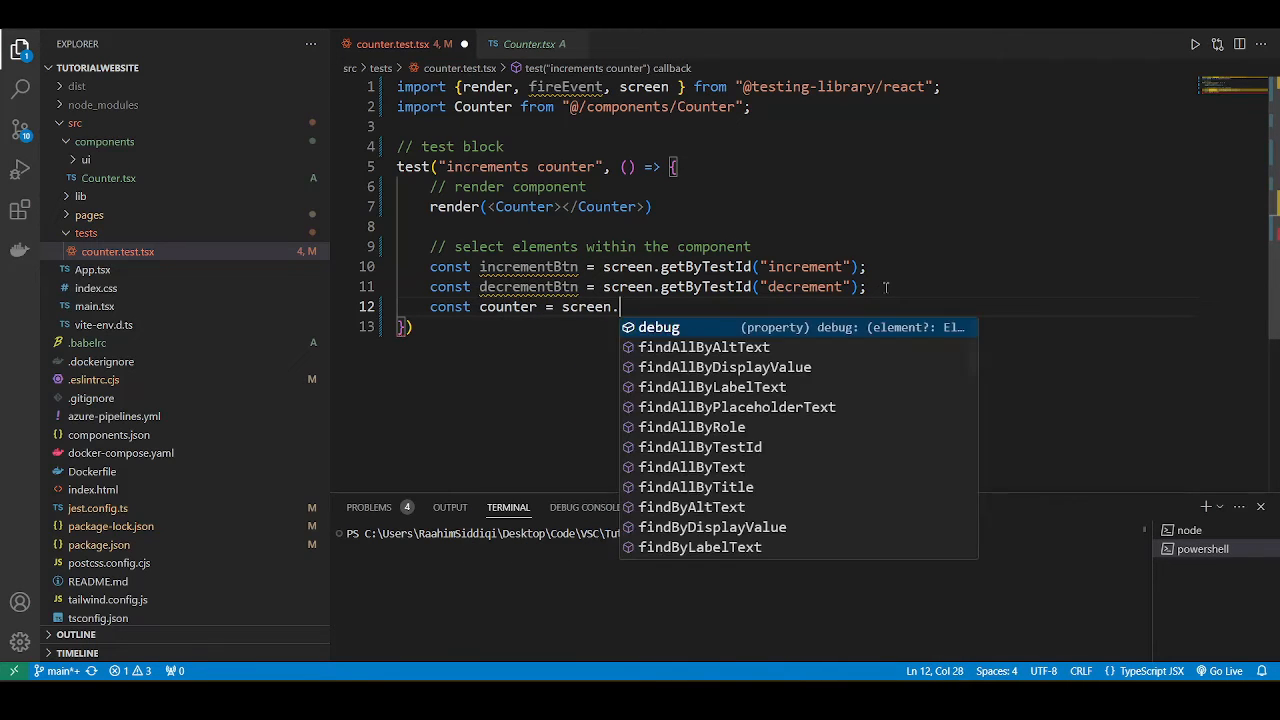
type("getByTestId(")
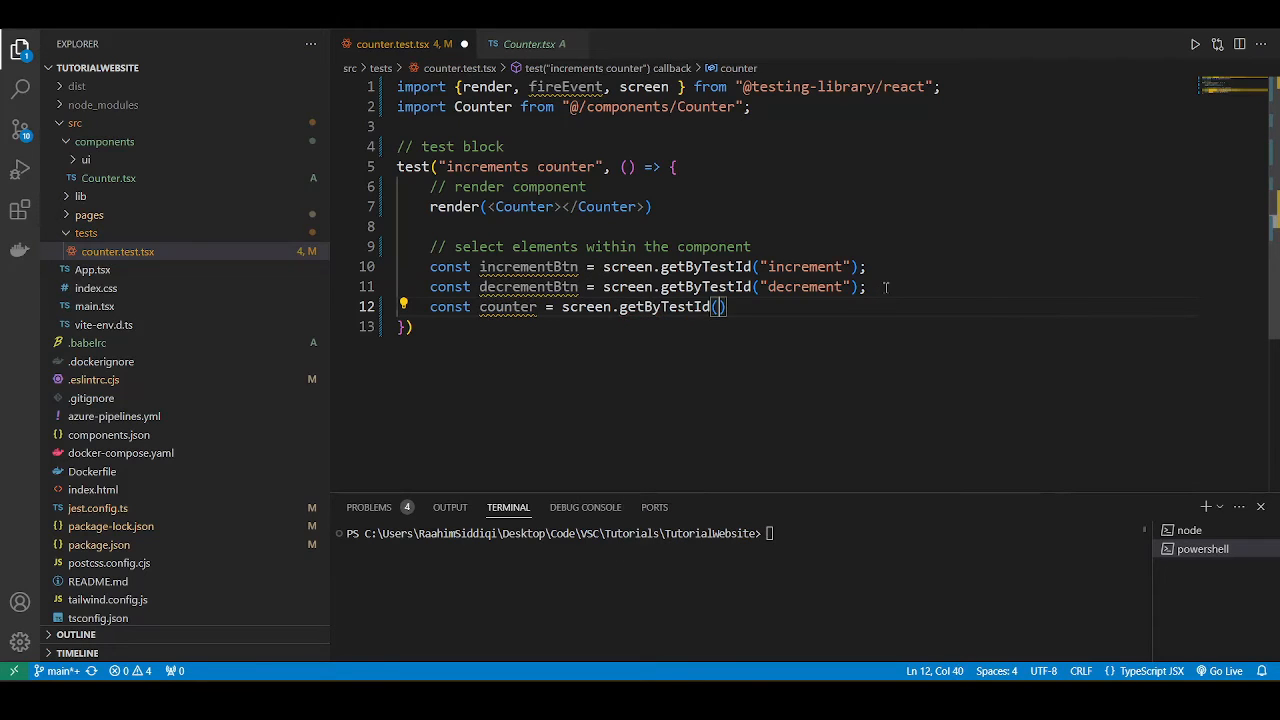
type("\"counter\"")
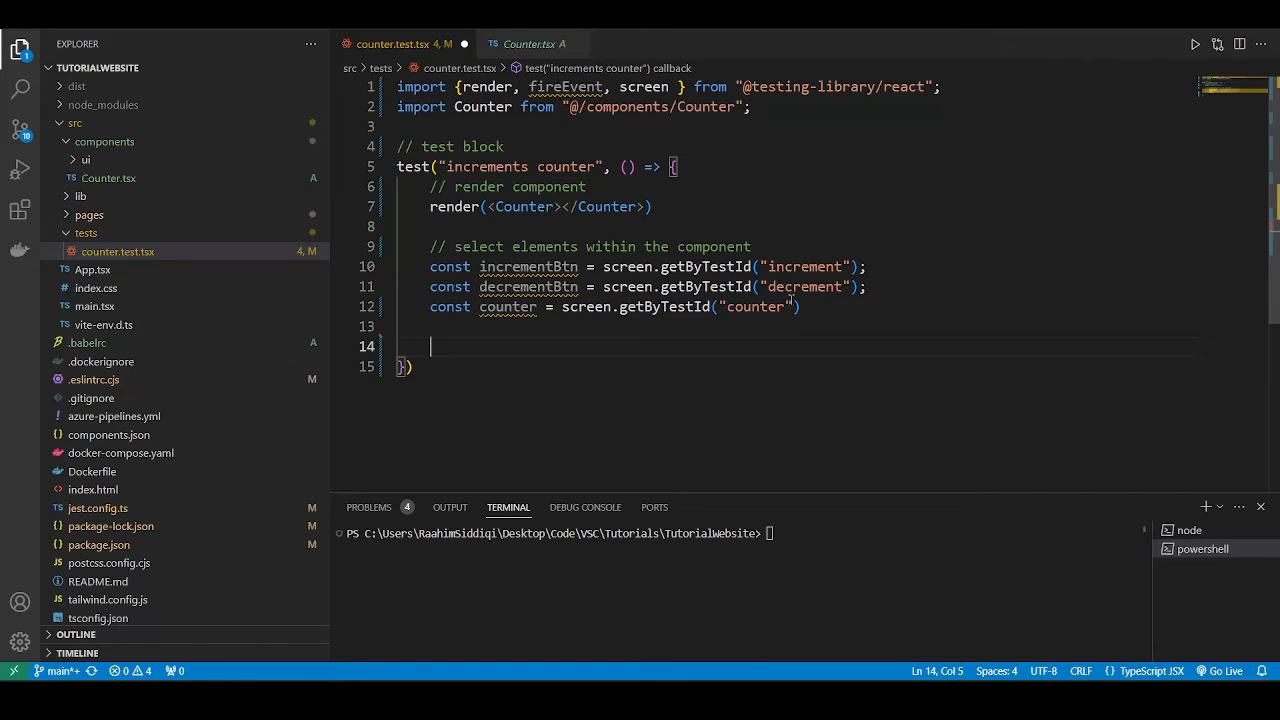
type("// interact with")
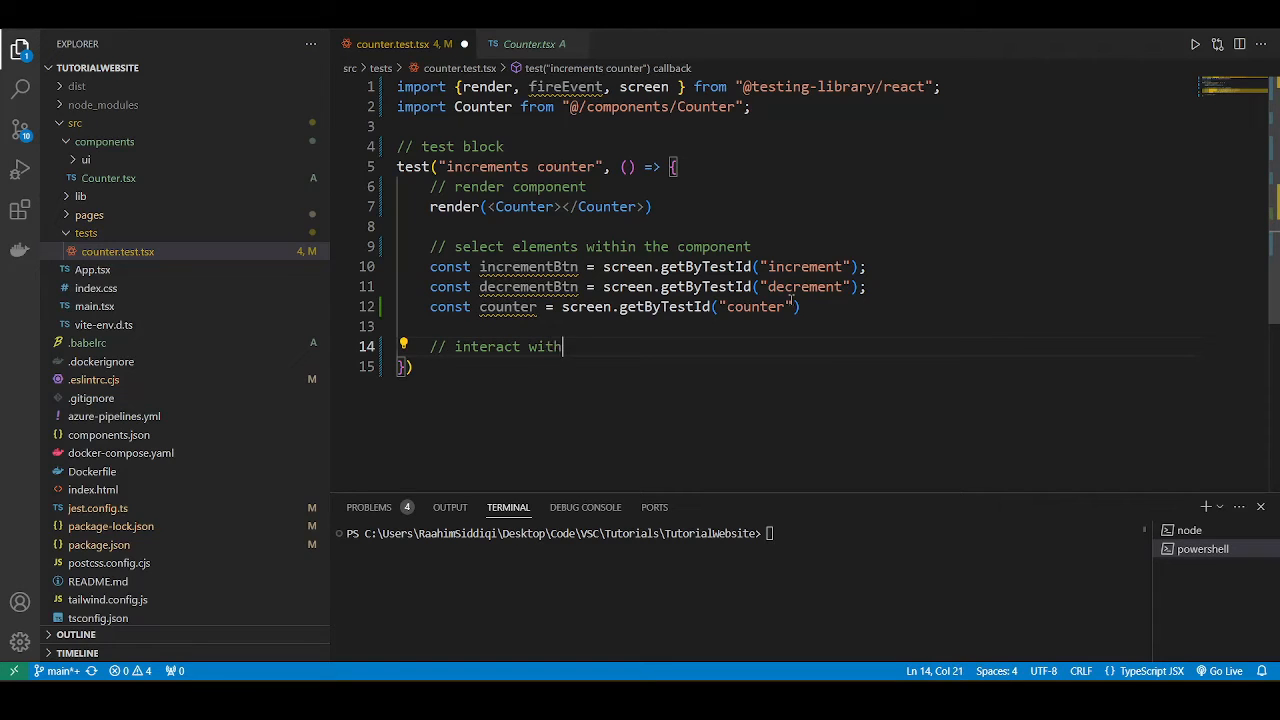
Step: Add an 'interact with incrementBtn' comment and fireEvent.click(incrementBtn)
type("incrementBtn")
type("fir")
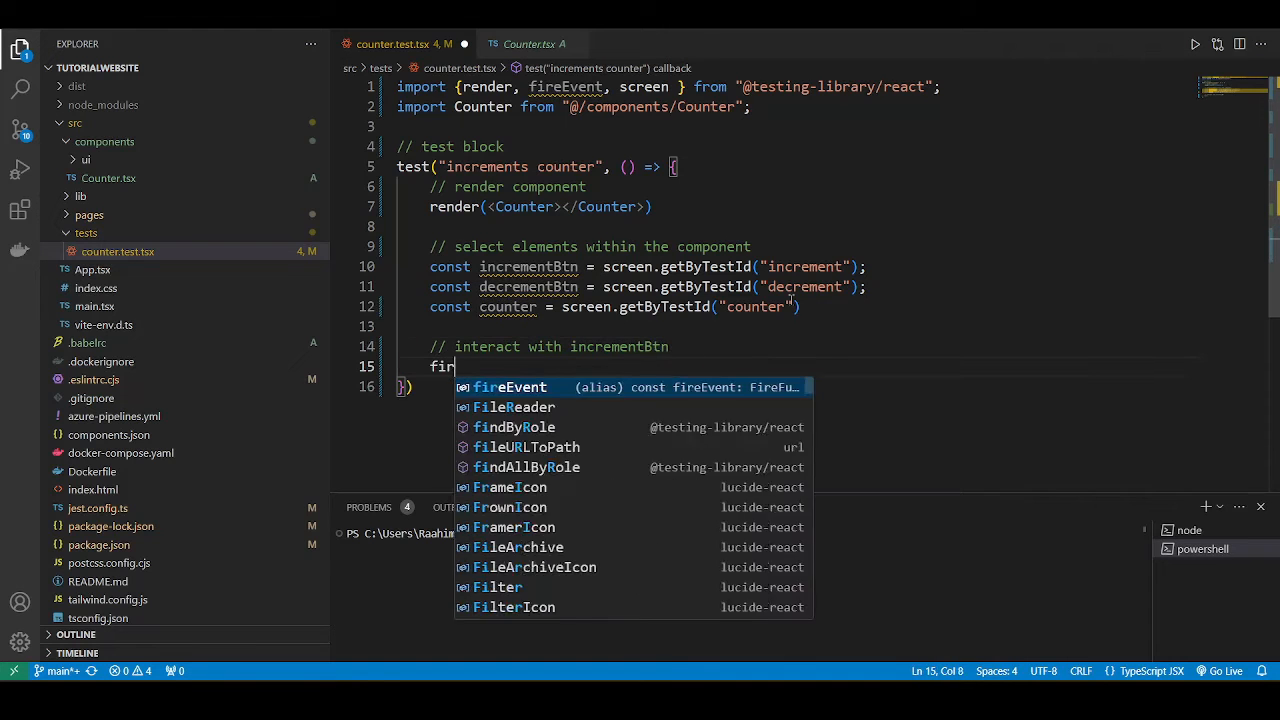
type("eEvent.")
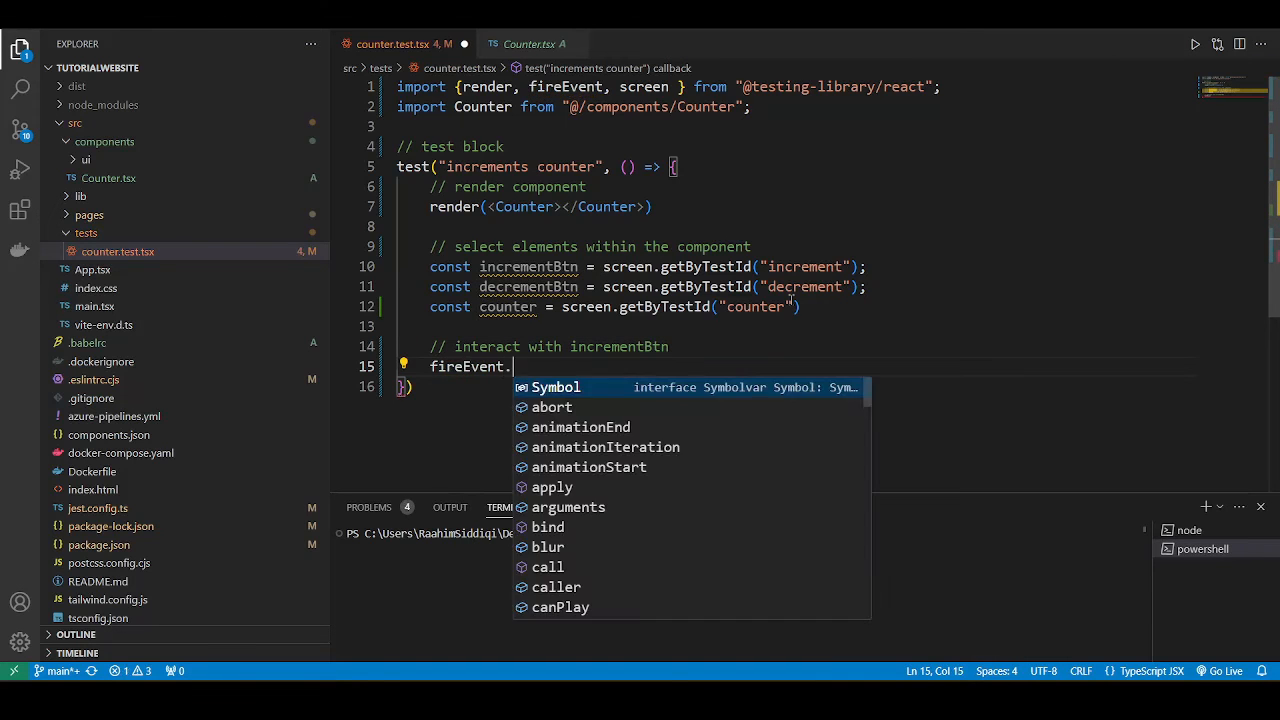
type("click(")
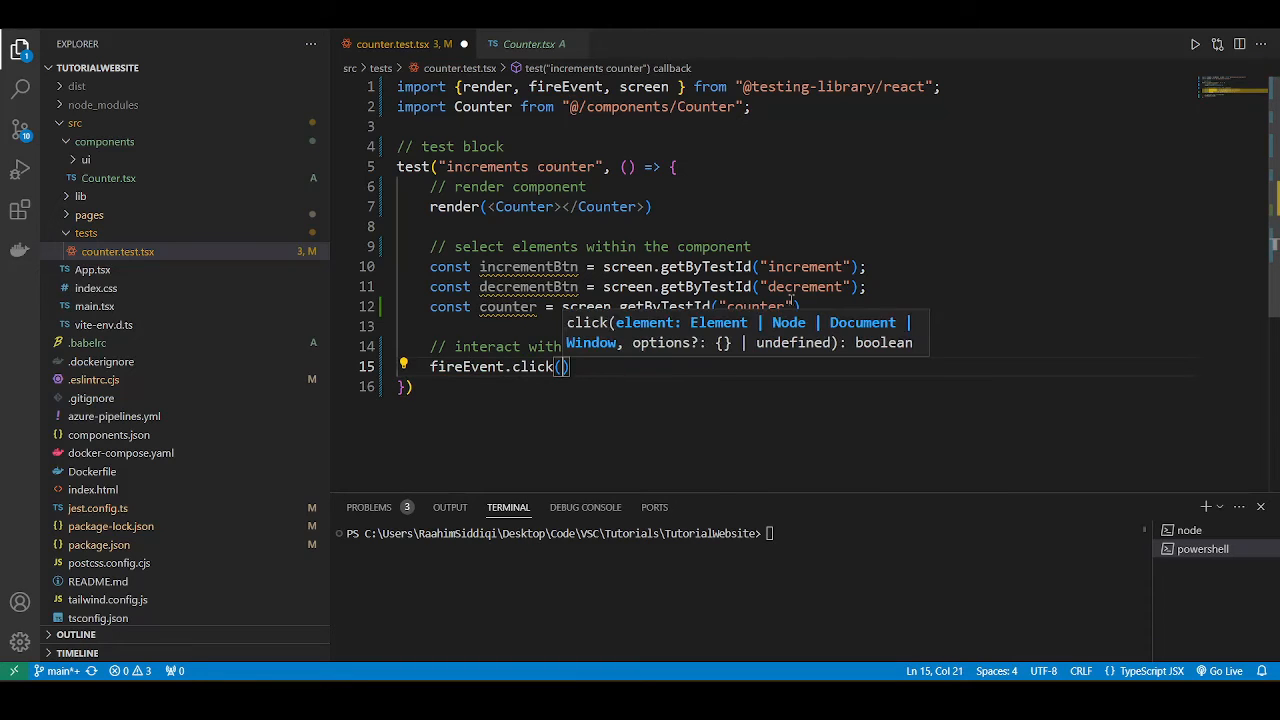
type("incrementBtn")
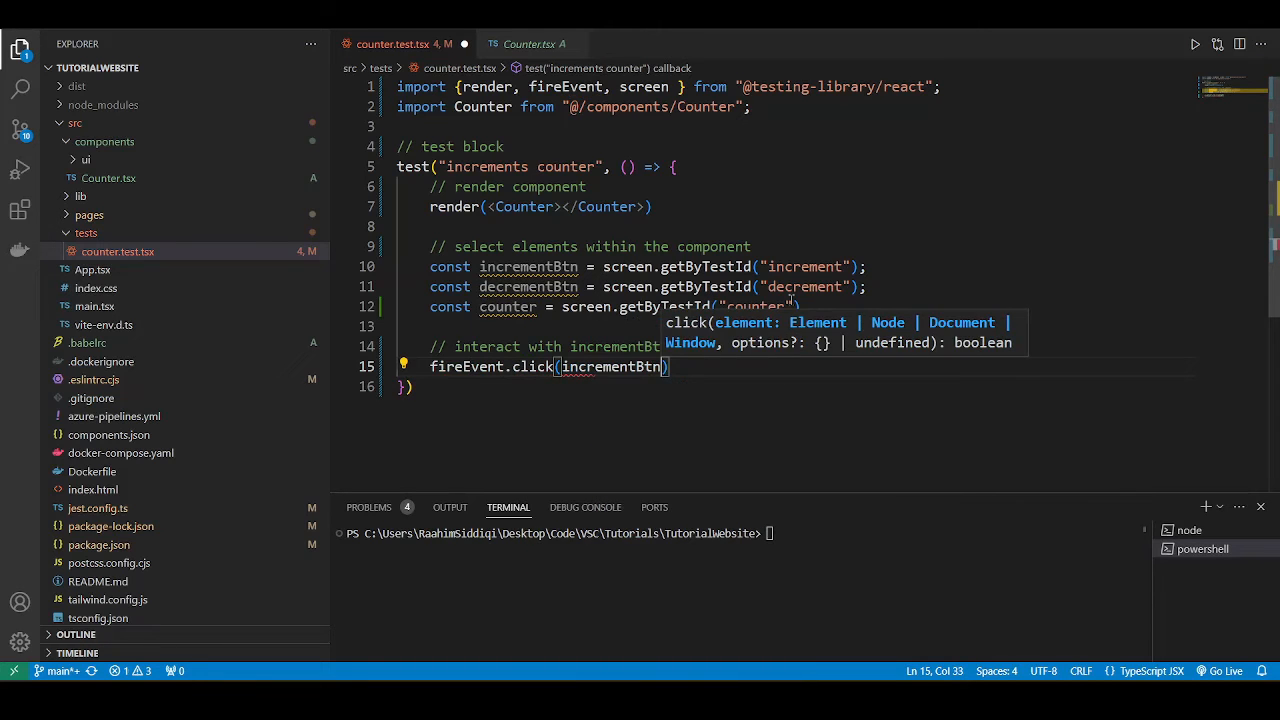
key("Enter")
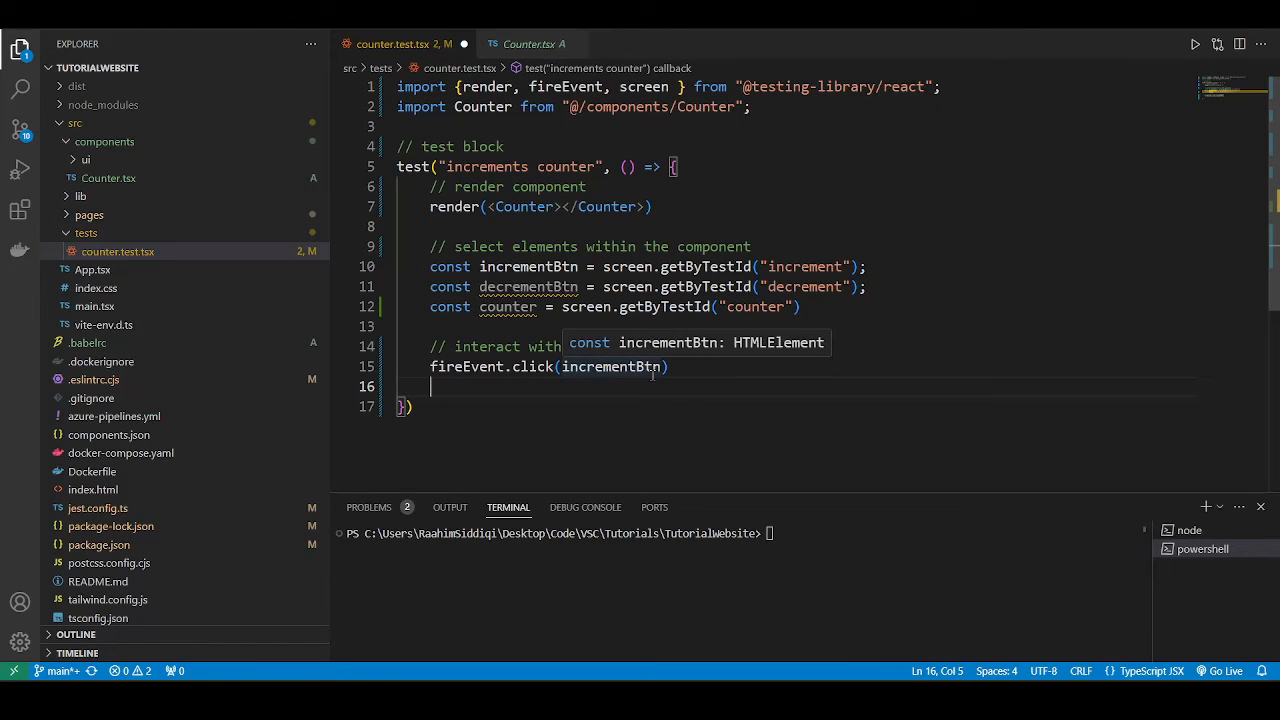
Step: Assert expect(counter.innerHTML).toBe("1"), then click decrementBtn and expect "0"
type("expect(")
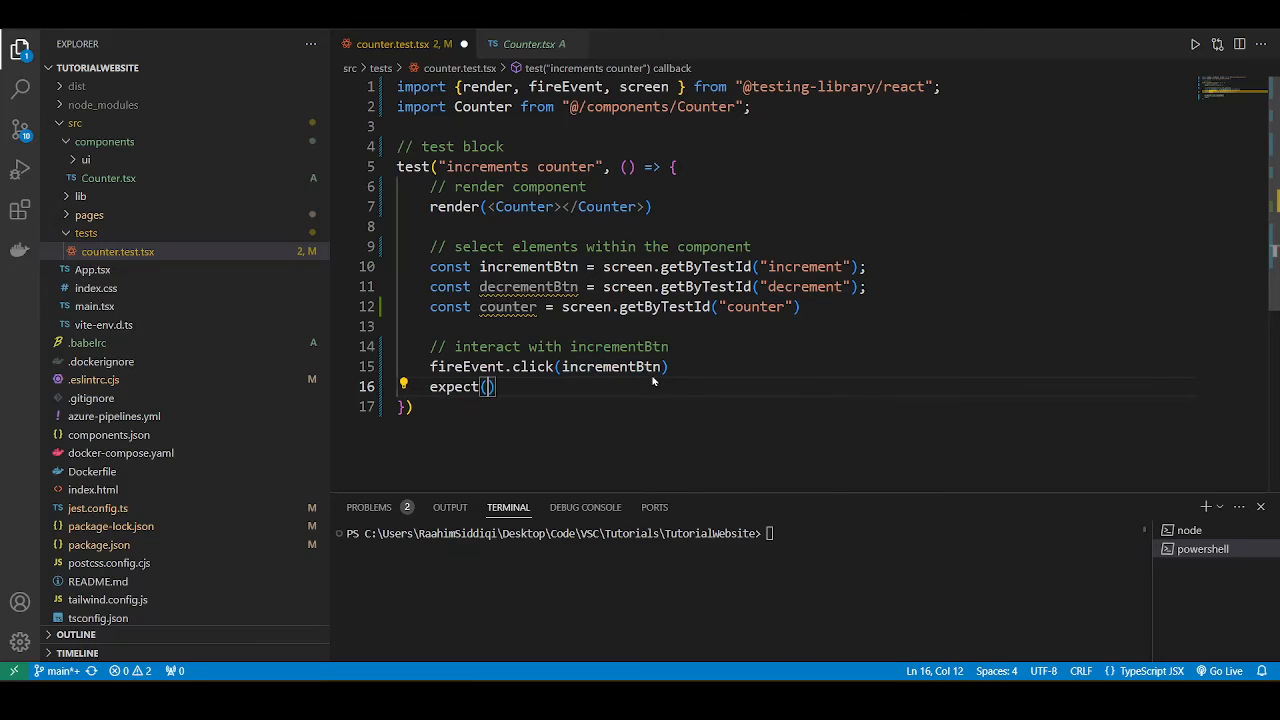
type("counter.")
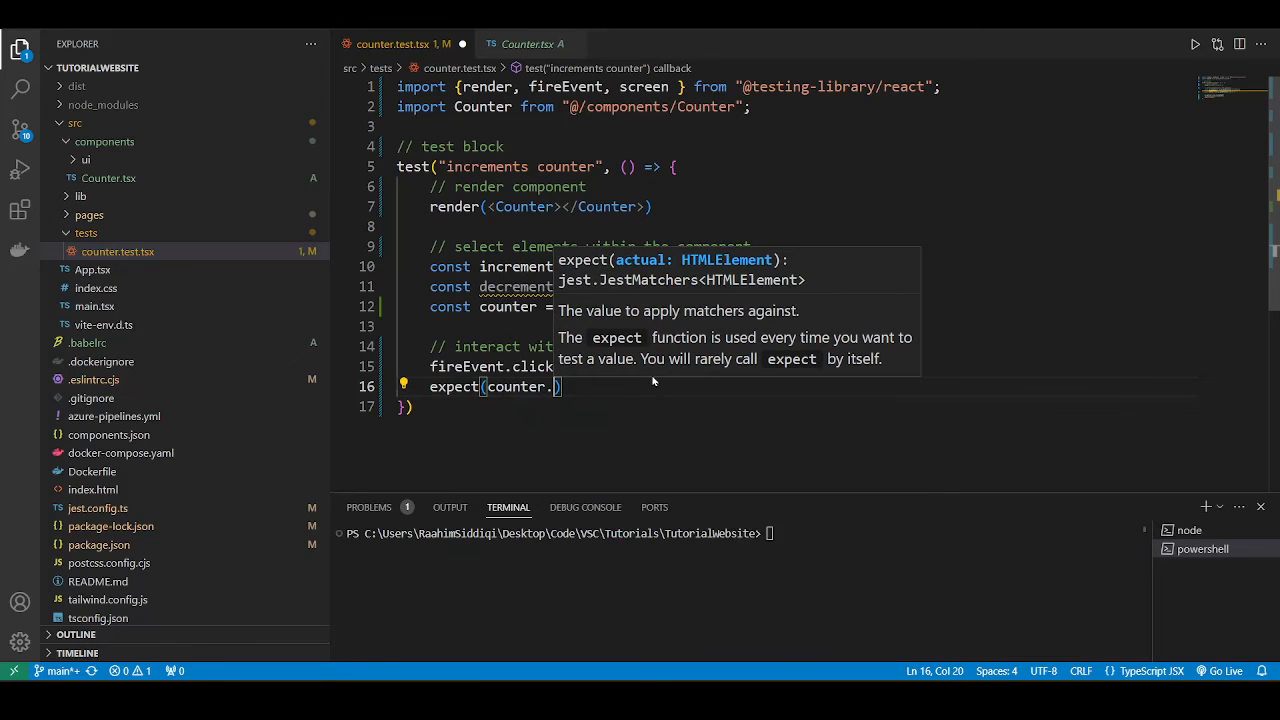
type("innerHTML")
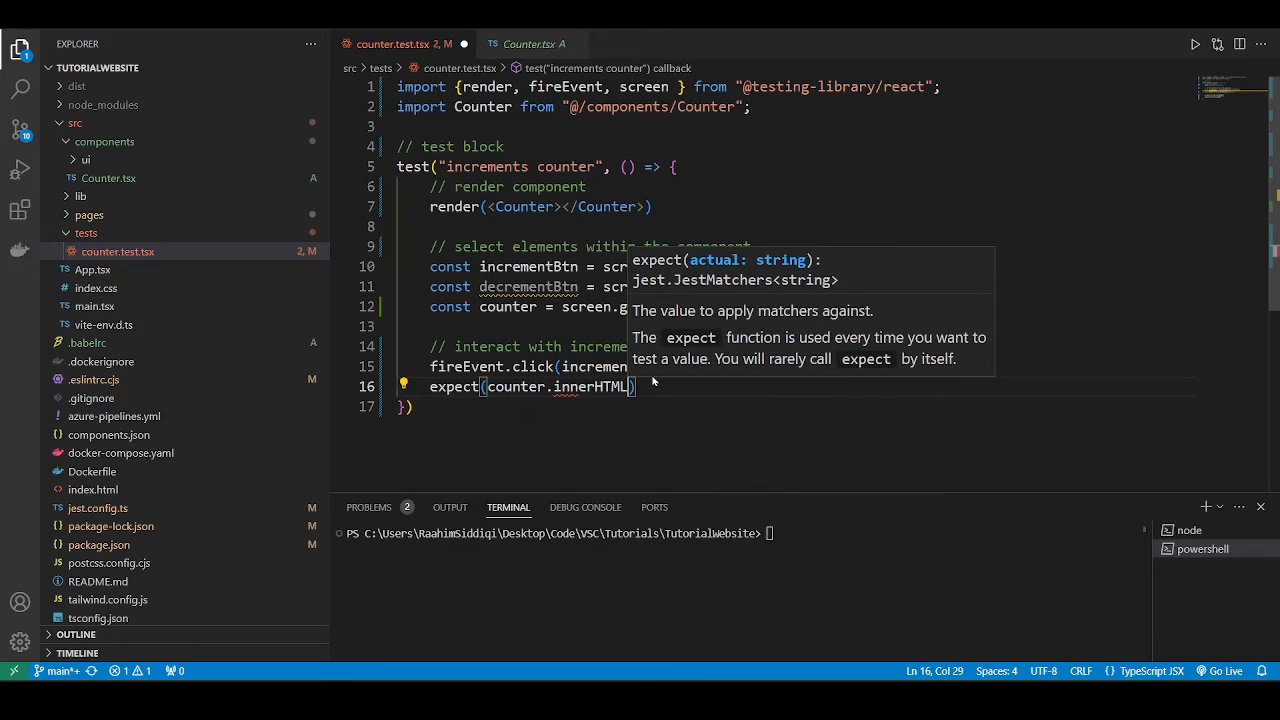
type(".T")
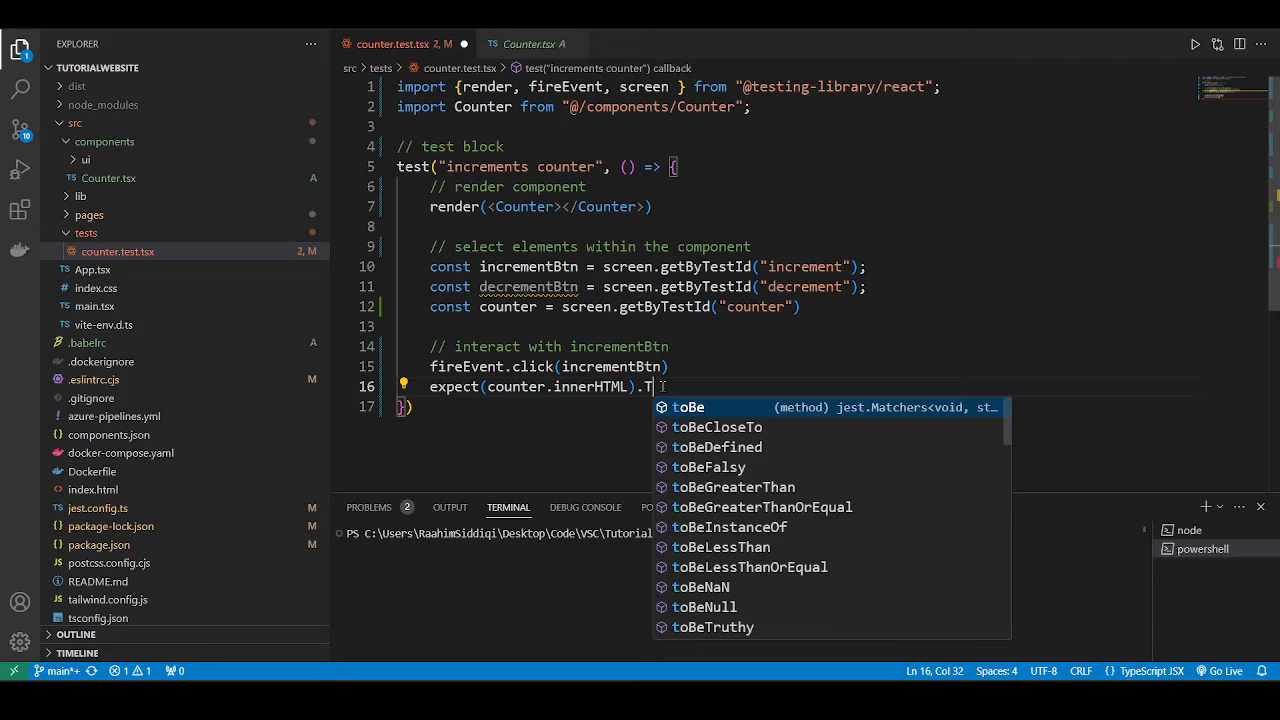
type("oBe")
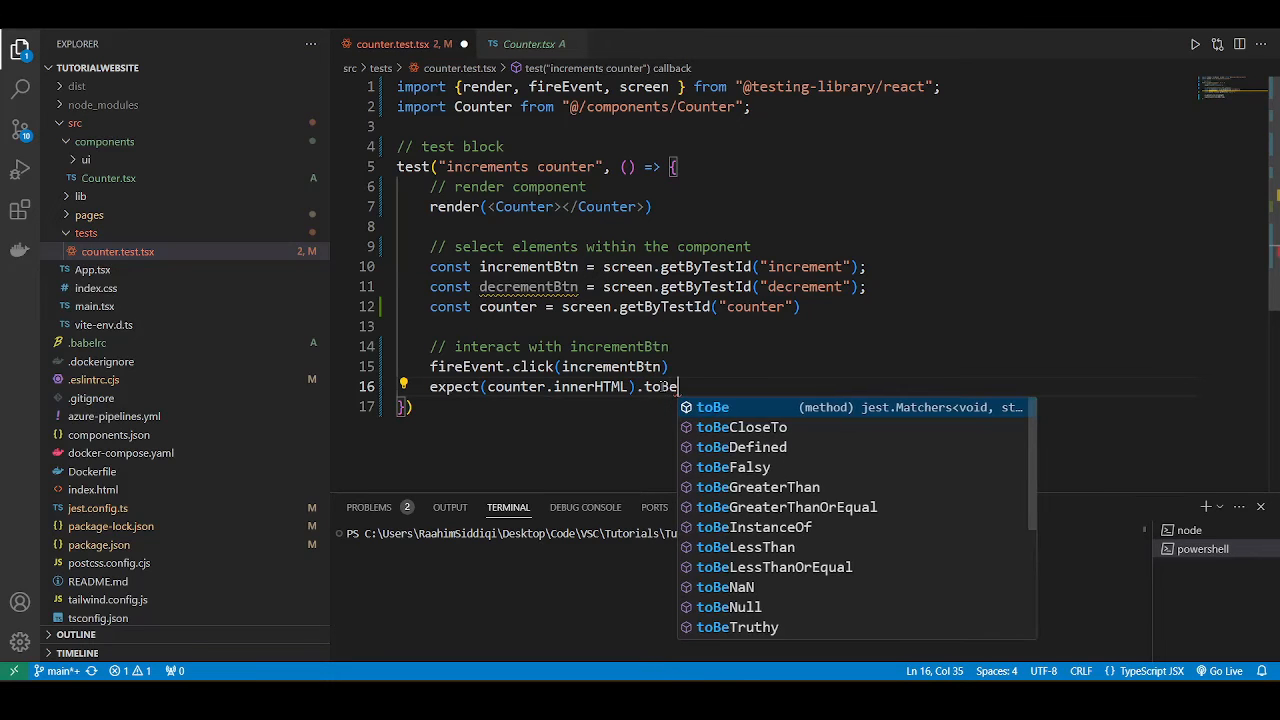
type("(\"1\")")
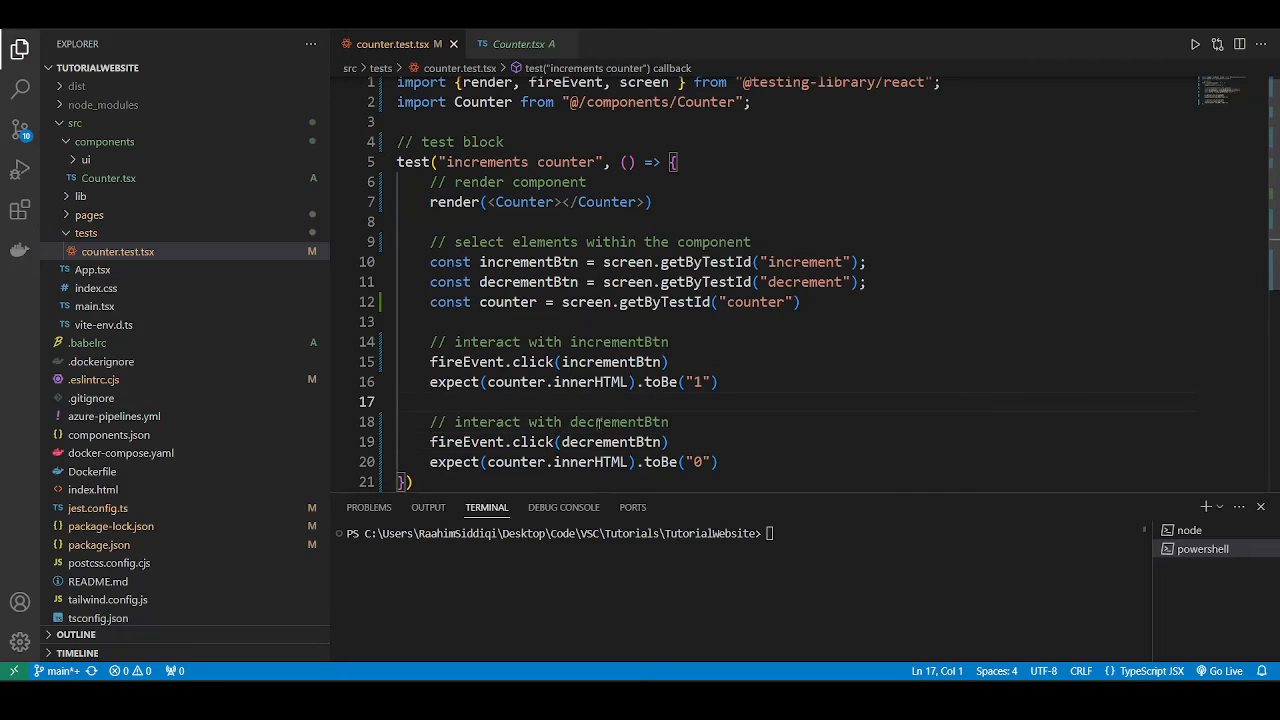
Step: Run npm run test in the terminal so Jest reports the increments counter test passing
scroll("down", 3)
type("..")
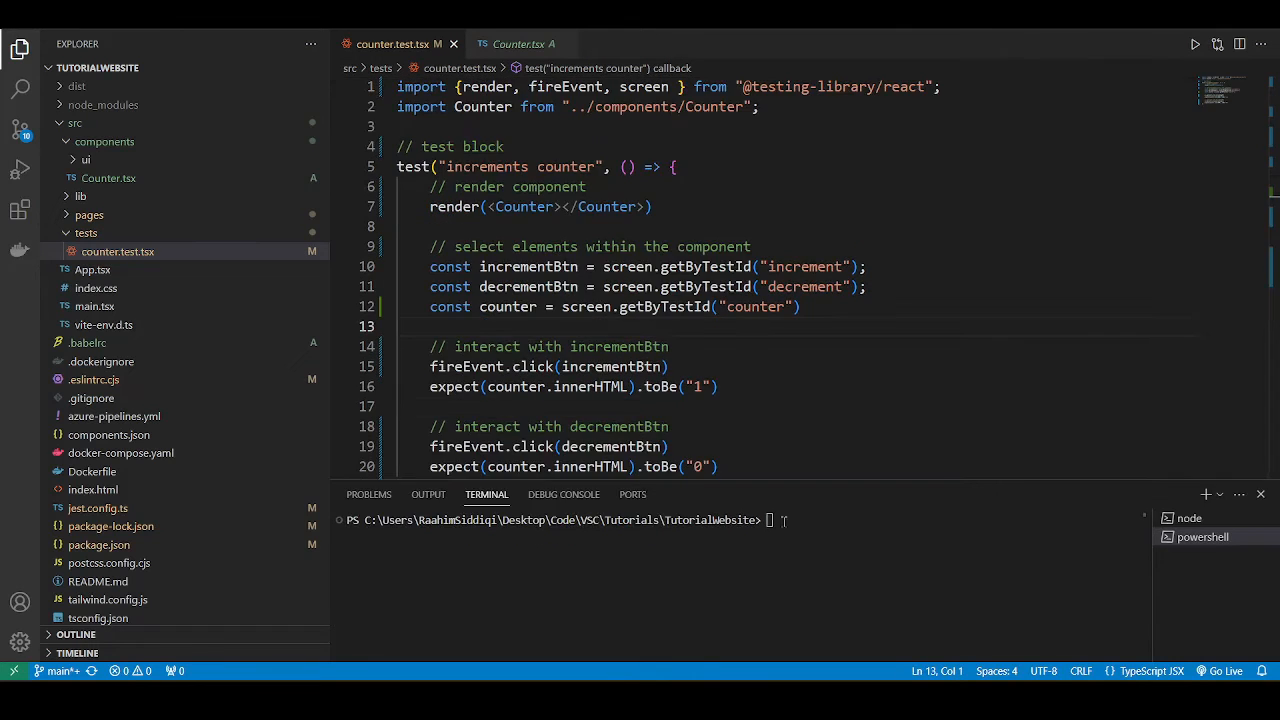
mouse_move(788, 522)
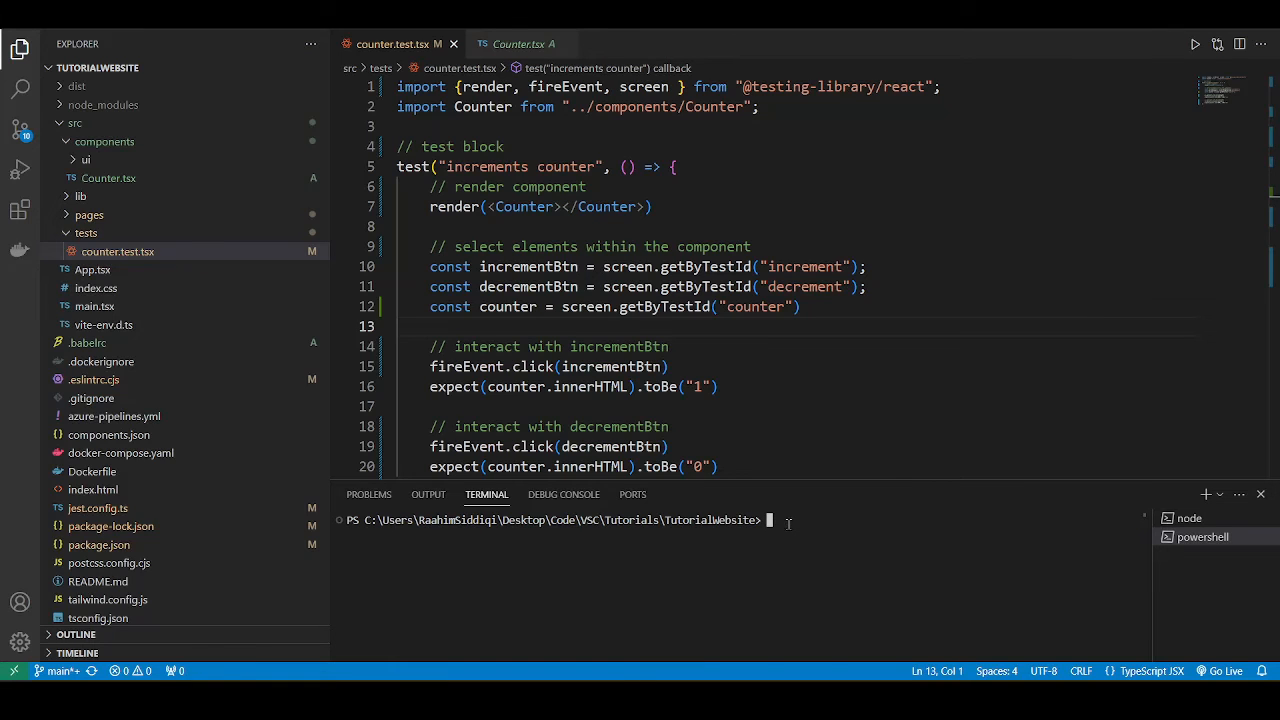
type("c")
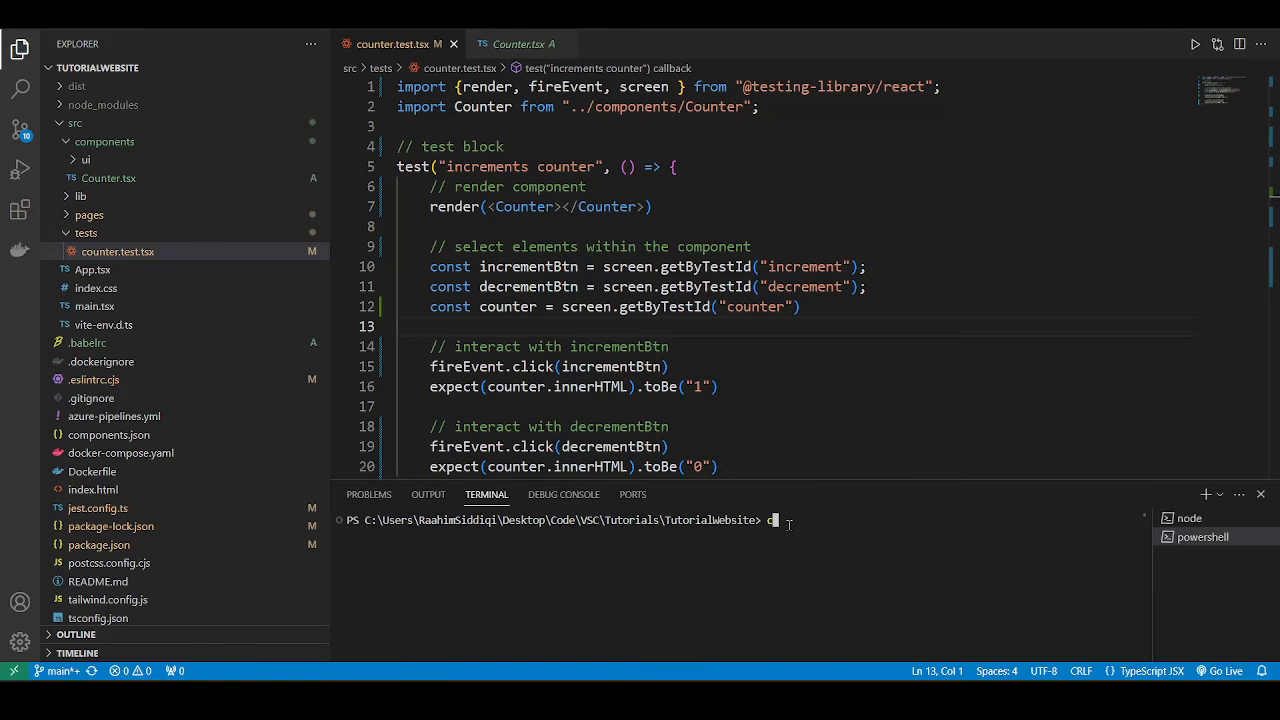
type("reate-")
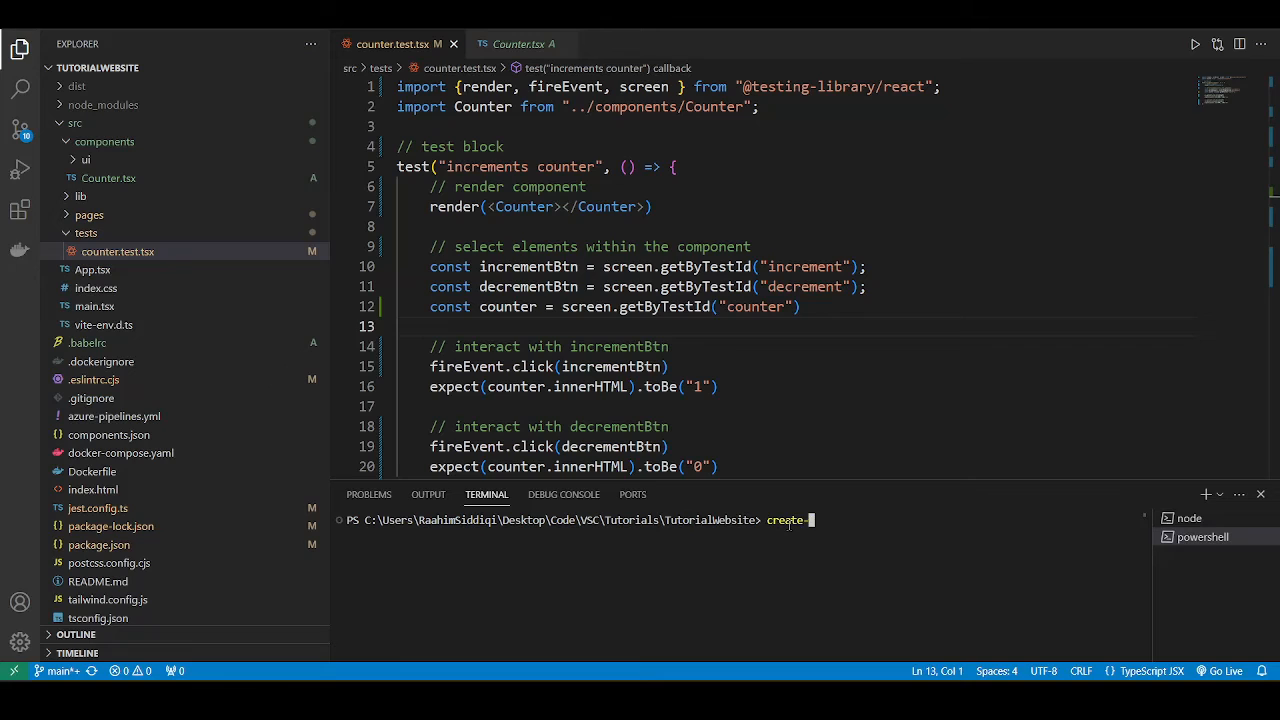
type("react-app")
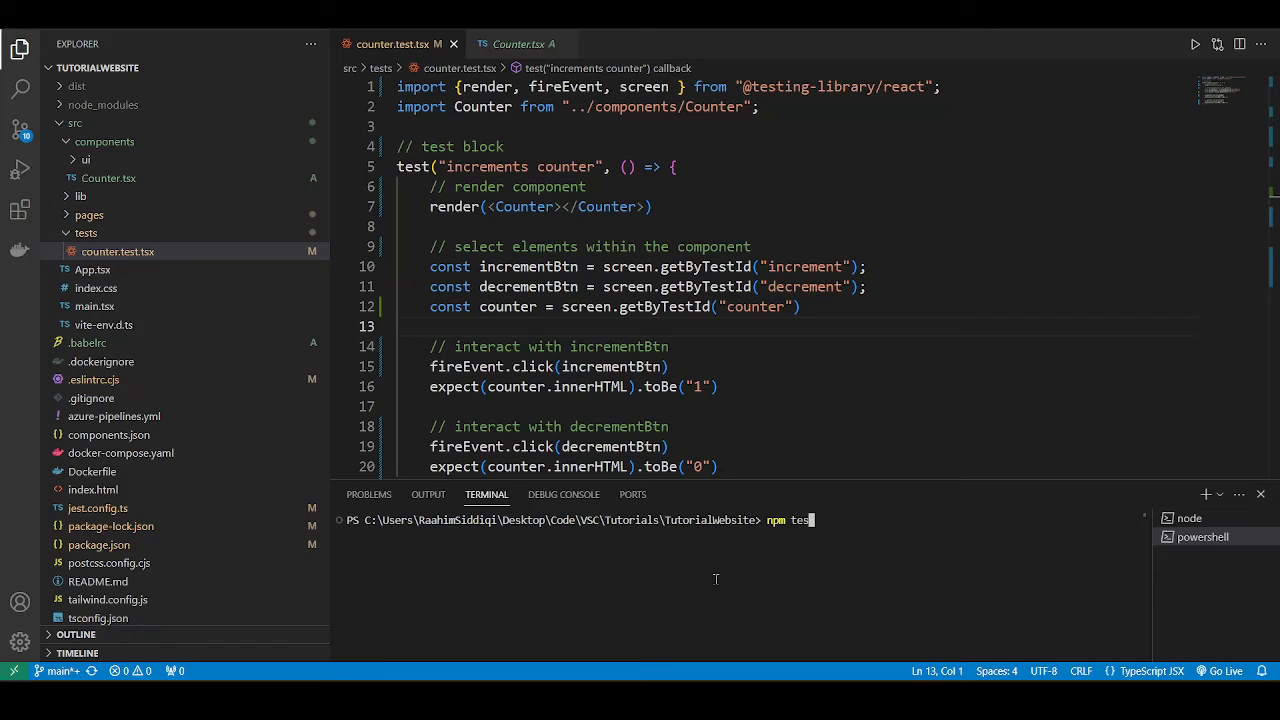
key("Enter")
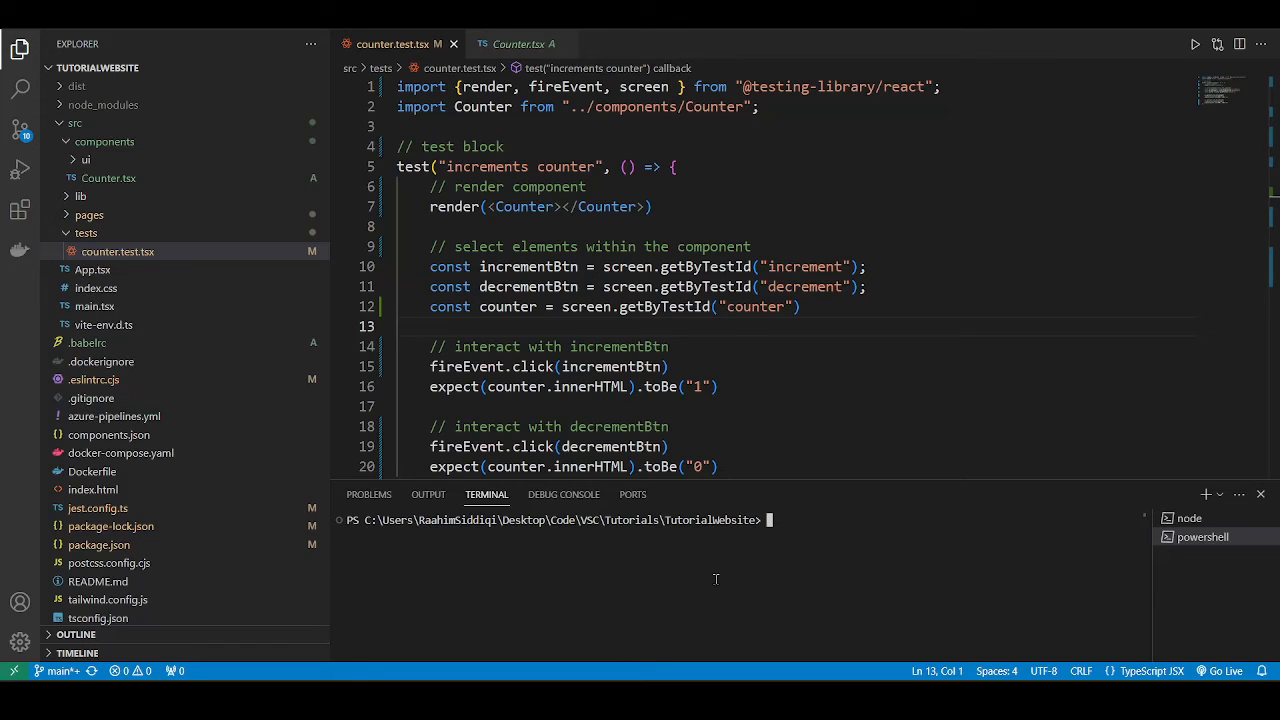
type("npm ru")
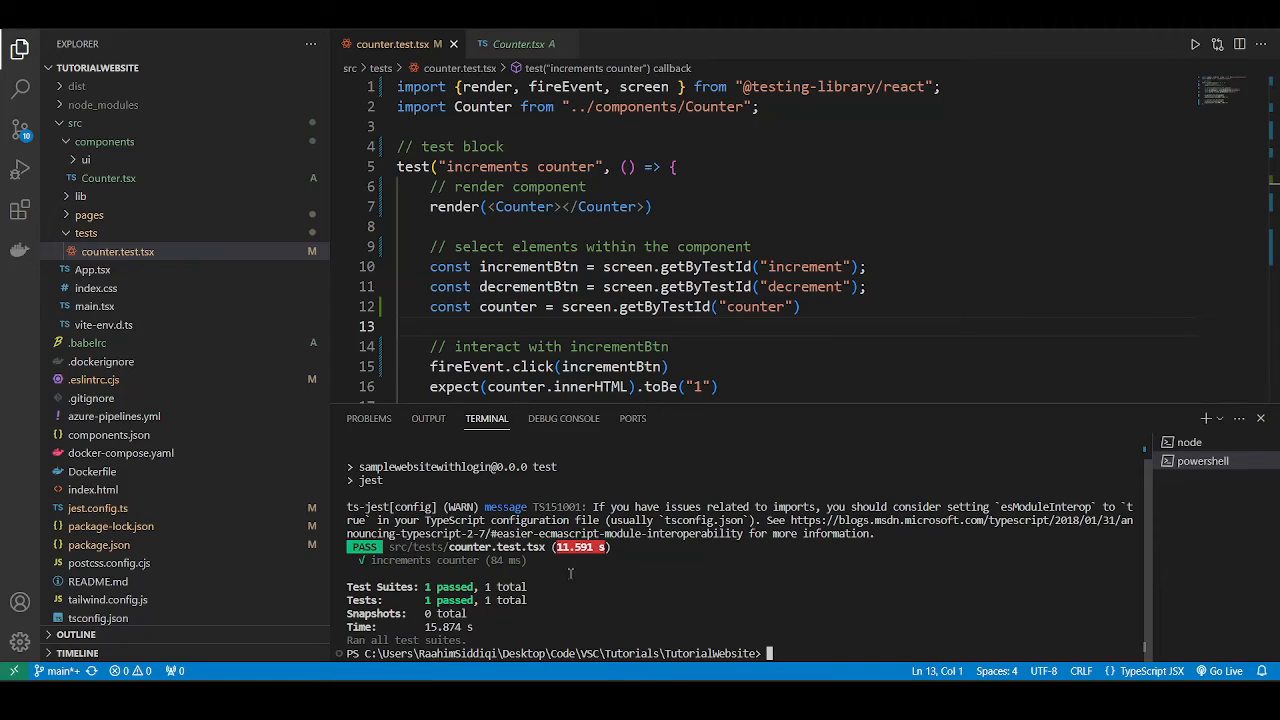
mouse_move(856, 618)
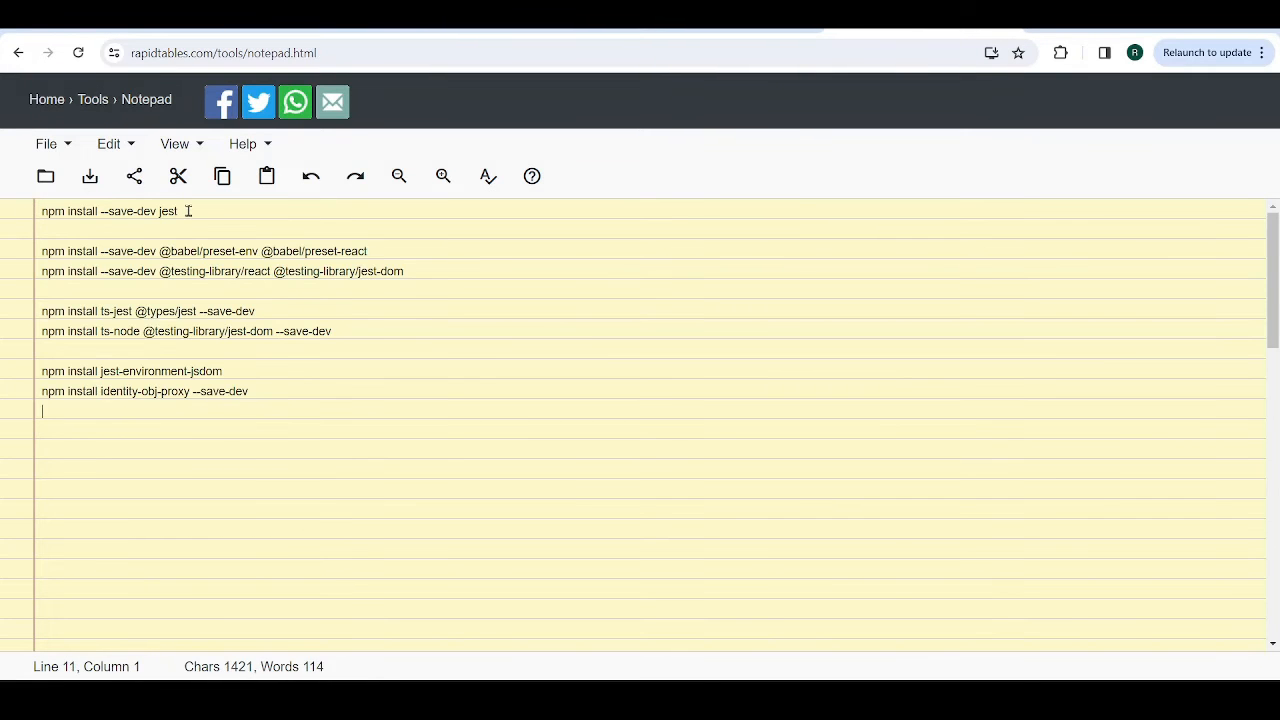
triple_click(110, 212)
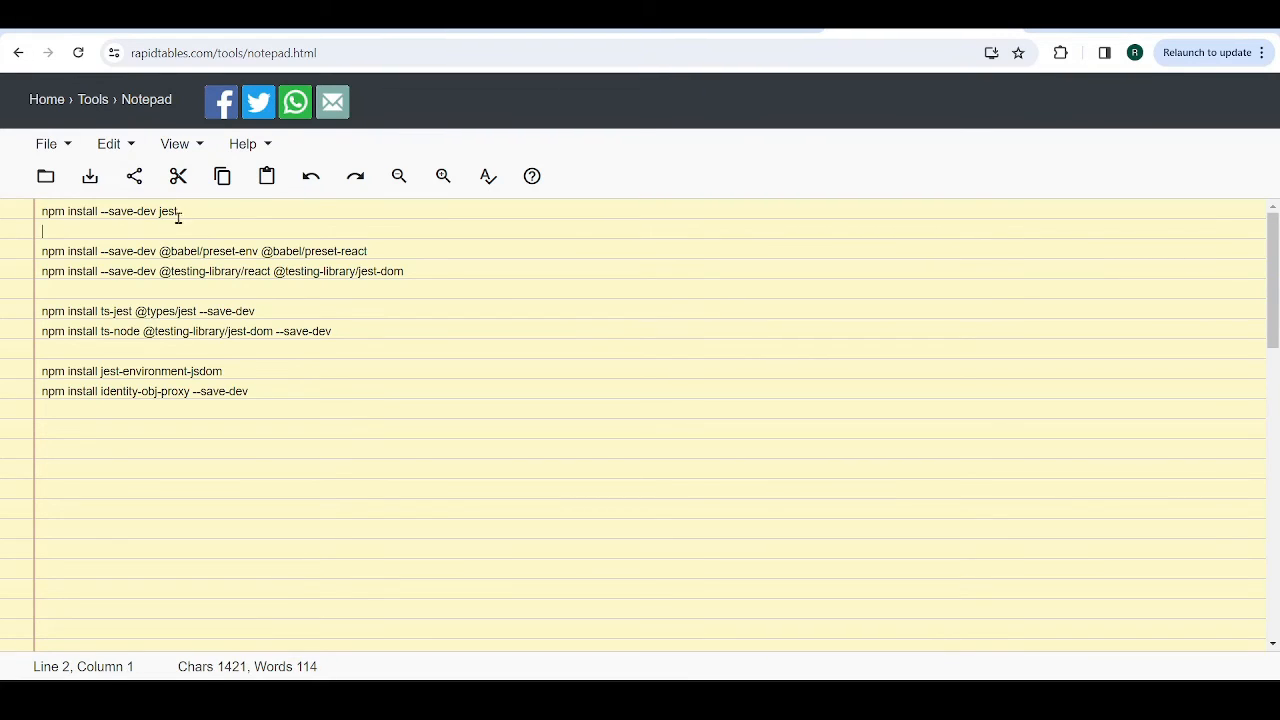
key("ctrl+a")
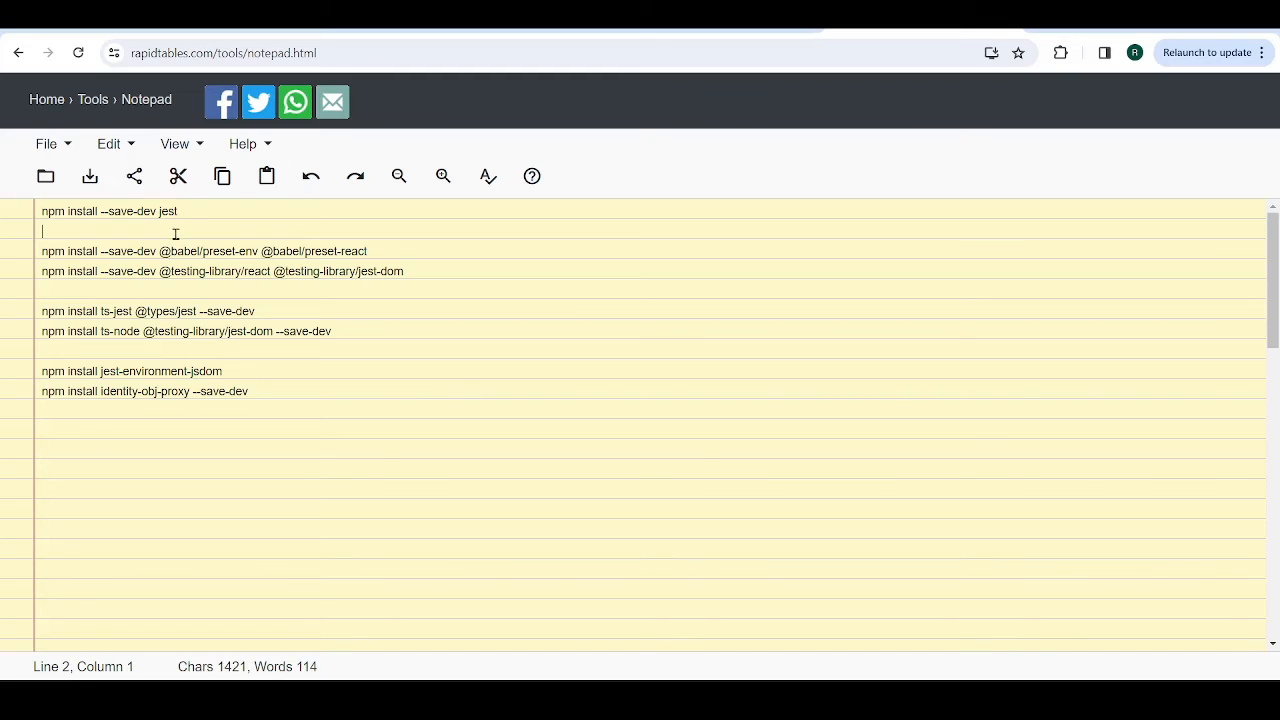
left_click_drag(42, 252, 404, 272)
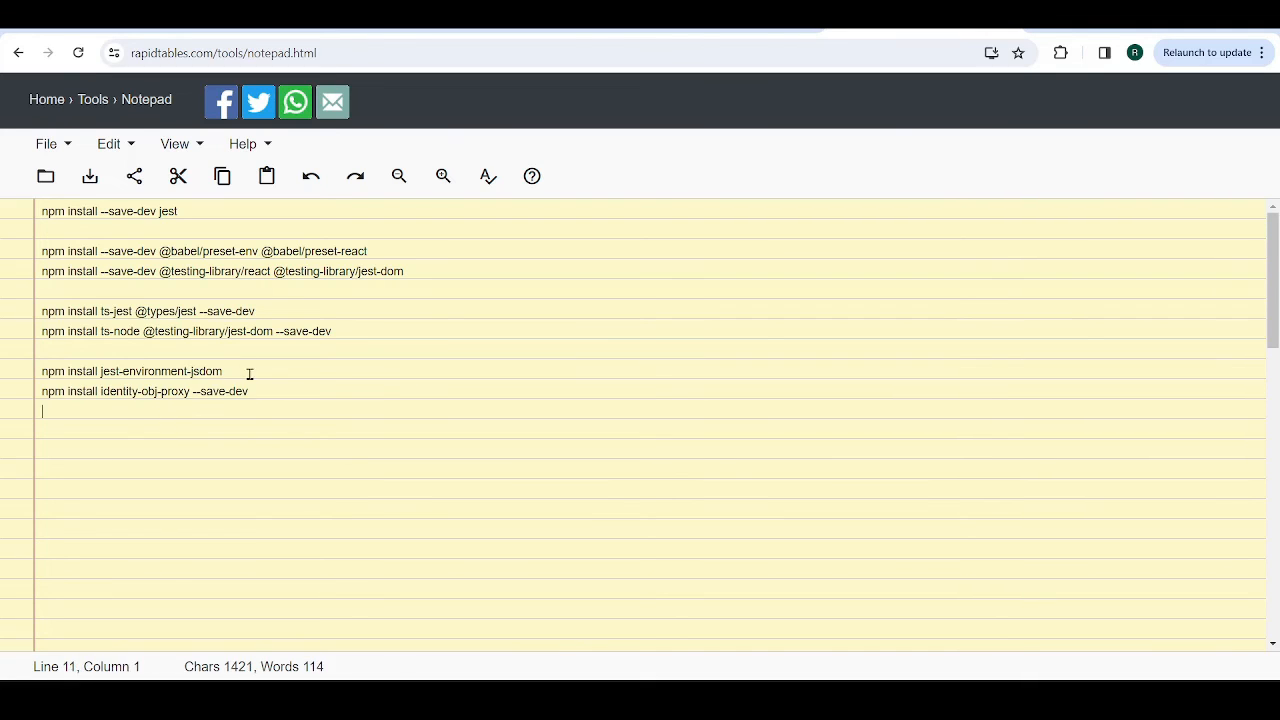
left_click_drag(42, 370, 248, 390)
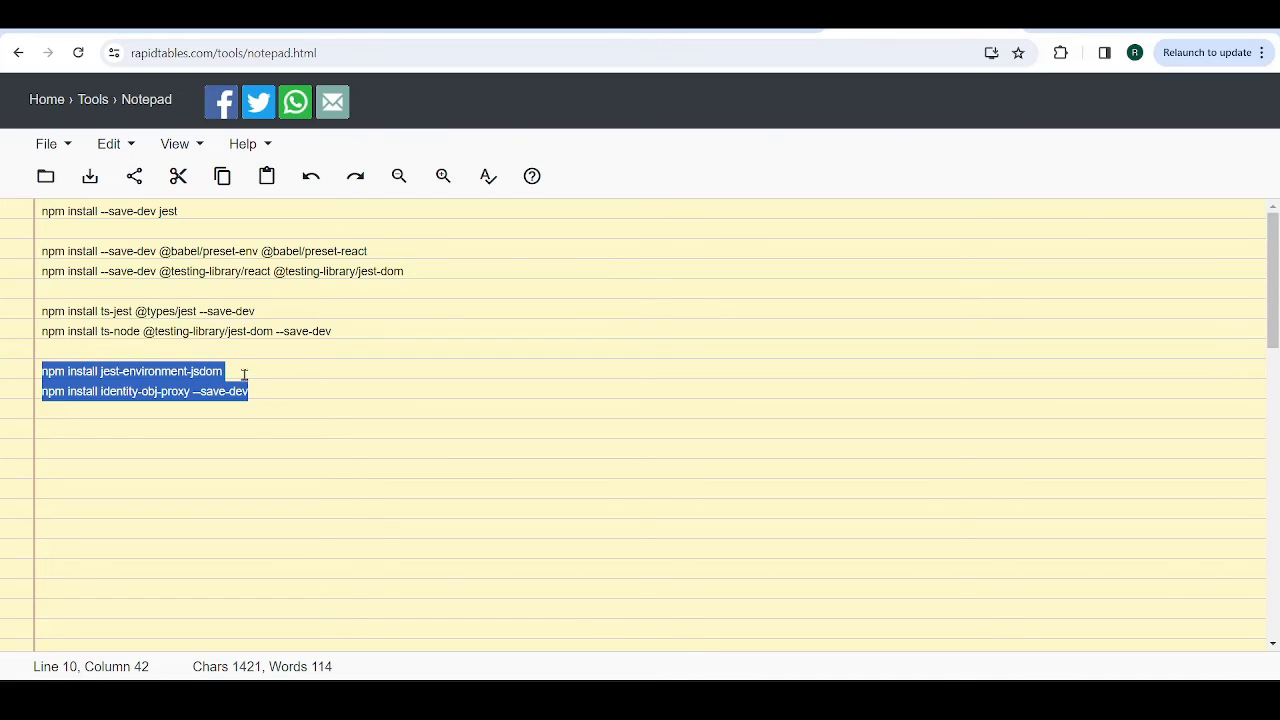
double_click(146, 370)
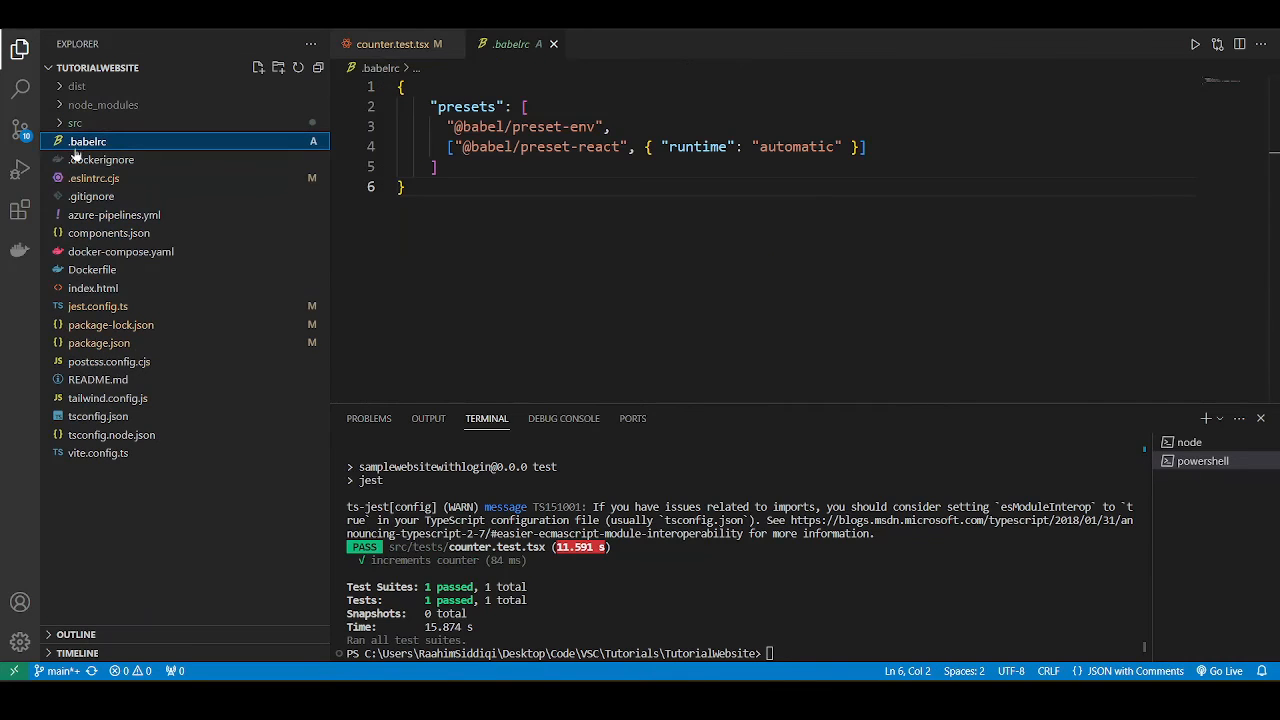
mouse_move(88, 140)
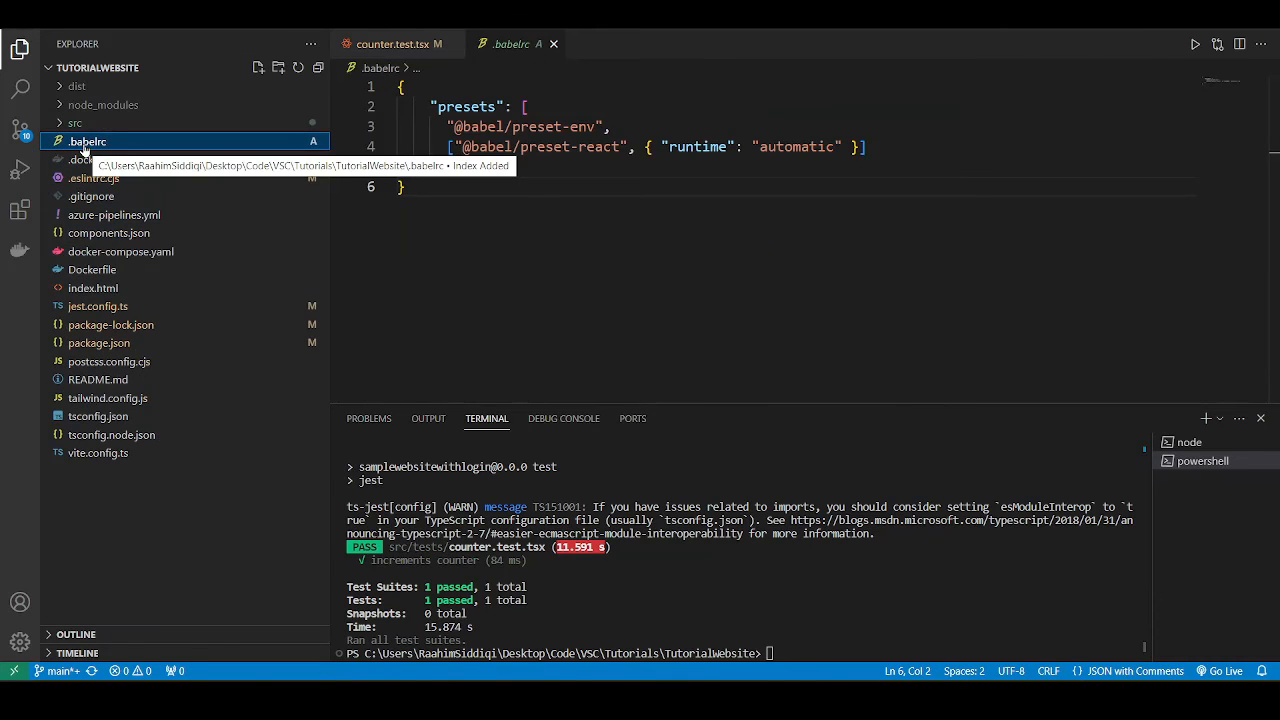
Step: Highlight 'react-app' and 'react-app/jest' in the .eslintrc.cjs extends array
key("ctrl+a")
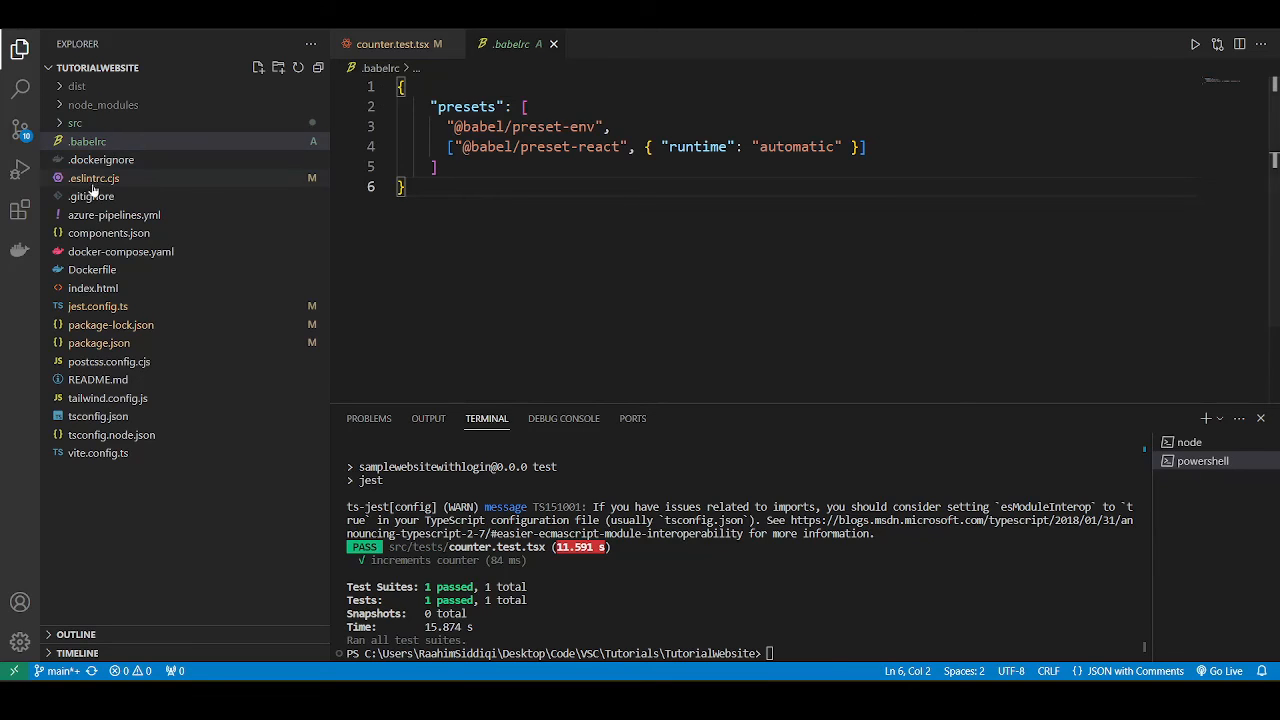
mouse_move(92, 178)
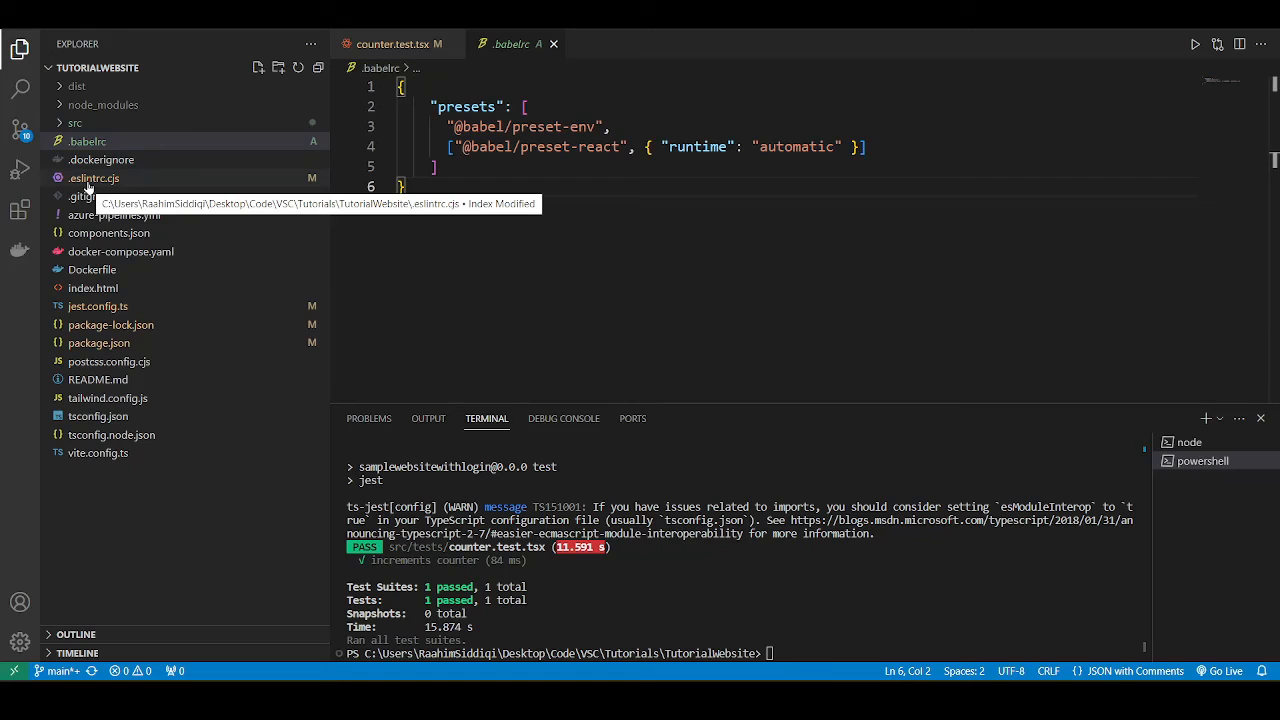
left_click(94, 176)
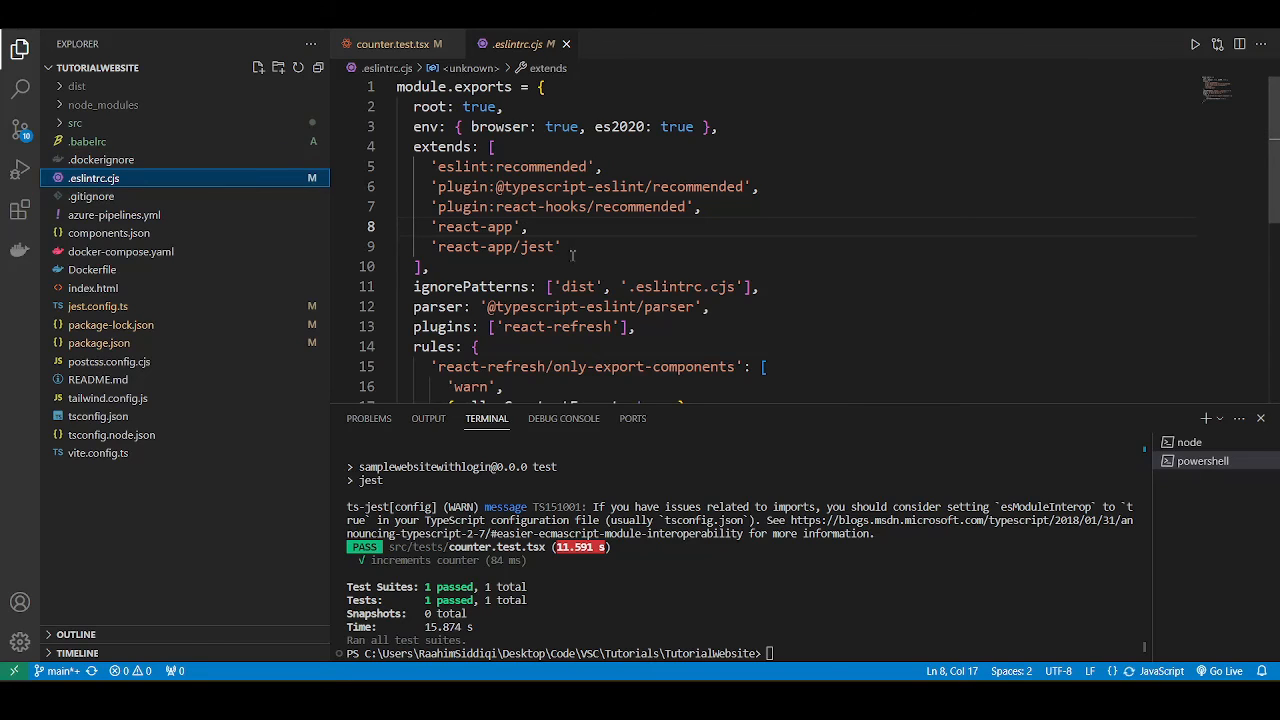
left_click_drag(412, 226, 562, 248)
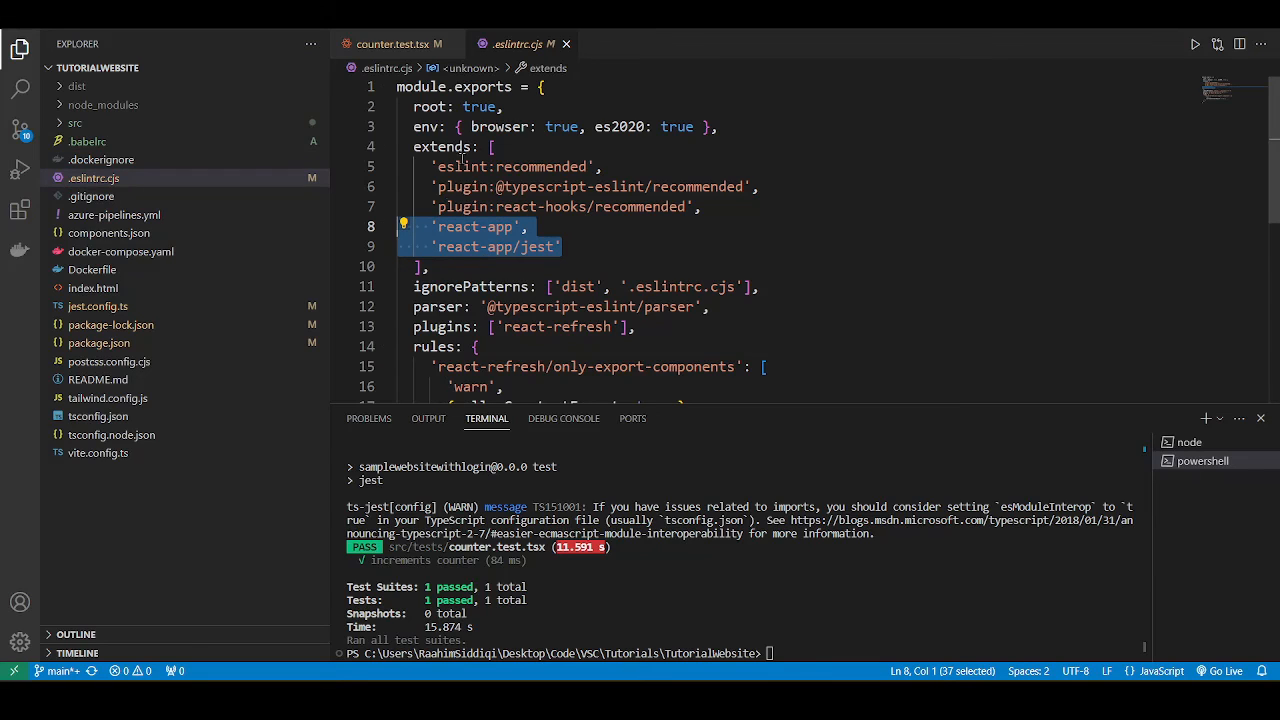
left_click(550, 88)
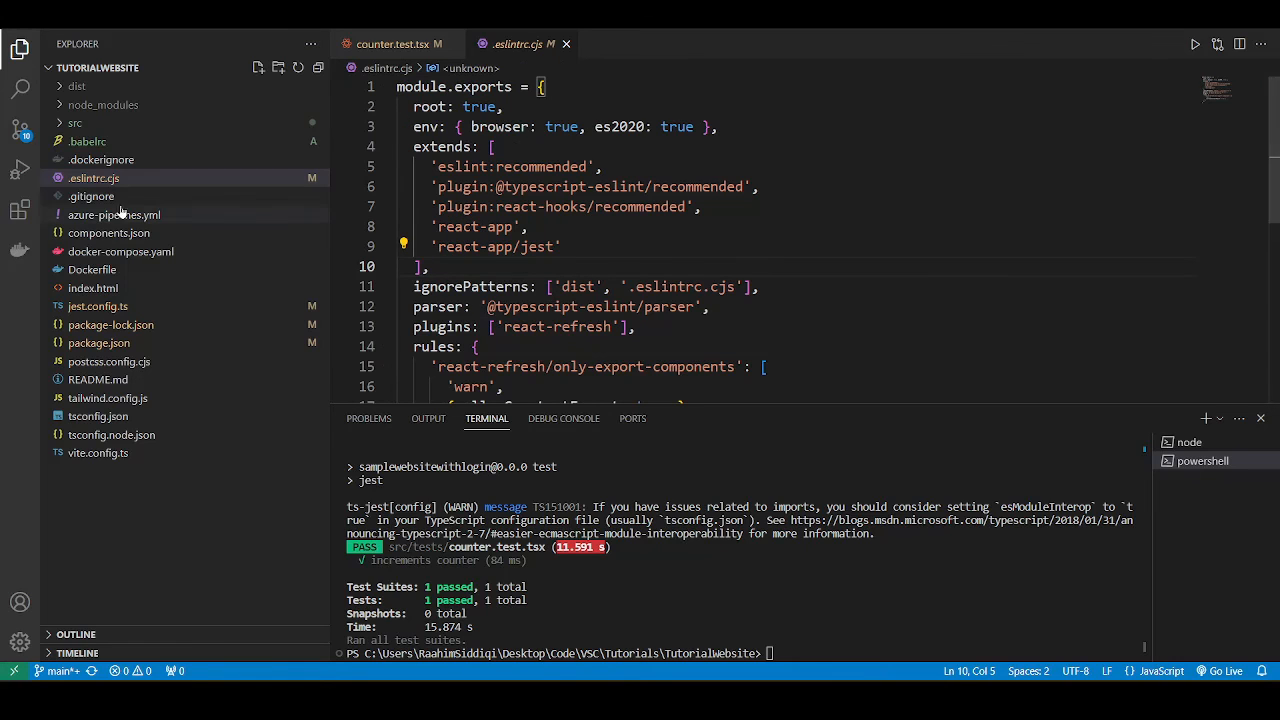
left_click(98, 306)
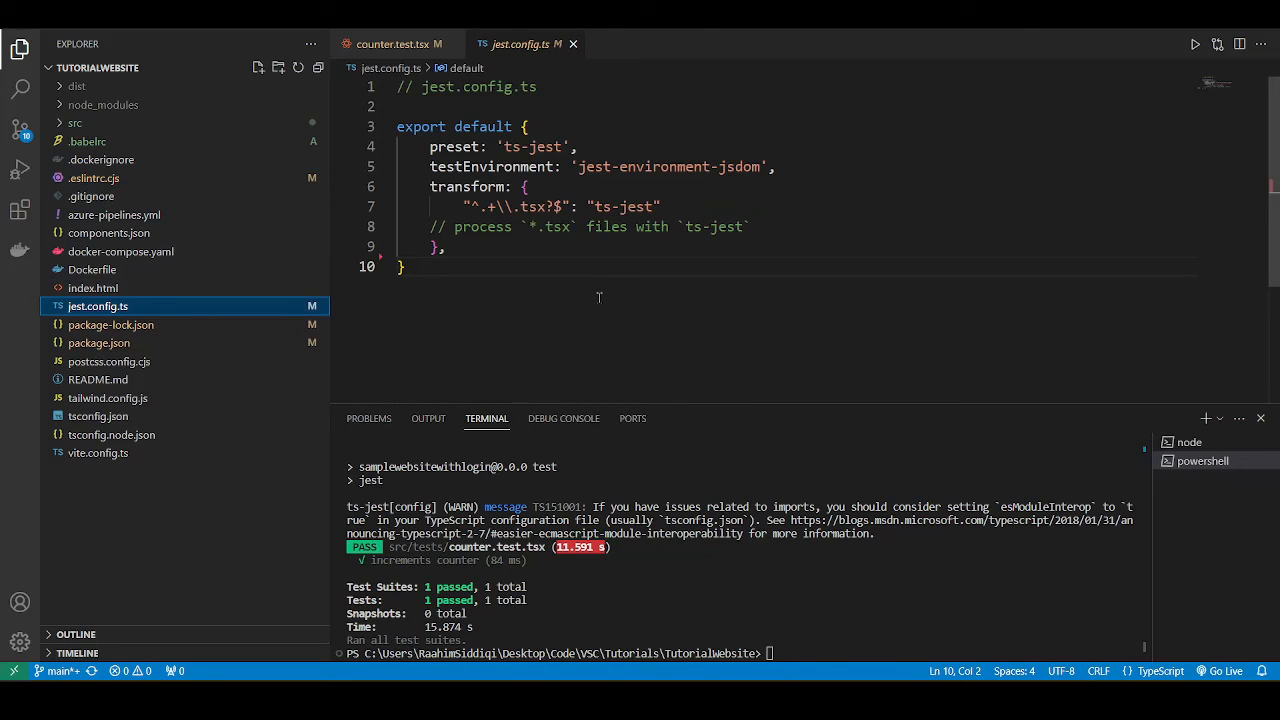
mouse_move(588, 280)
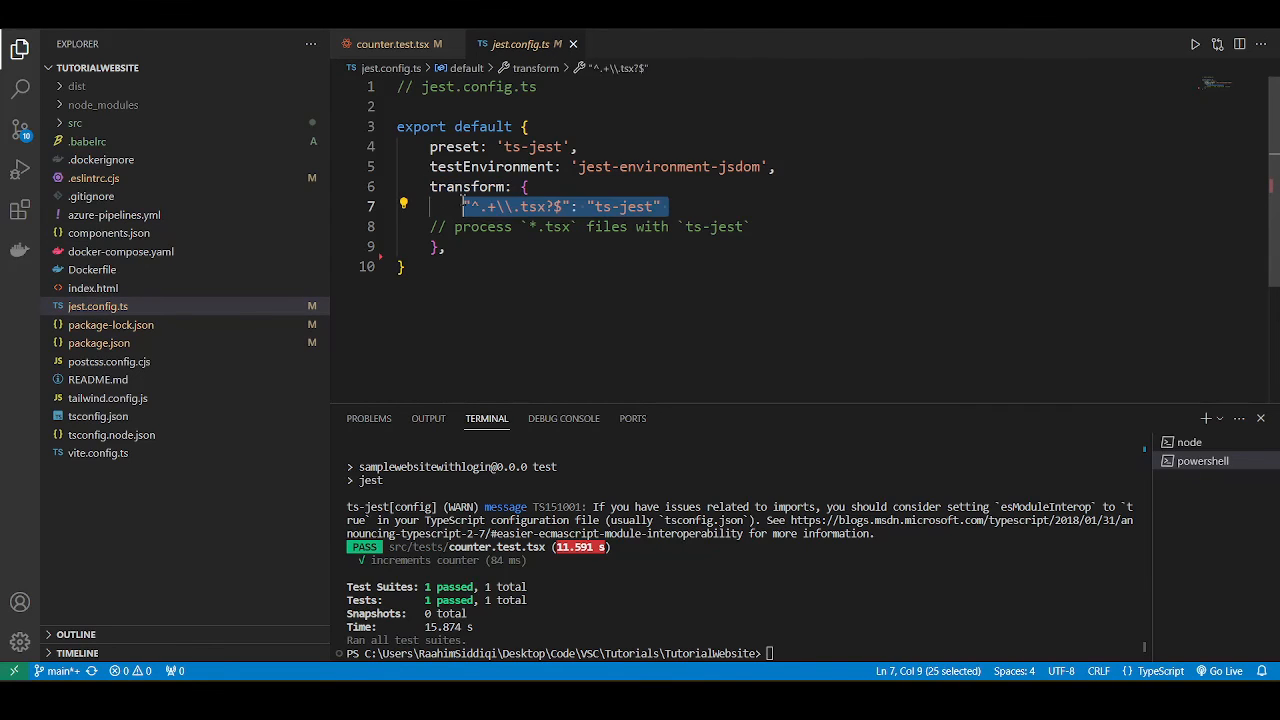
Step: Highlight the ts-jest transform rule in jest.config.ts
left_click(500, 268)
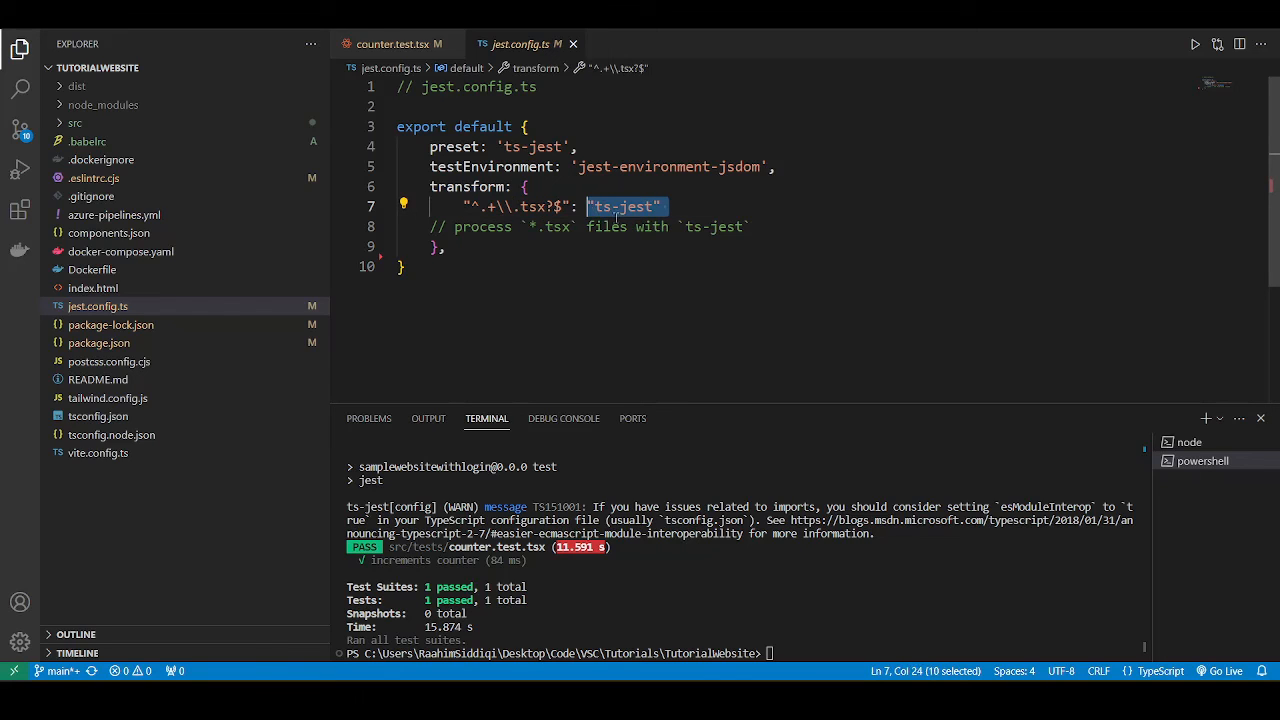
mouse_move(620, 264)
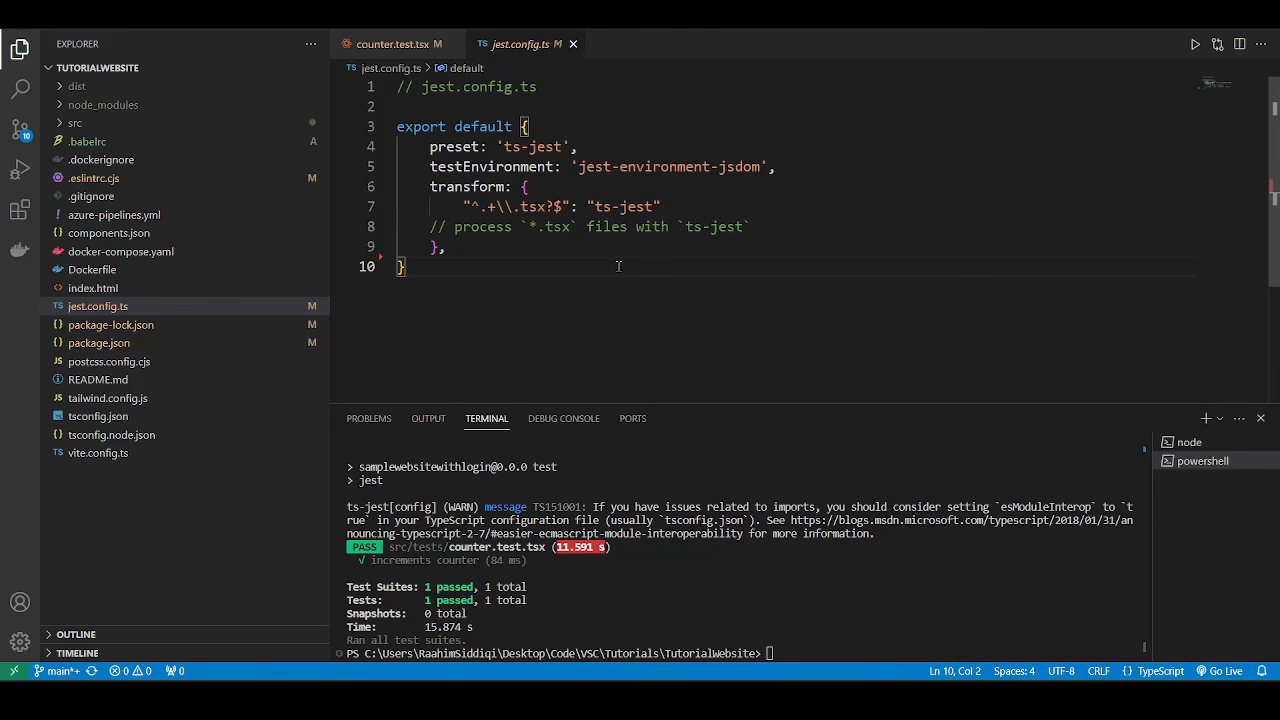
mouse_move(160, 306)
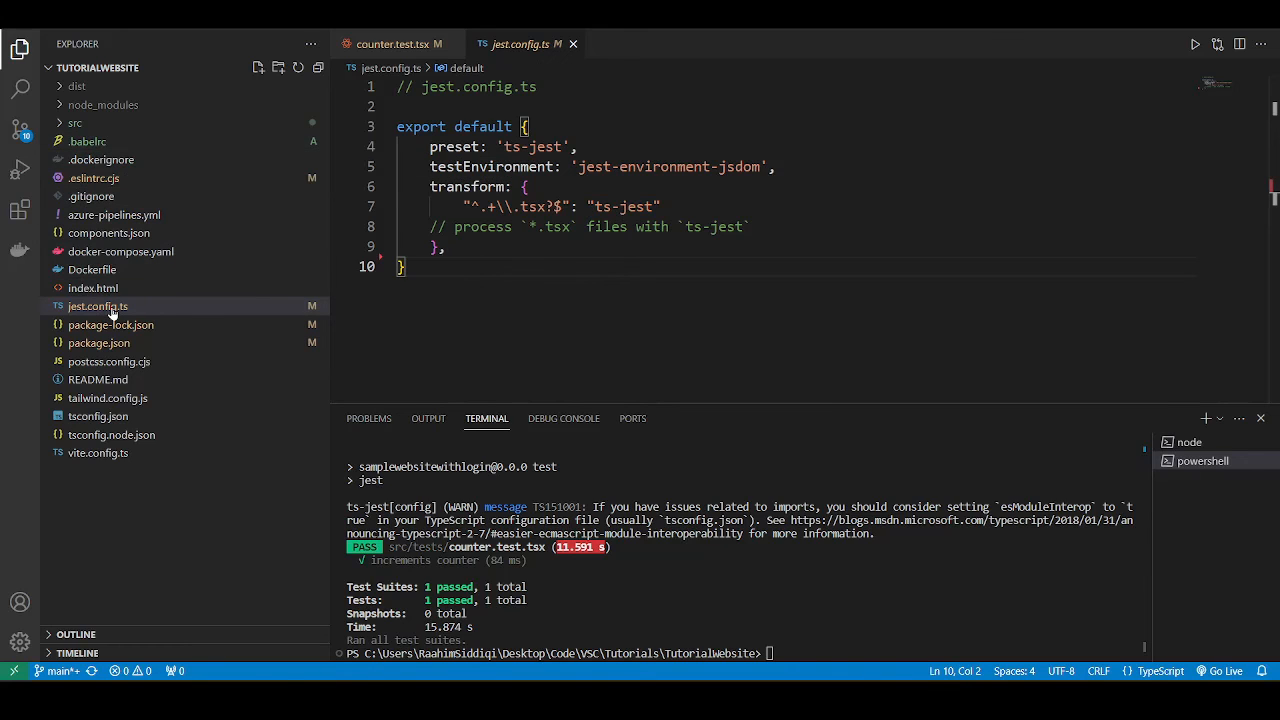
mouse_move(98, 306)
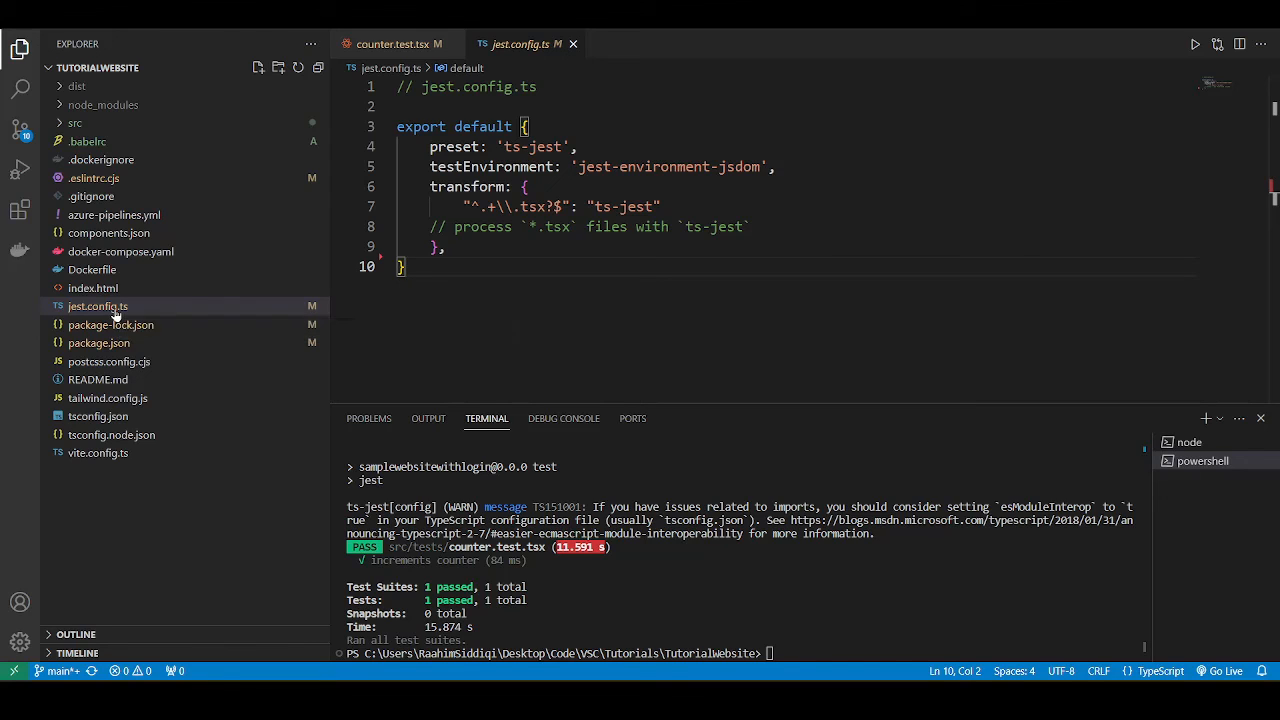
left_click(98, 304)
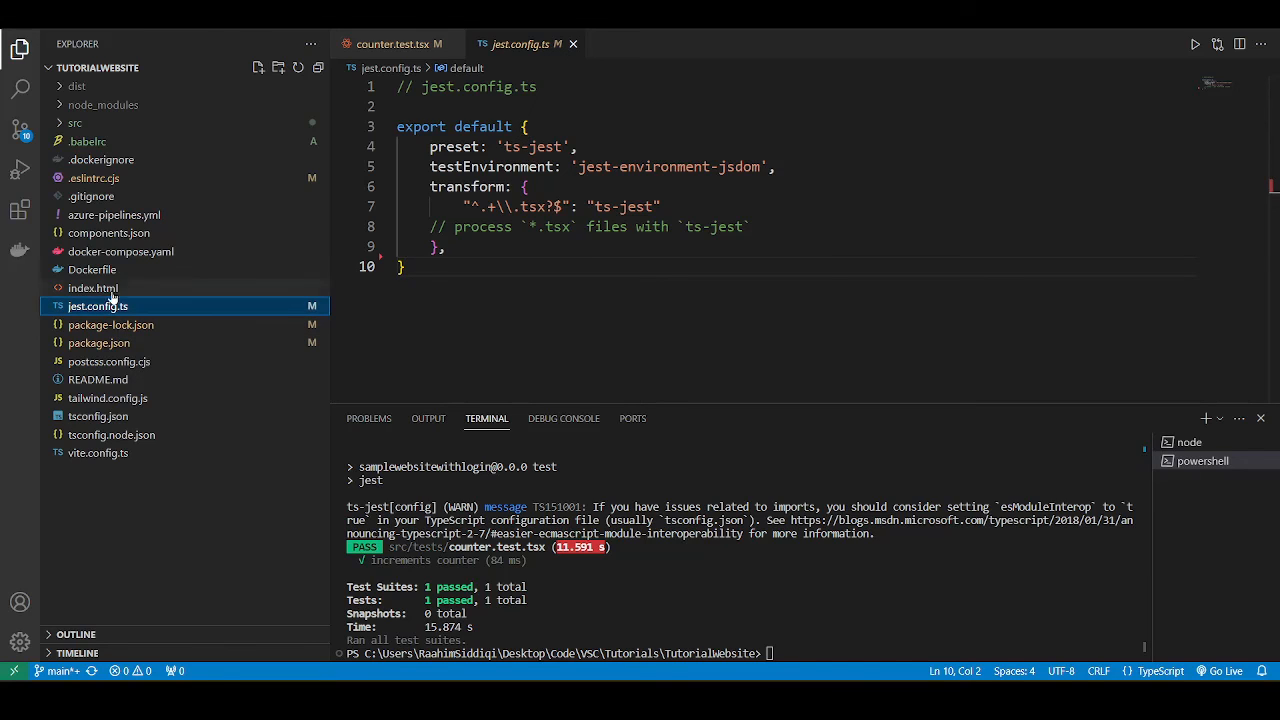
Step: Reselect the react-app and react-app/jest extends entries in .eslintrc.cjs, then move to package.json
left_click(96, 176)
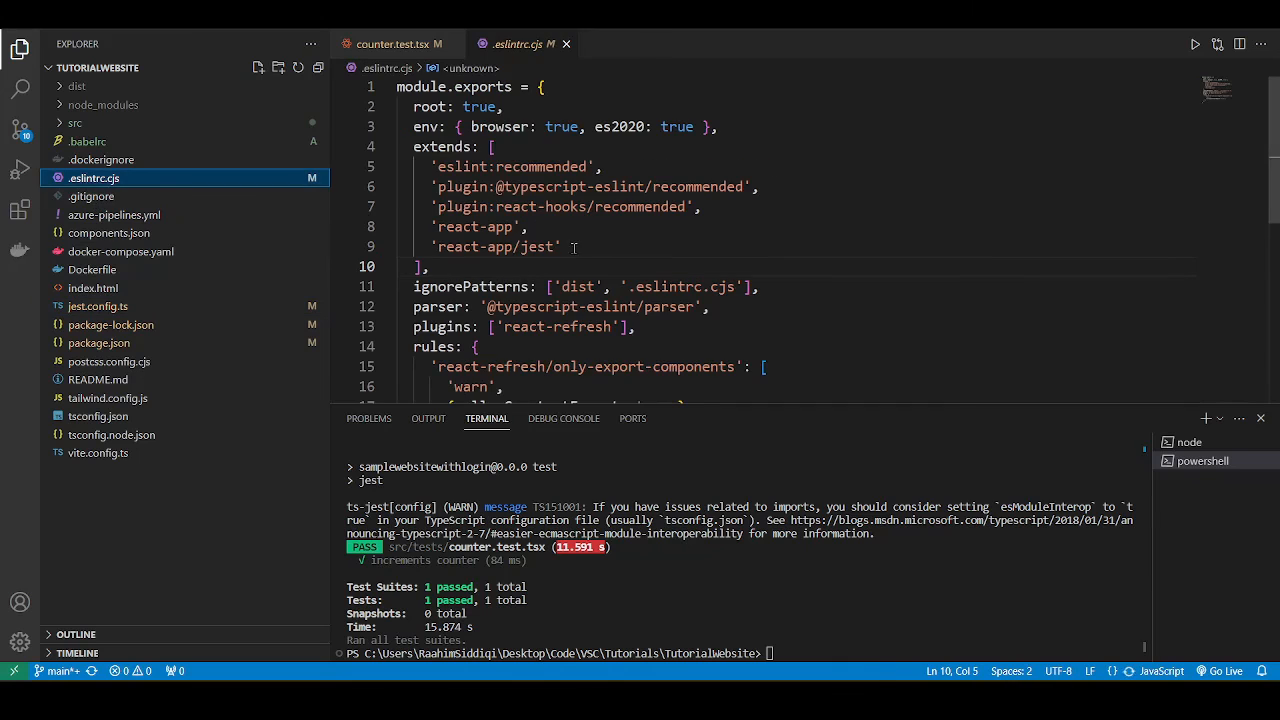
left_click_drag(414, 228, 564, 248)
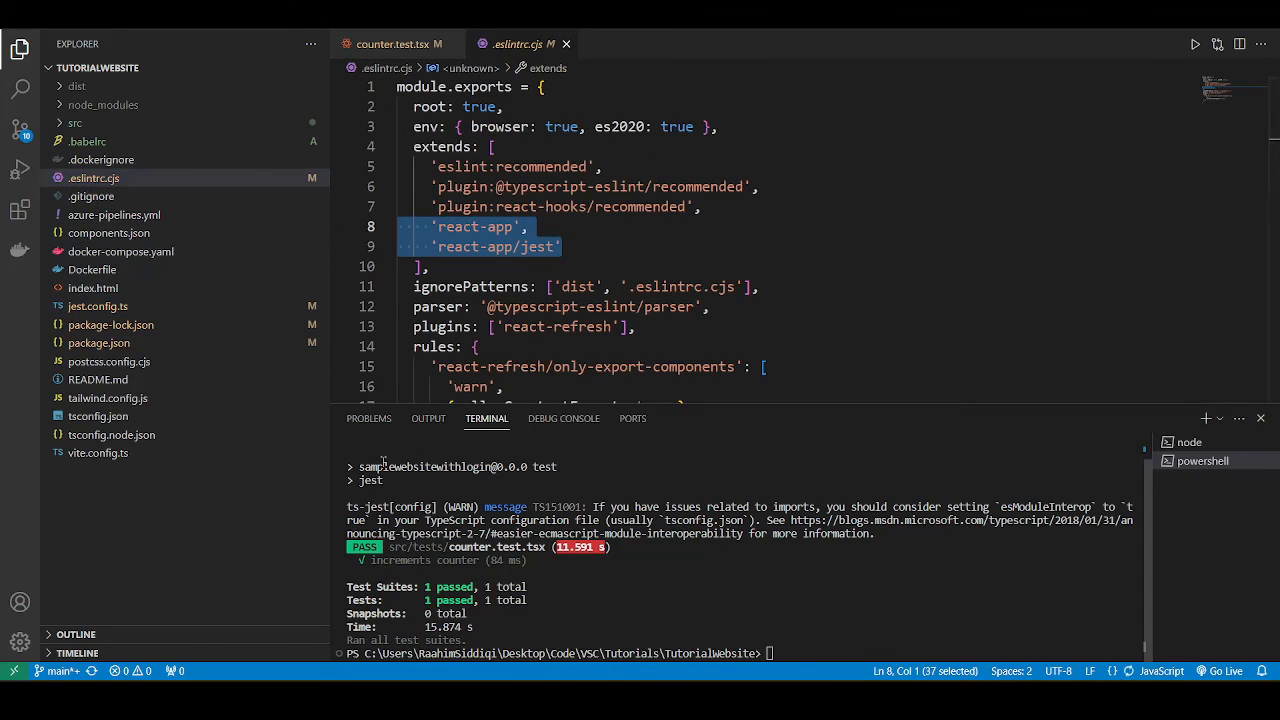
left_click(98, 342)
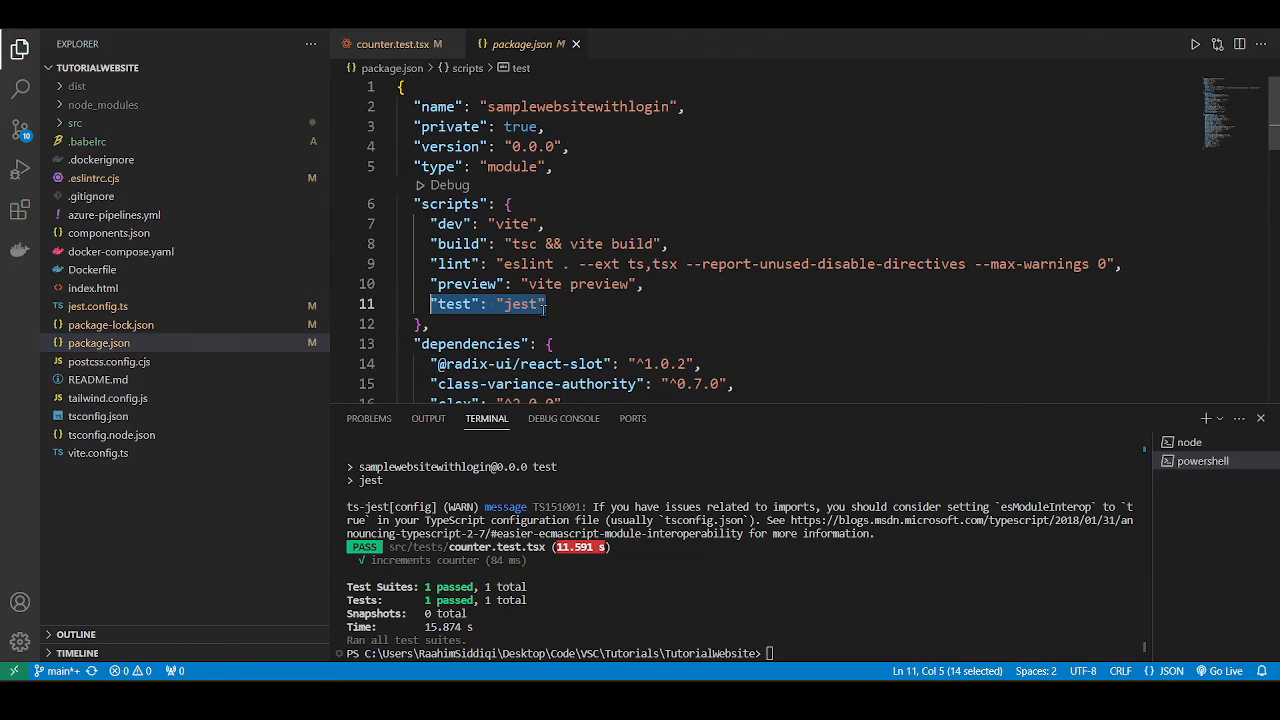
Step: Retype the "test": "jest" script in package.json and start an npm run test command in the terminal
key("Delete")
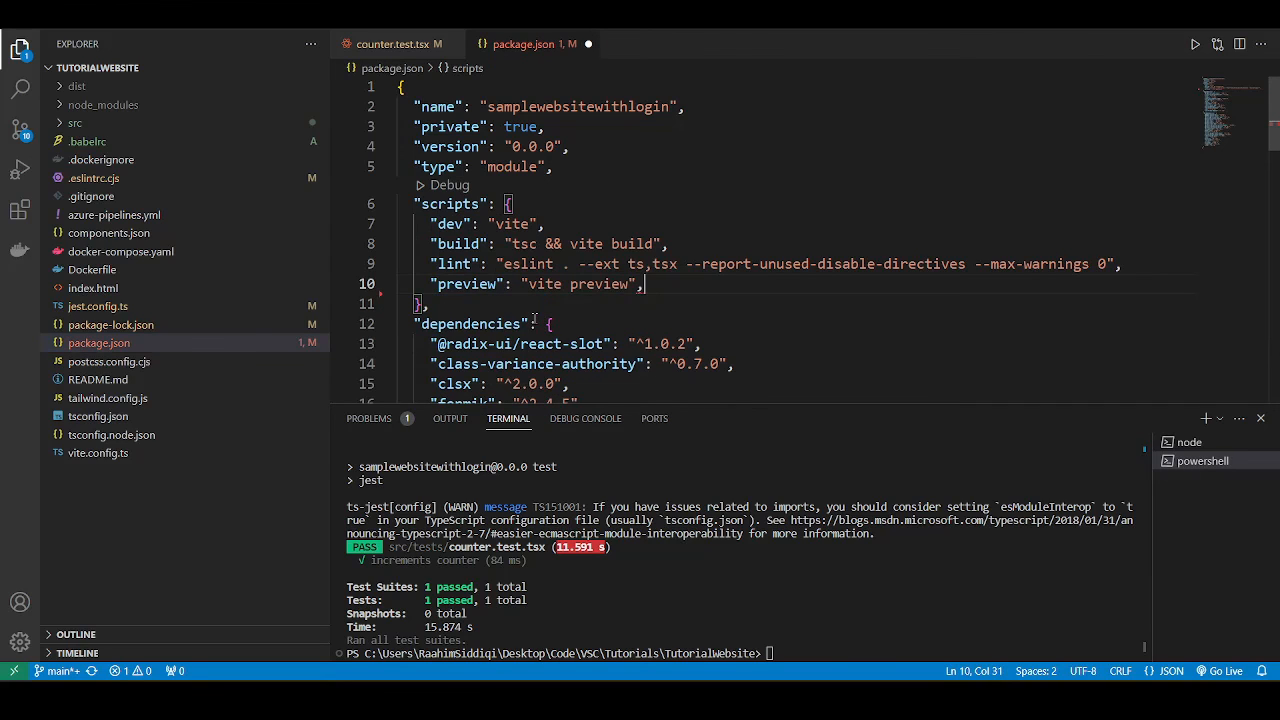
type("\"test\": \"jest\"")
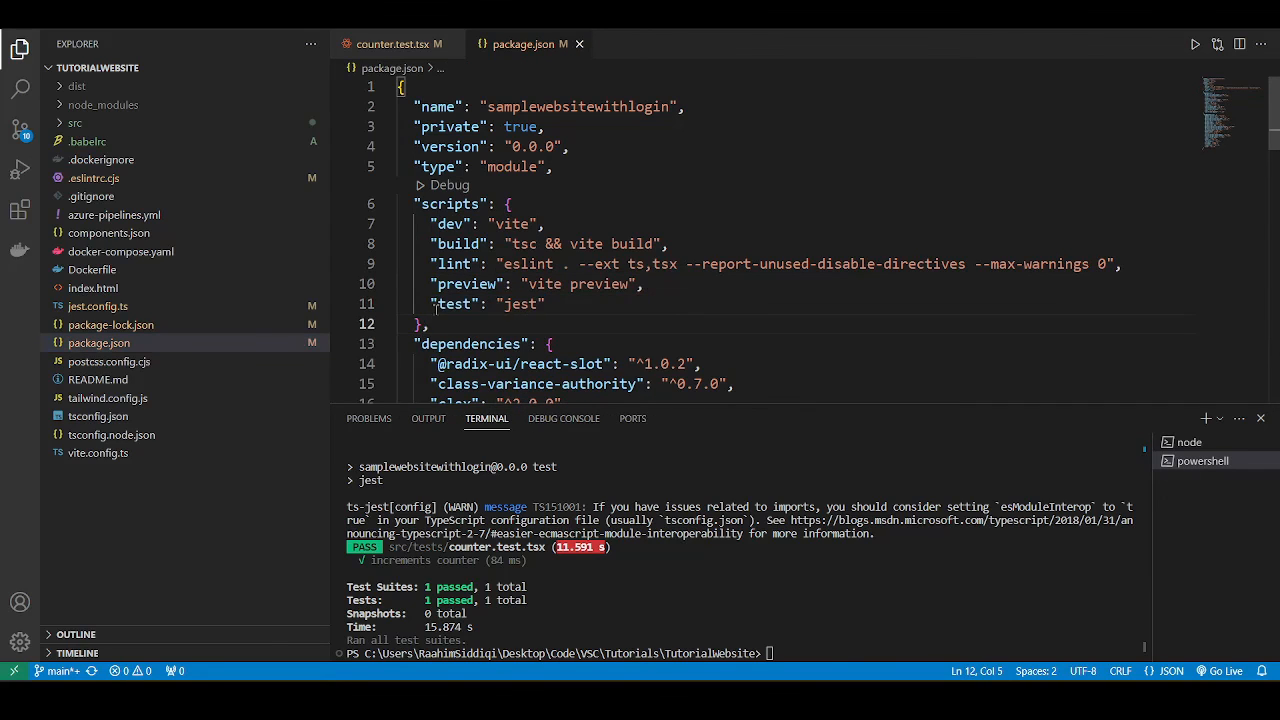
type("npm run")
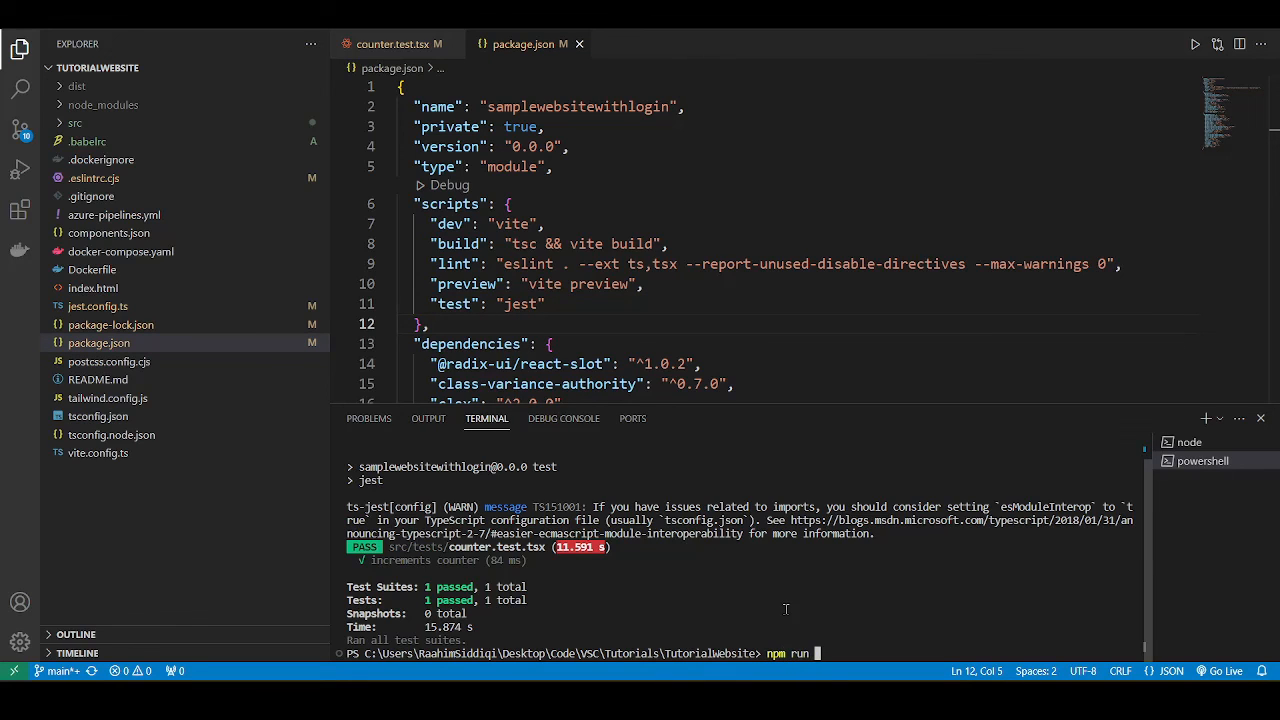
type("test")
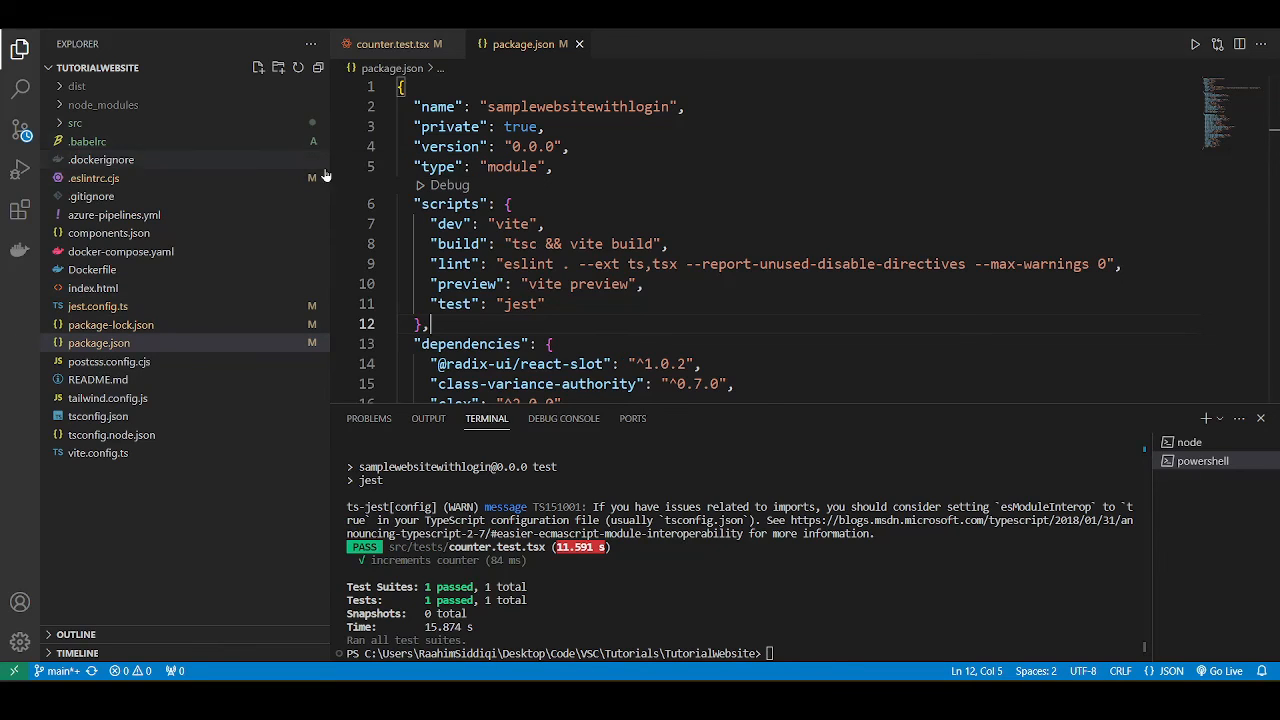
mouse_move(318, 306)
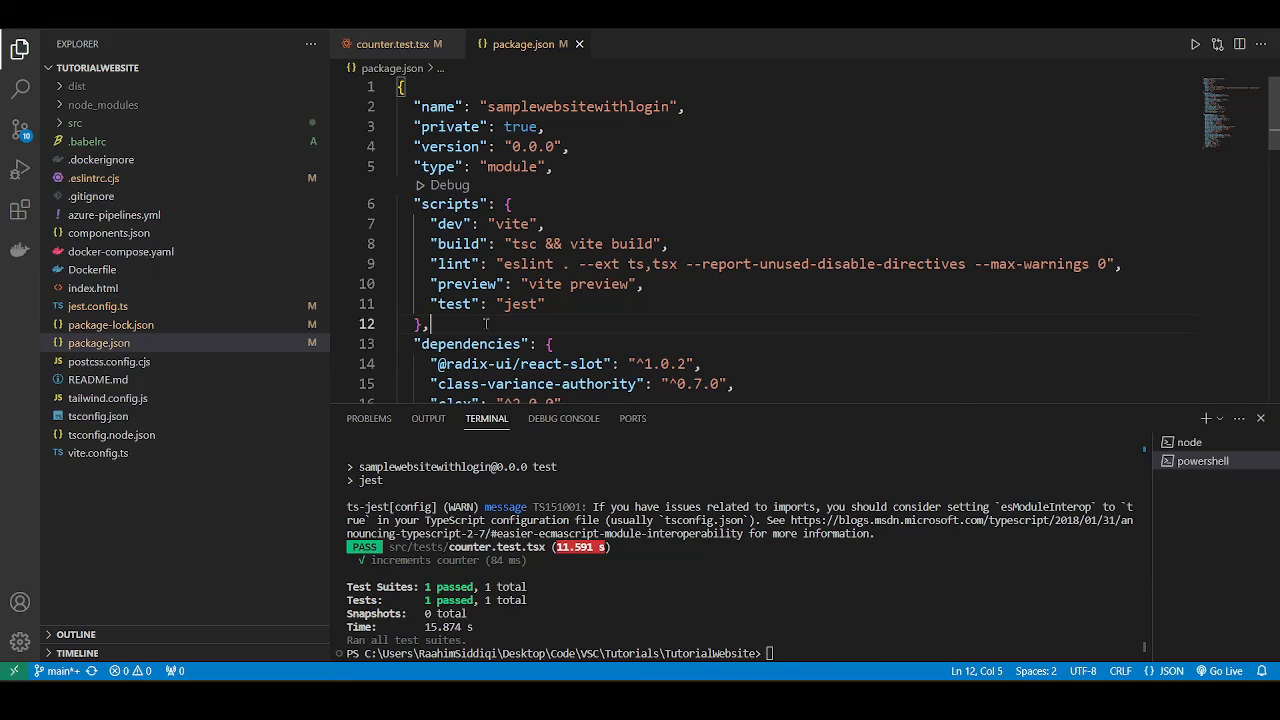
Step: Peek into the src folder, then enter npm run test at the terminal prompt
left_click(76, 122)
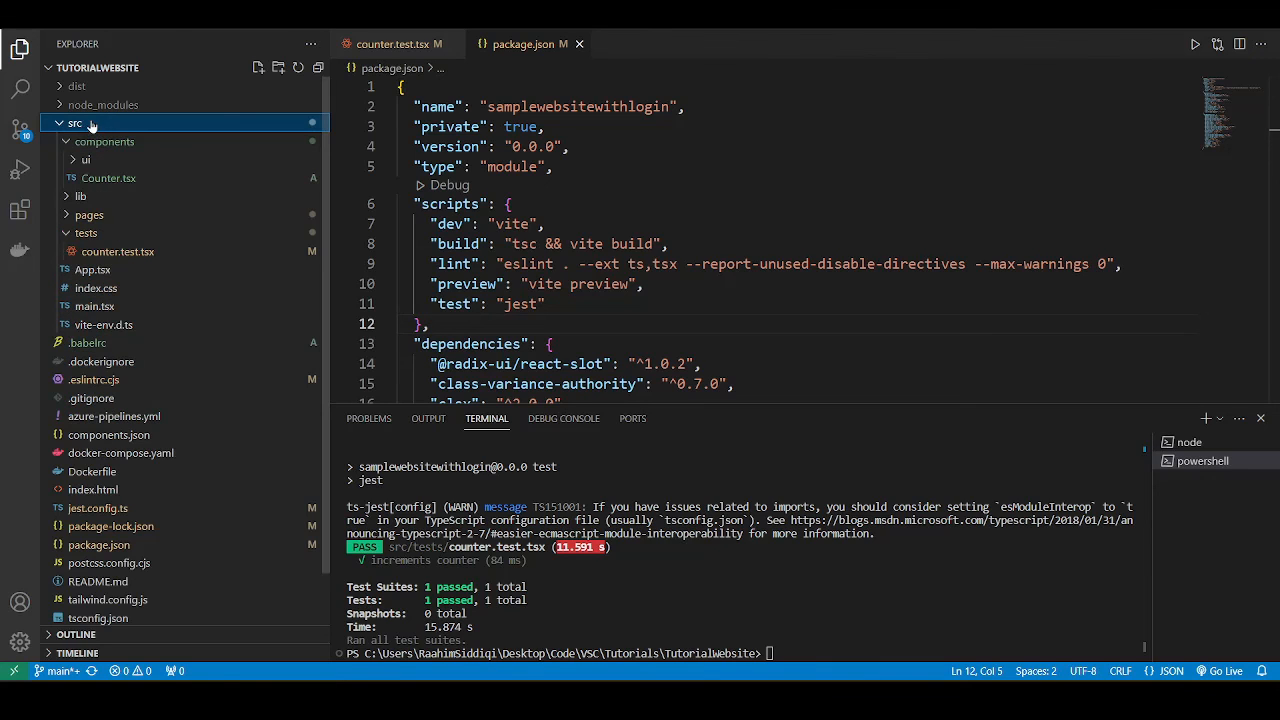
left_click(76, 122)
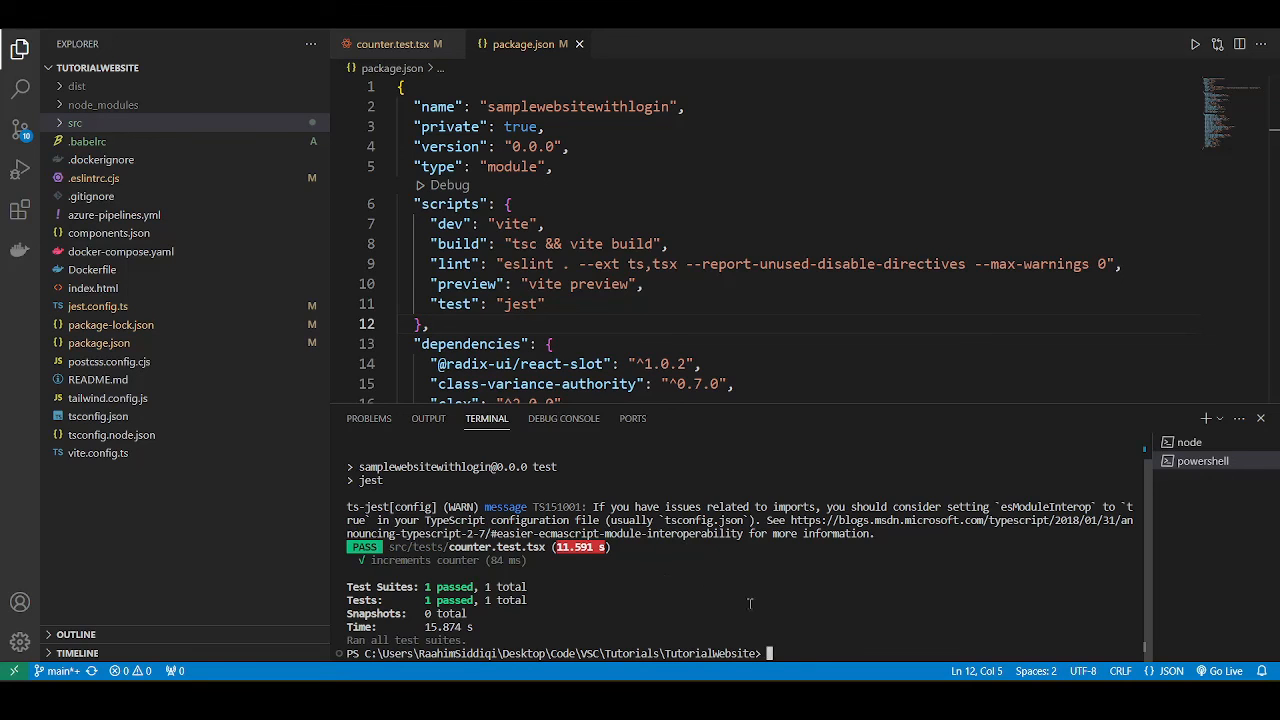
type("npm run test")
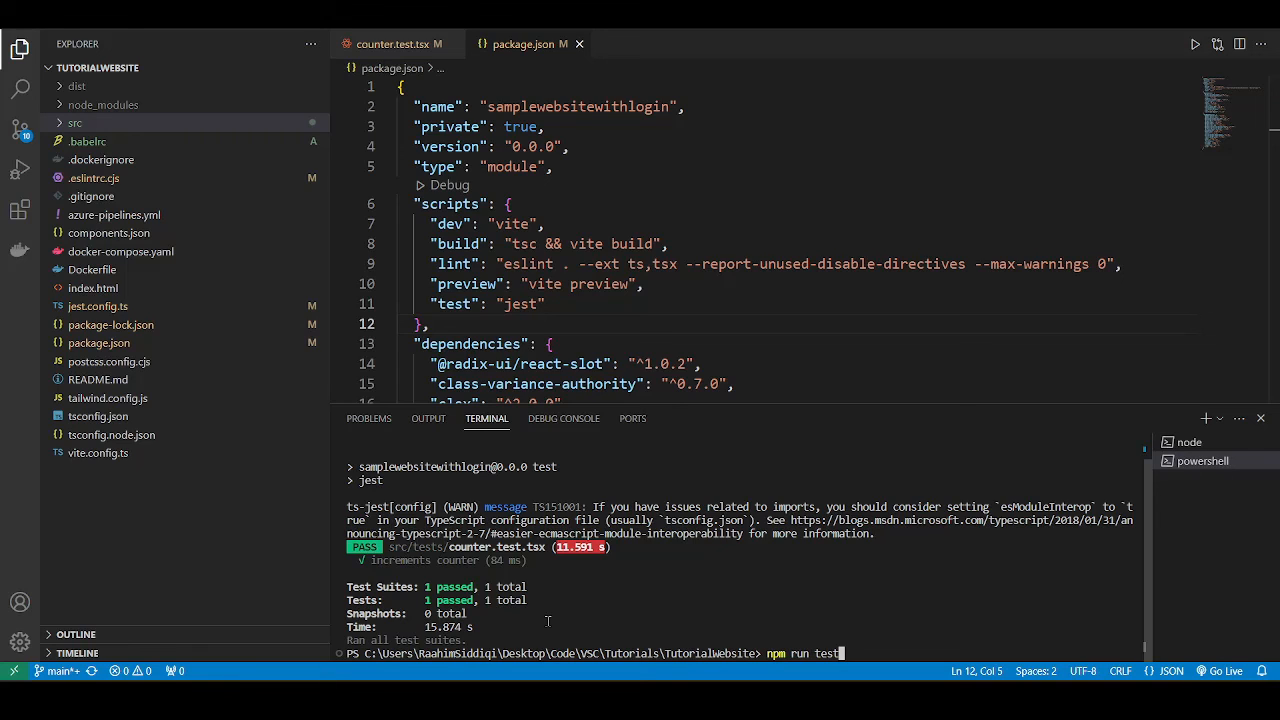
mouse_move(596, 632)
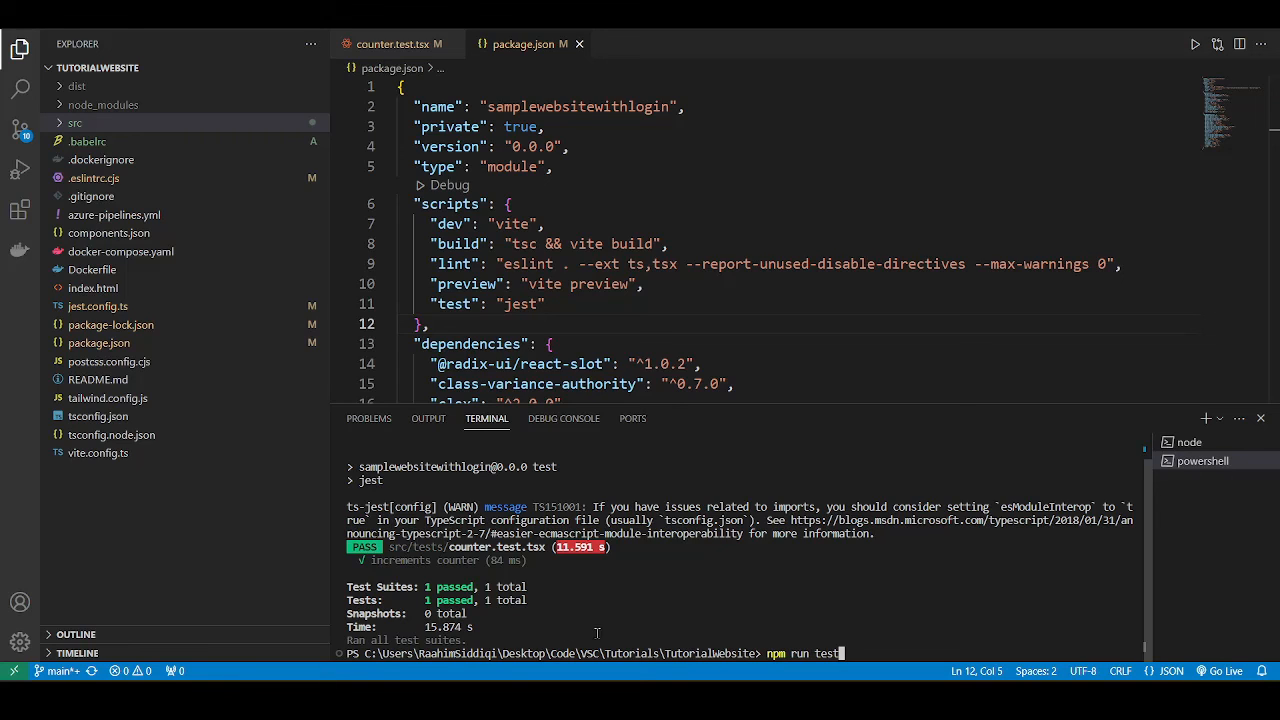